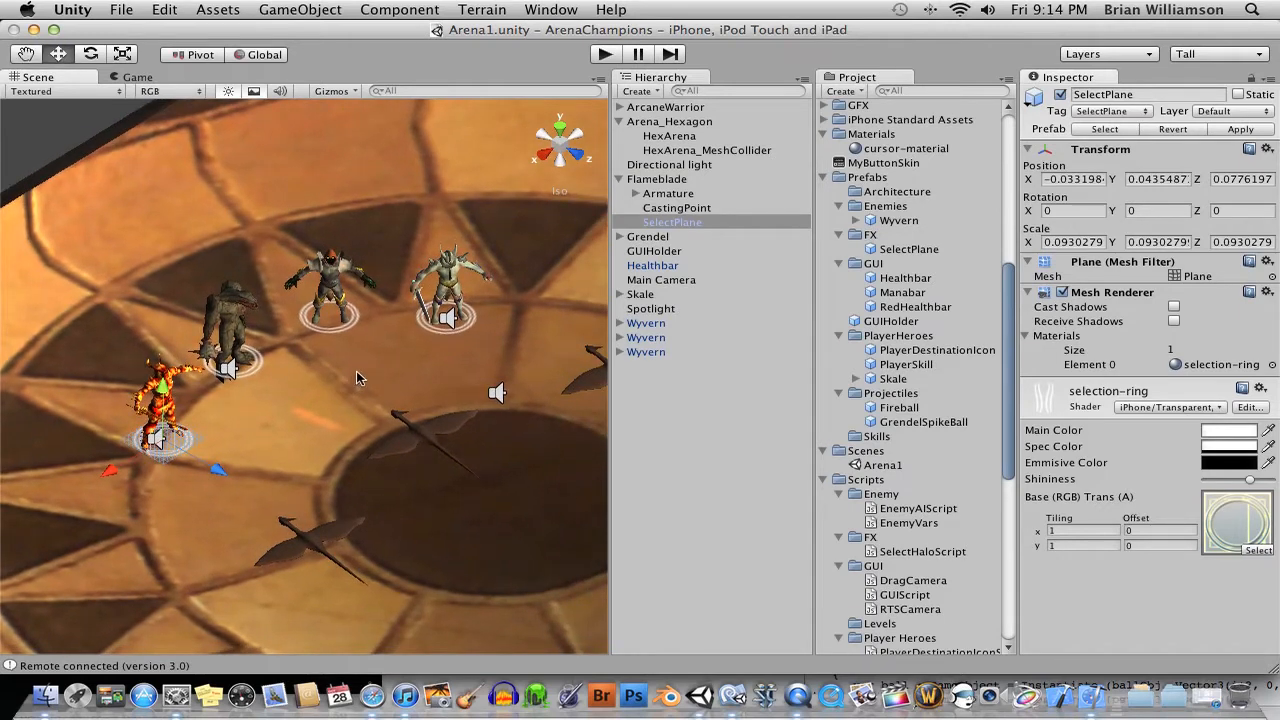
pyautogui.moveTo(364, 368)
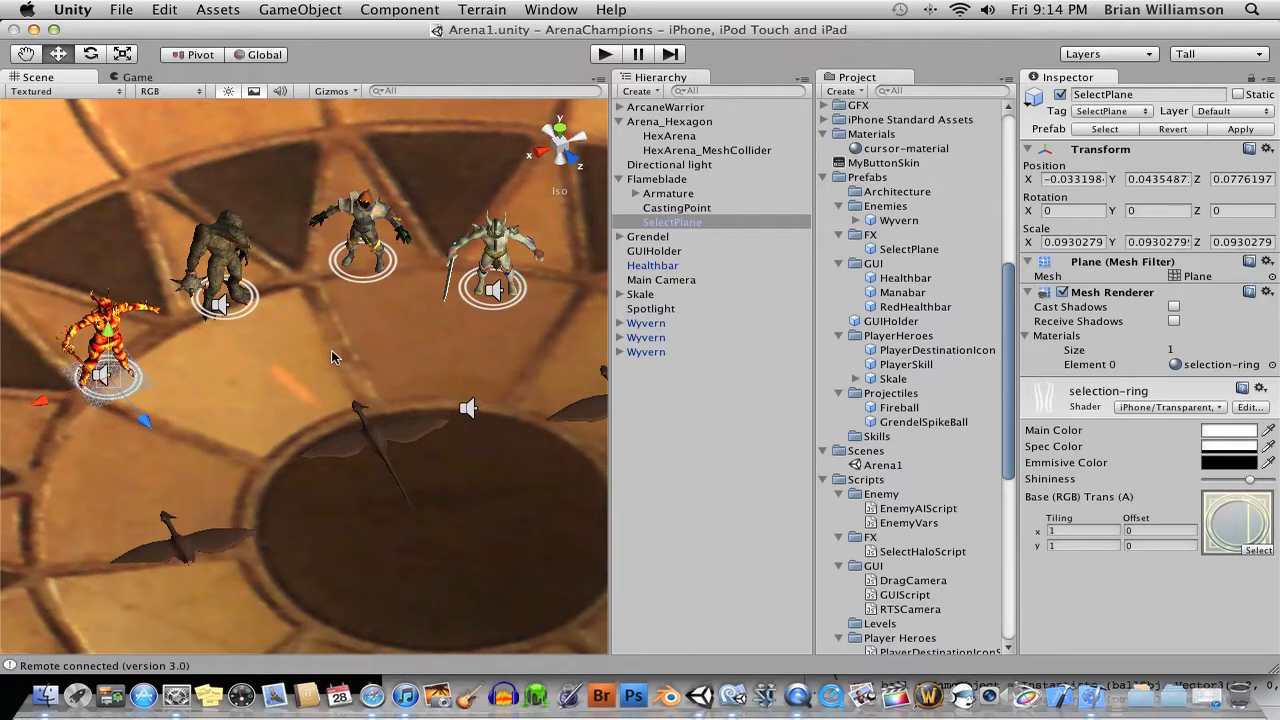
pyautogui.moveTo(333, 362)
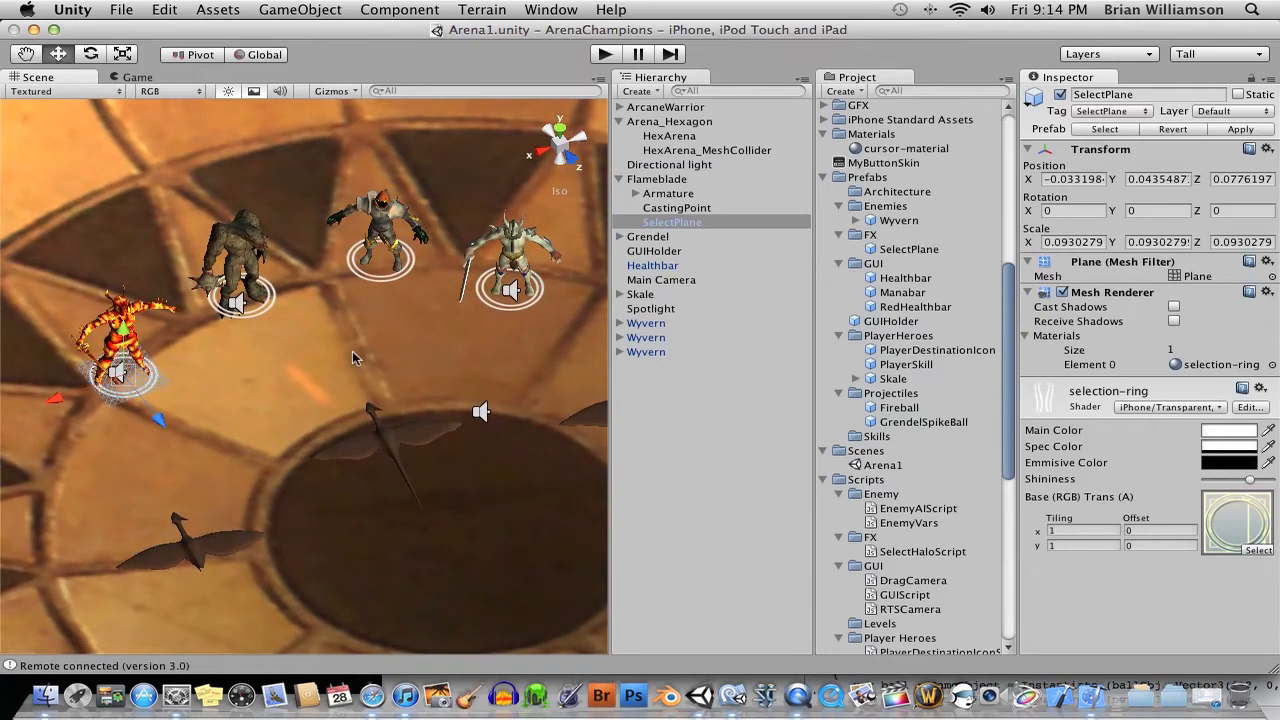
pyautogui.moveTo(350, 360)
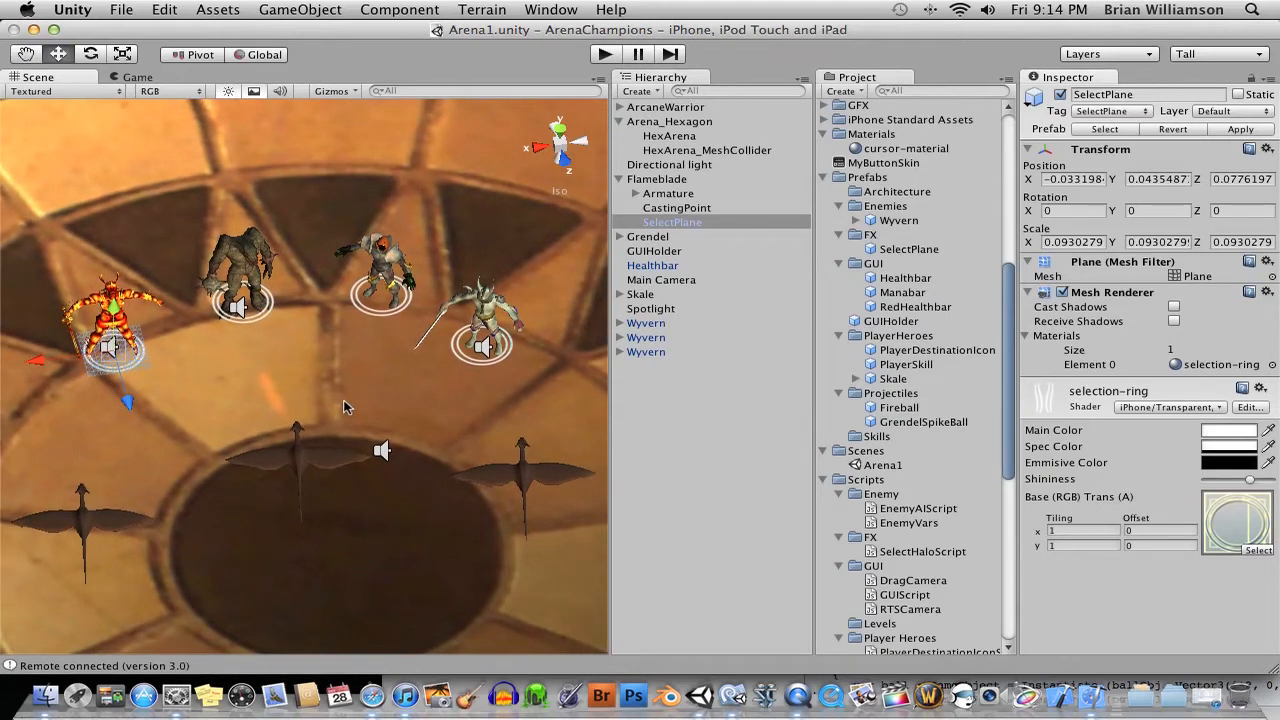
pyautogui.moveTo(373, 688)
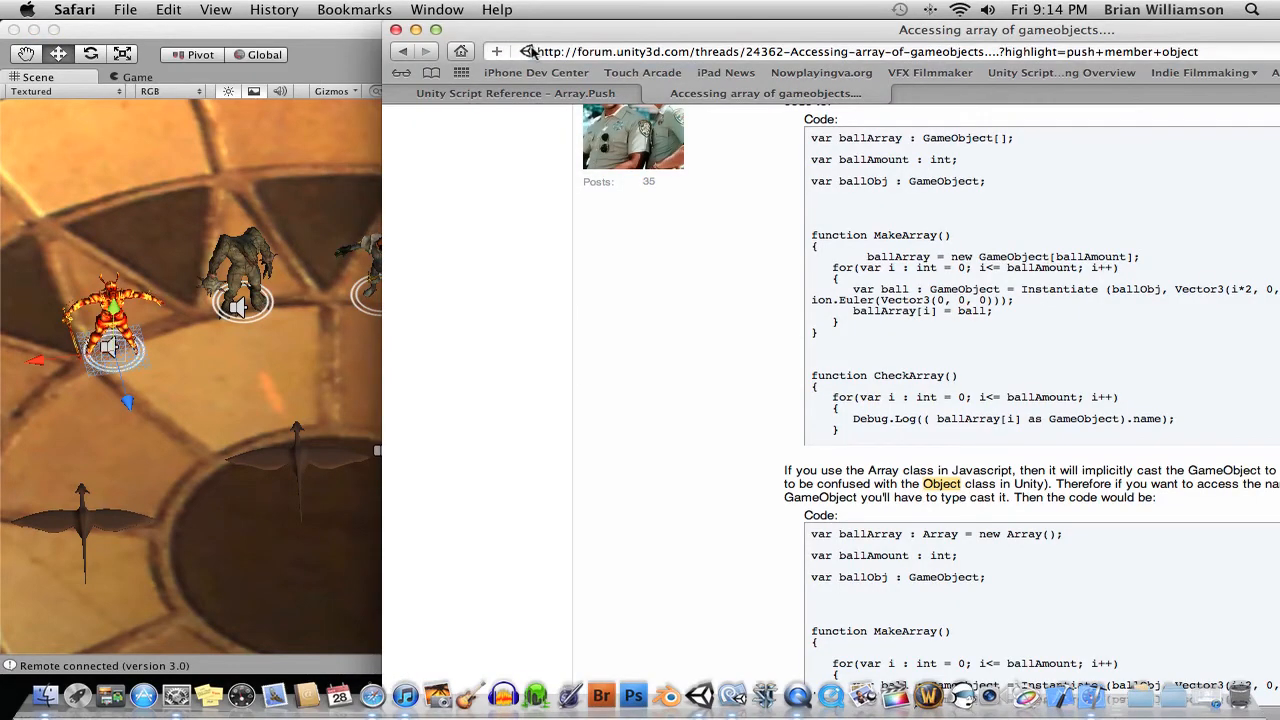
# Step: Open the WHRO site in Safari and scroll through the Doctor Madblood's Halloween Hi-Jinx page
pyautogui.write('whro.org/home/html/drmadblood/')
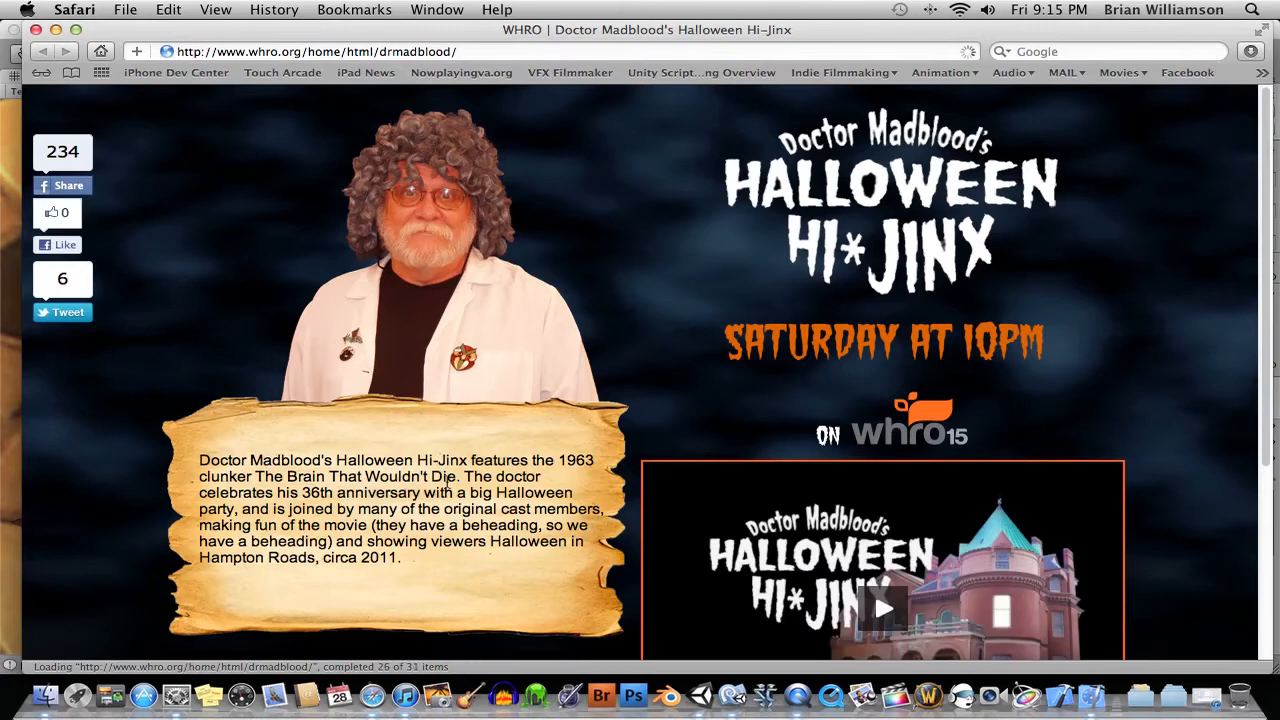
pyautogui.scroll(-3)
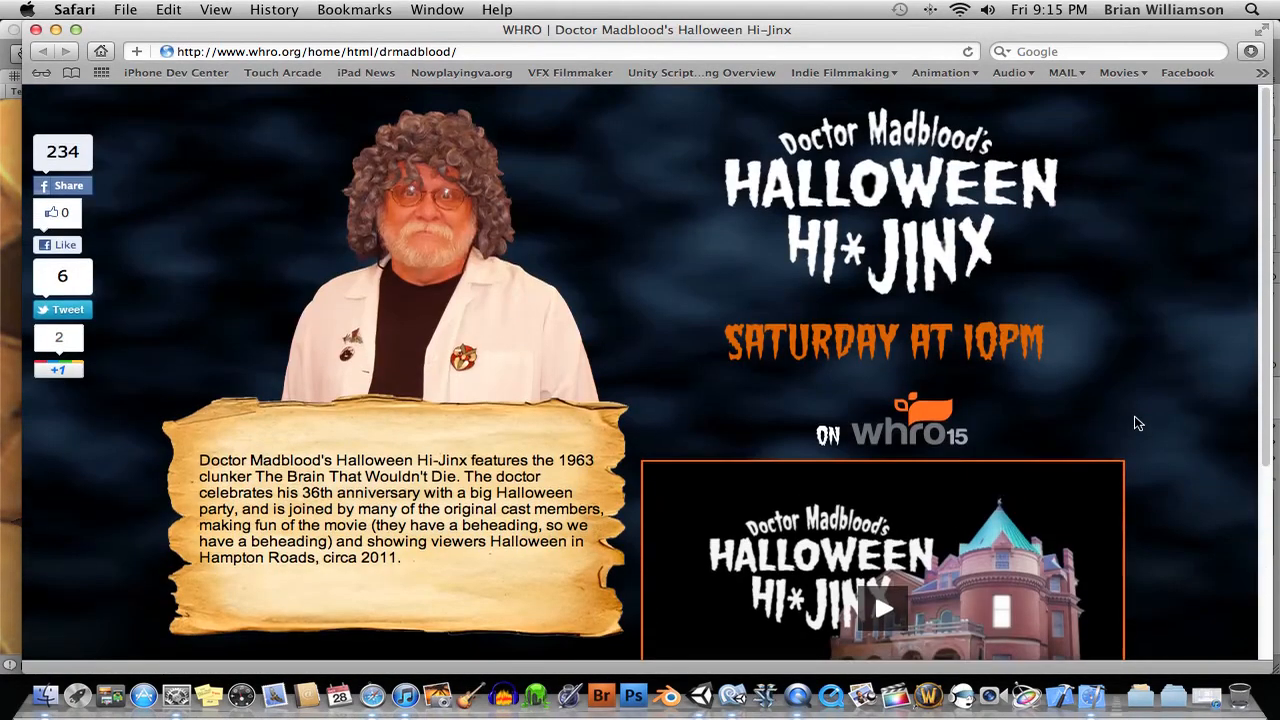
pyautogui.moveTo(759, 374)
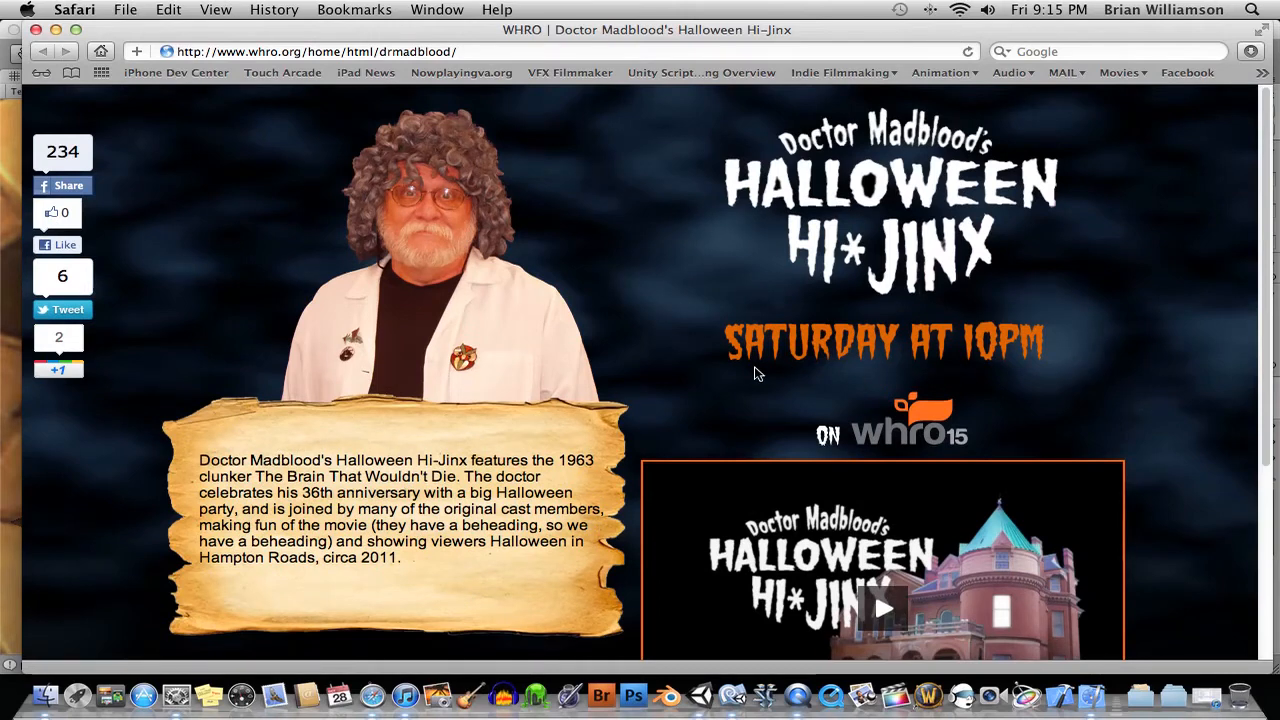
pyautogui.moveTo(335, 425)
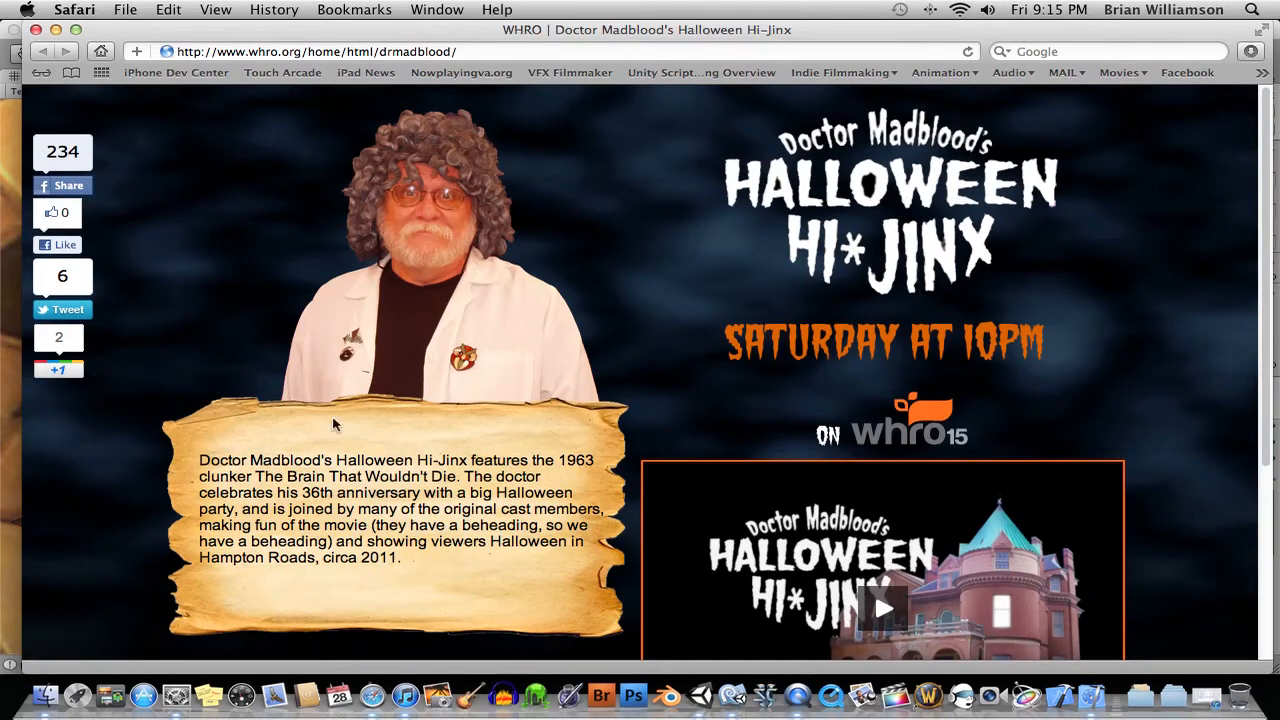
pyautogui.scroll(-3)
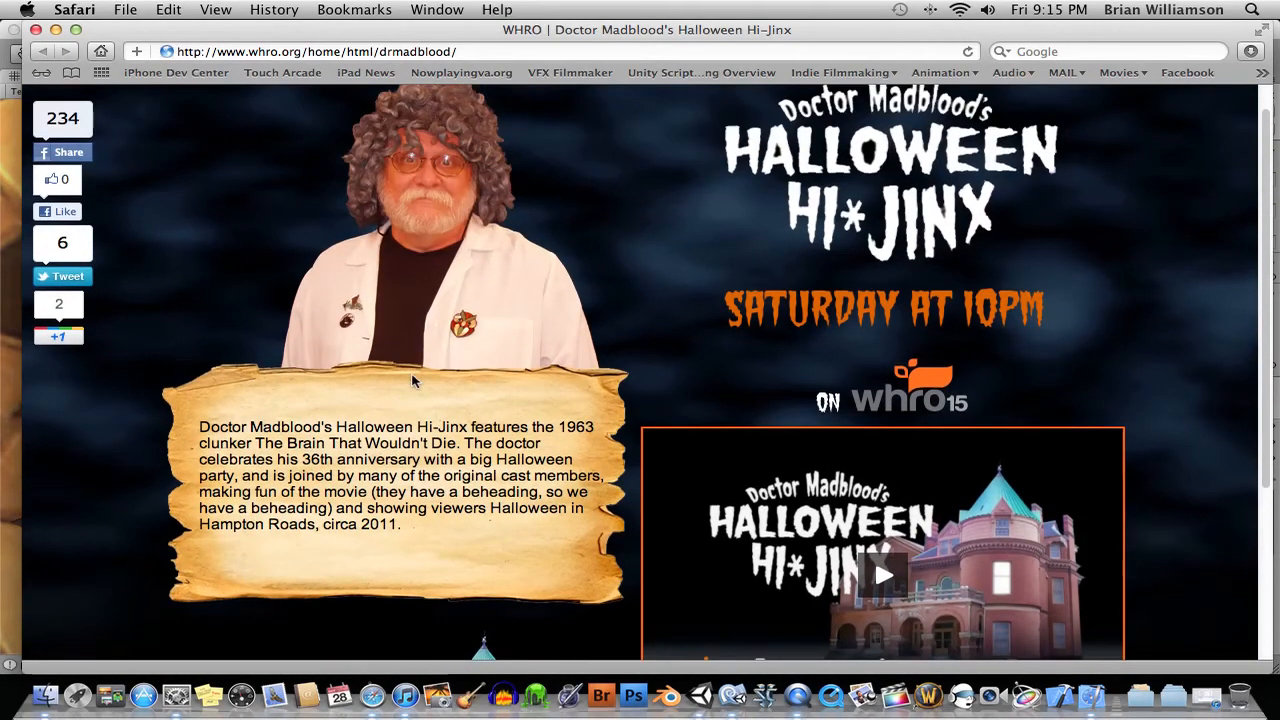
pyautogui.scroll(-3)
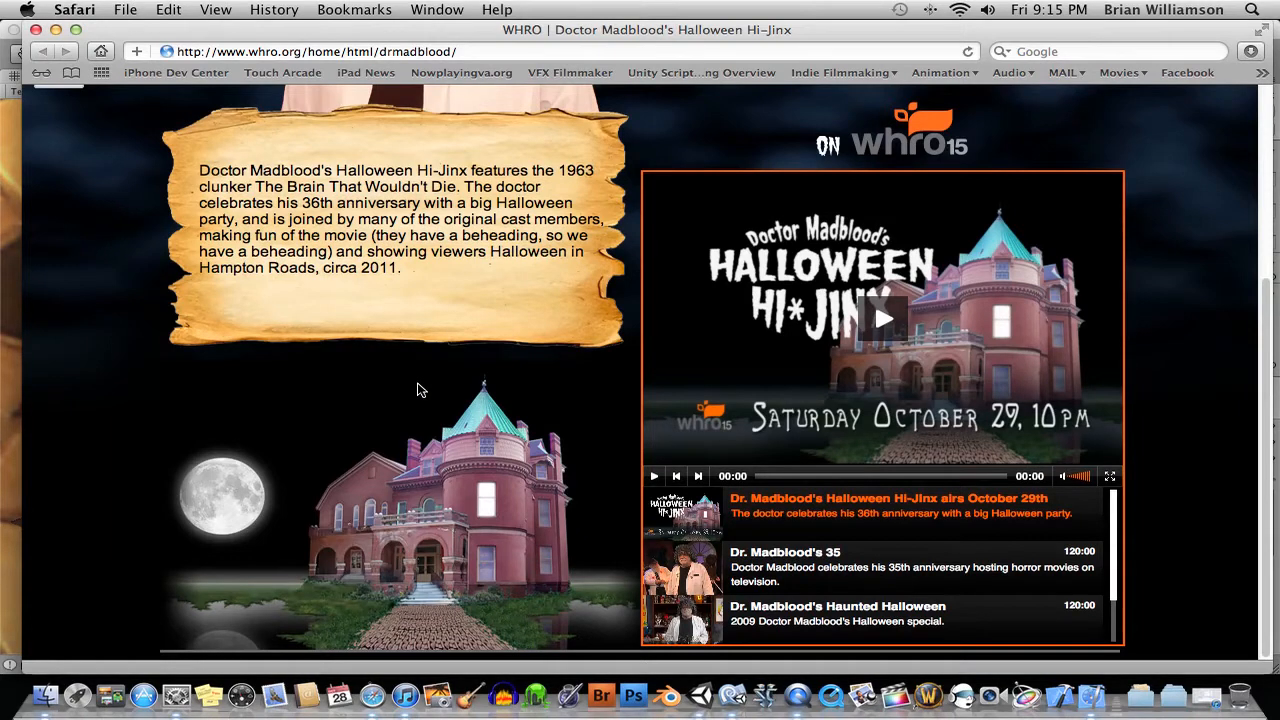
pyautogui.moveTo(445, 360)
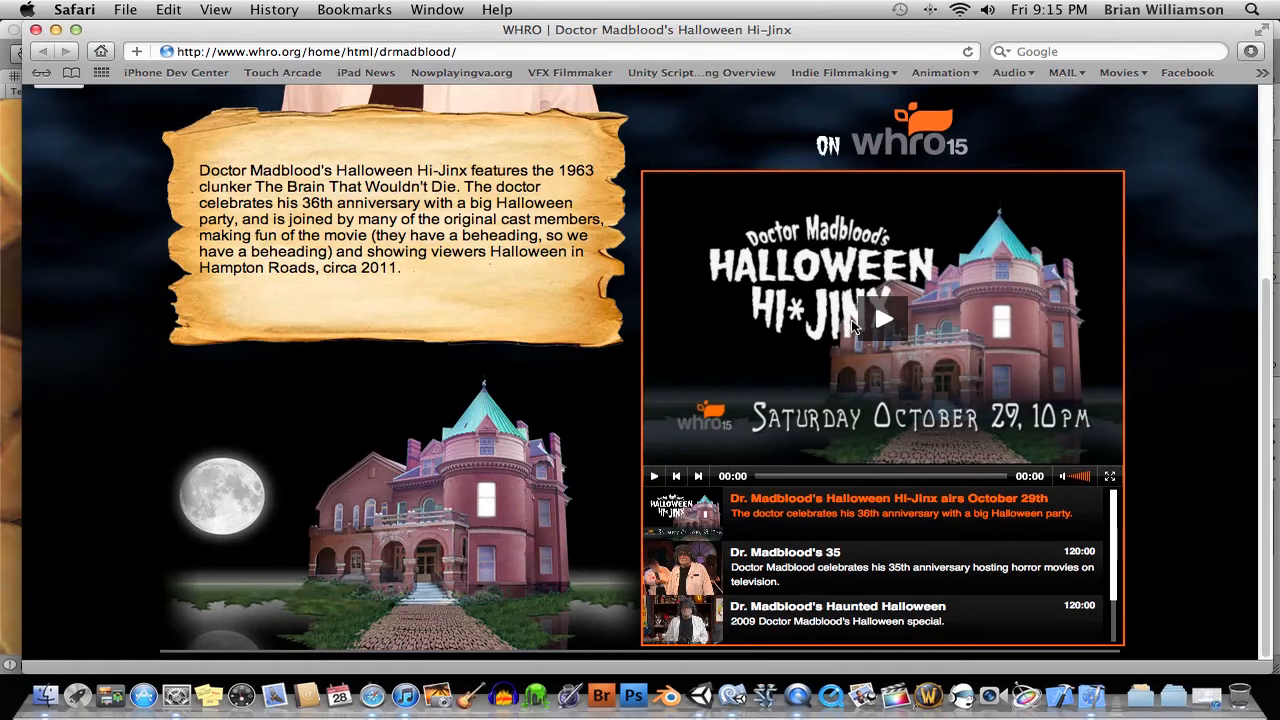
pyautogui.moveTo(780, 394)
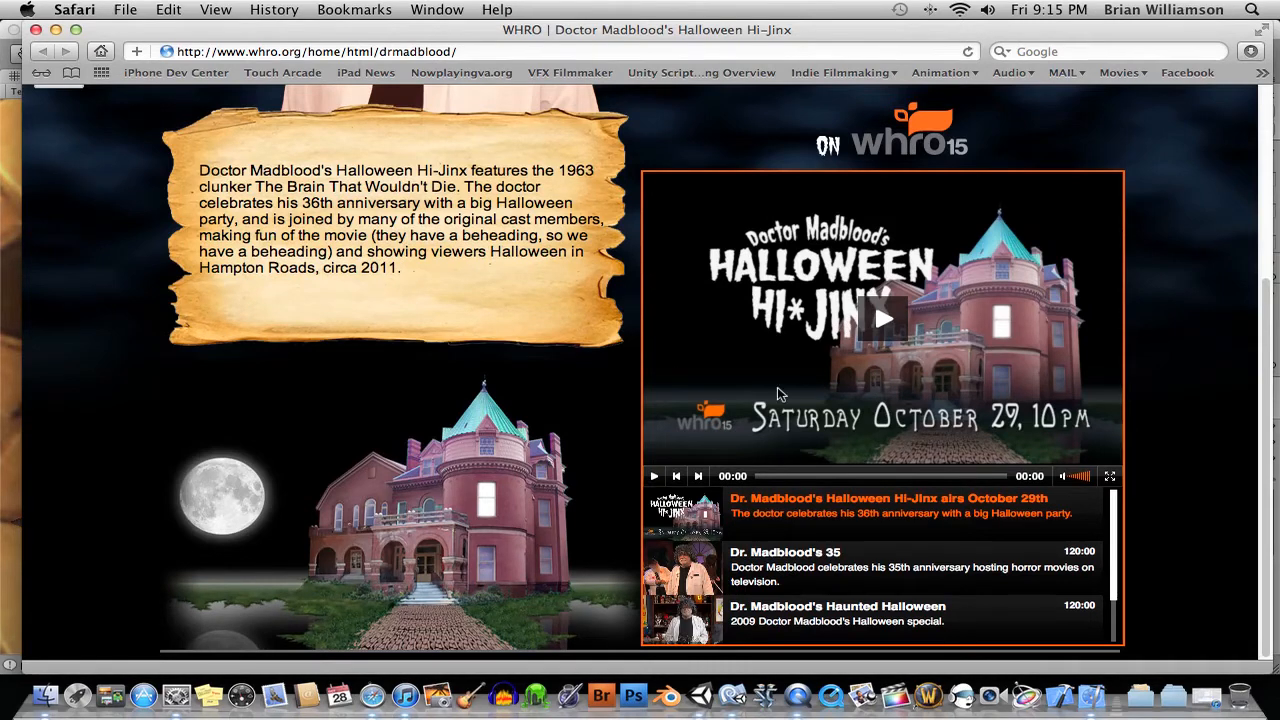
pyautogui.moveTo(935, 335)
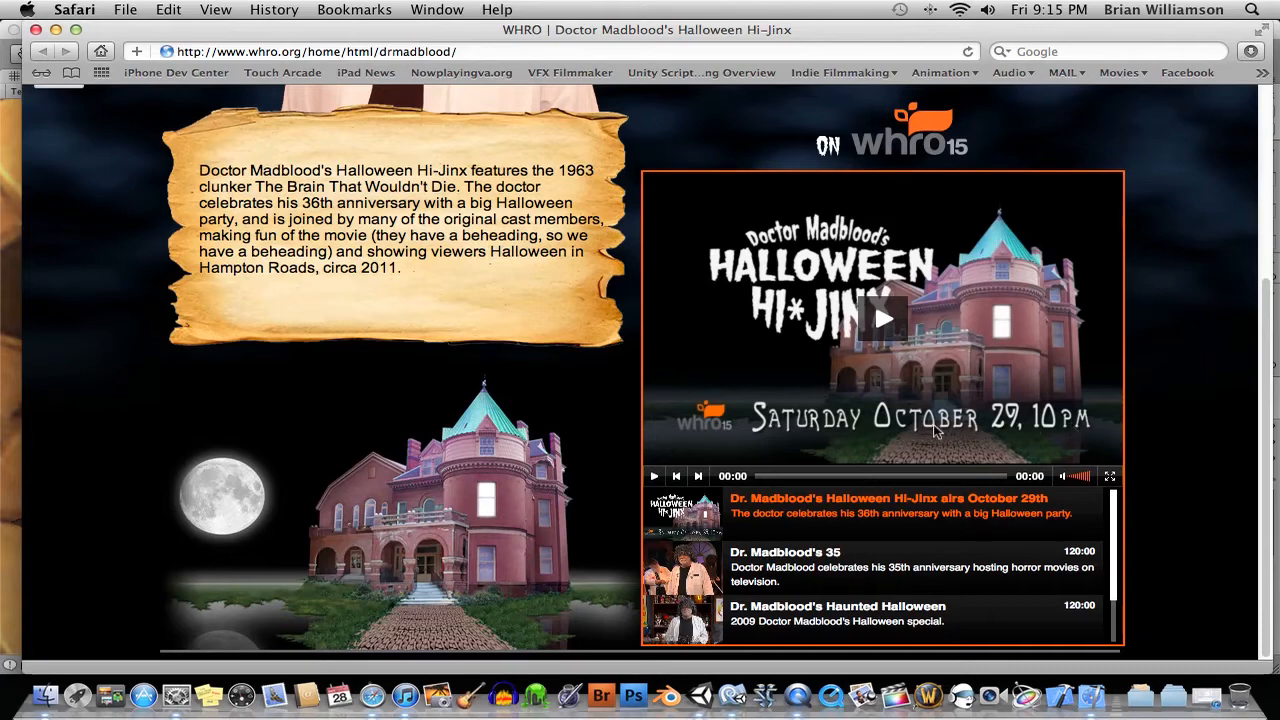
pyautogui.scroll(3)
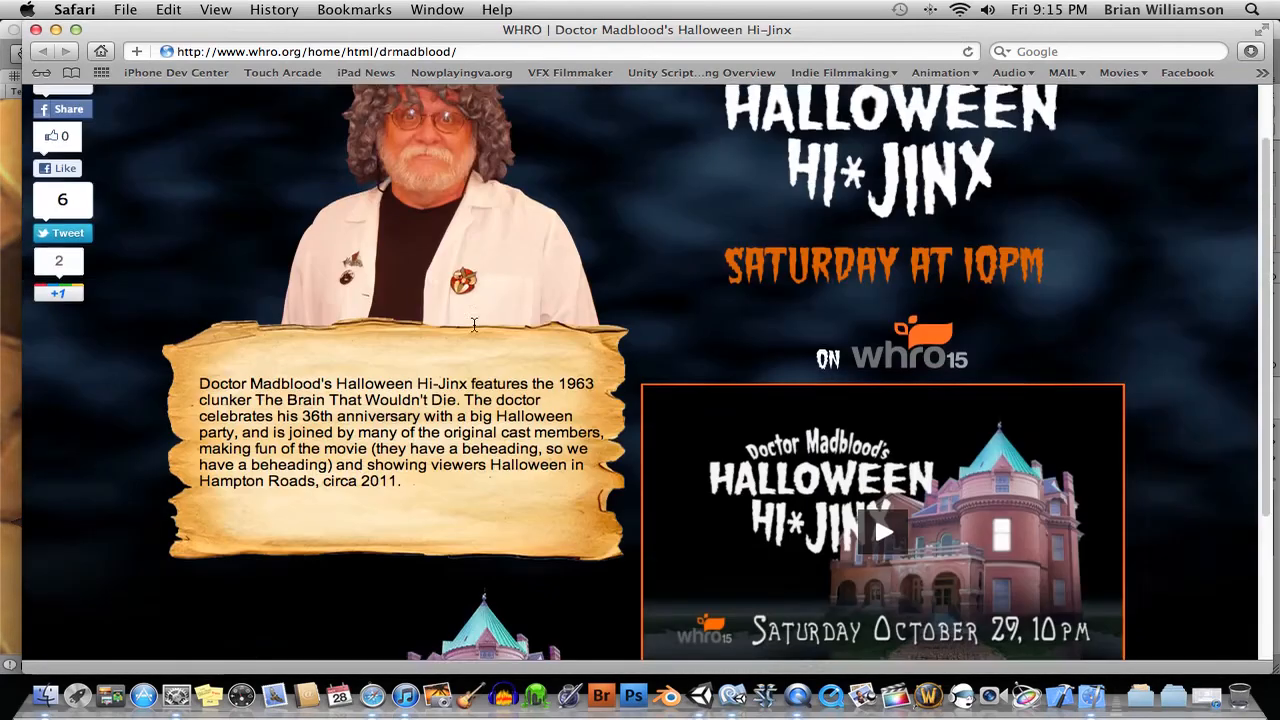
pyautogui.scroll(-3)
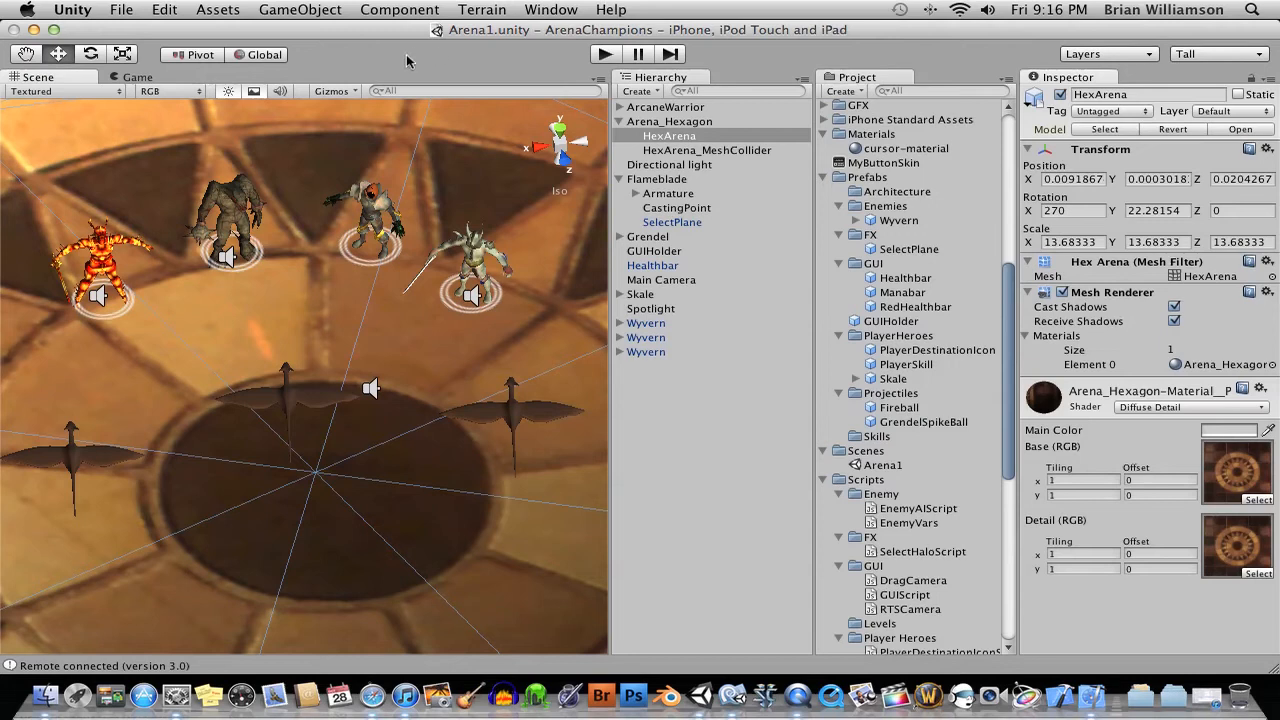
pyautogui.moveTo(372, 536)
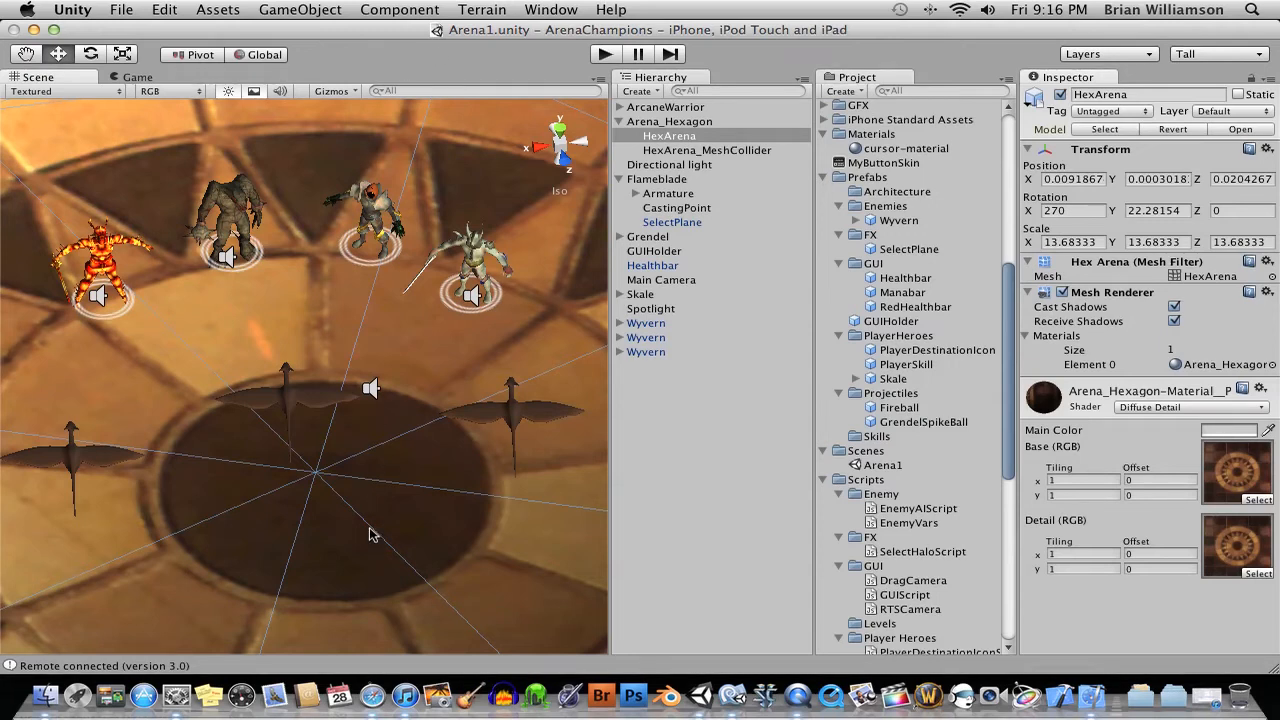
# Step: Run the arena game in Play mode and bring up the Game view aspect ratio list
pyautogui.click(596, 54)
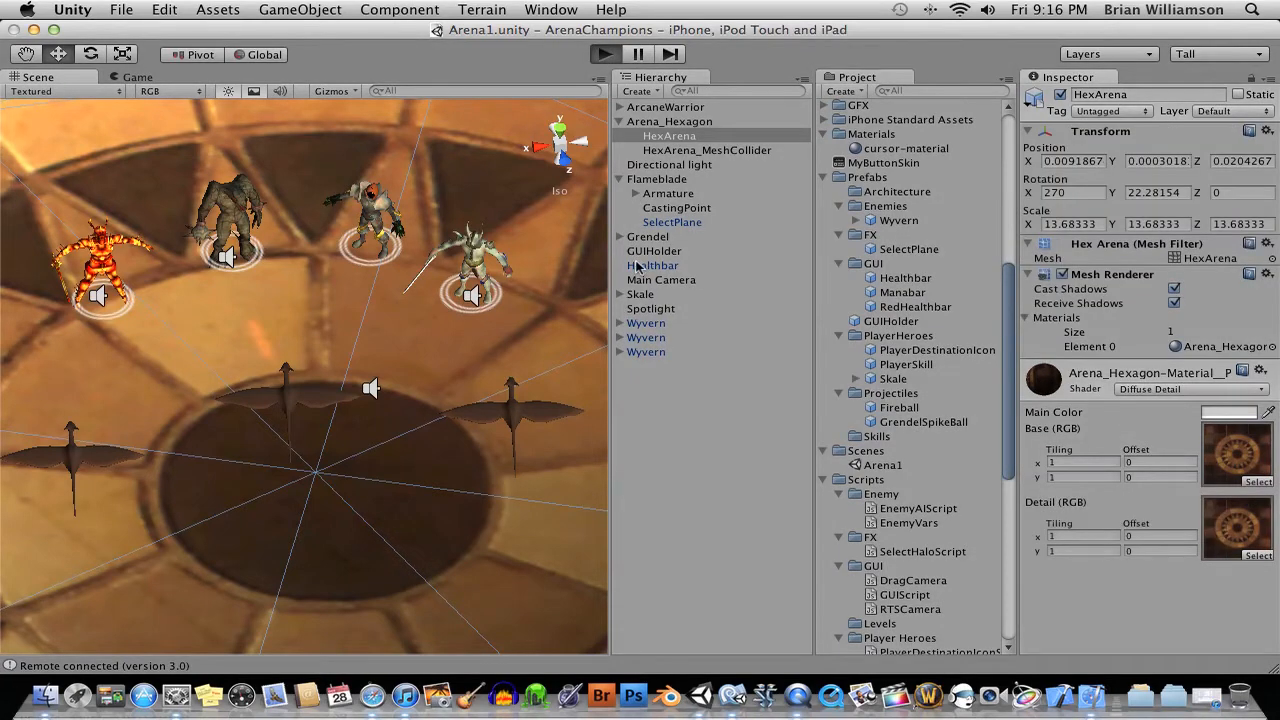
pyautogui.click(593, 54)
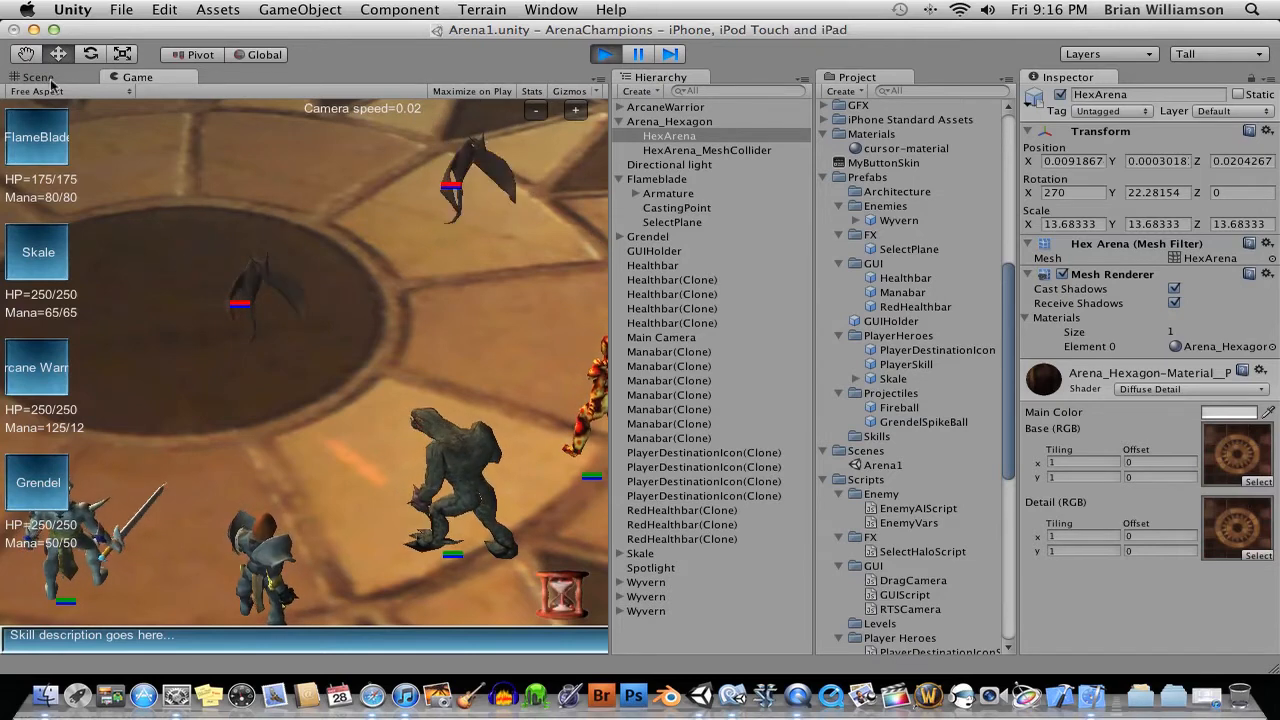
pyautogui.click(65, 91)
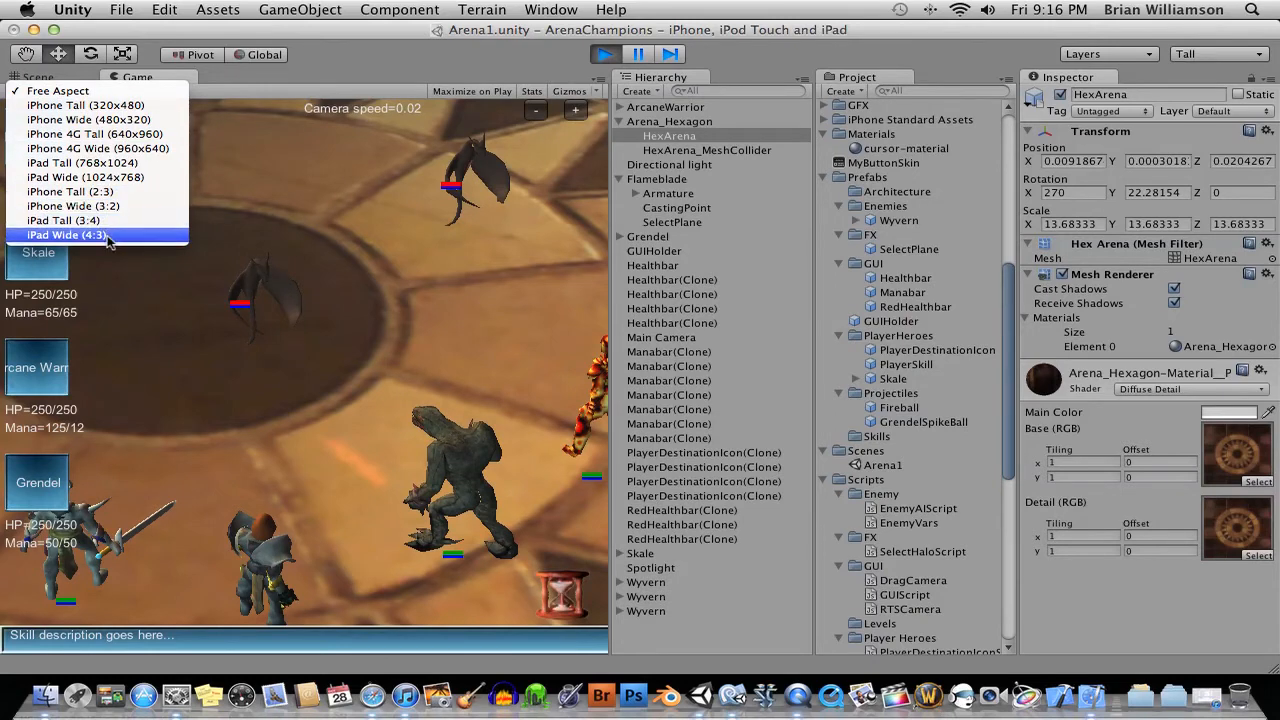
pyautogui.click(66, 237)
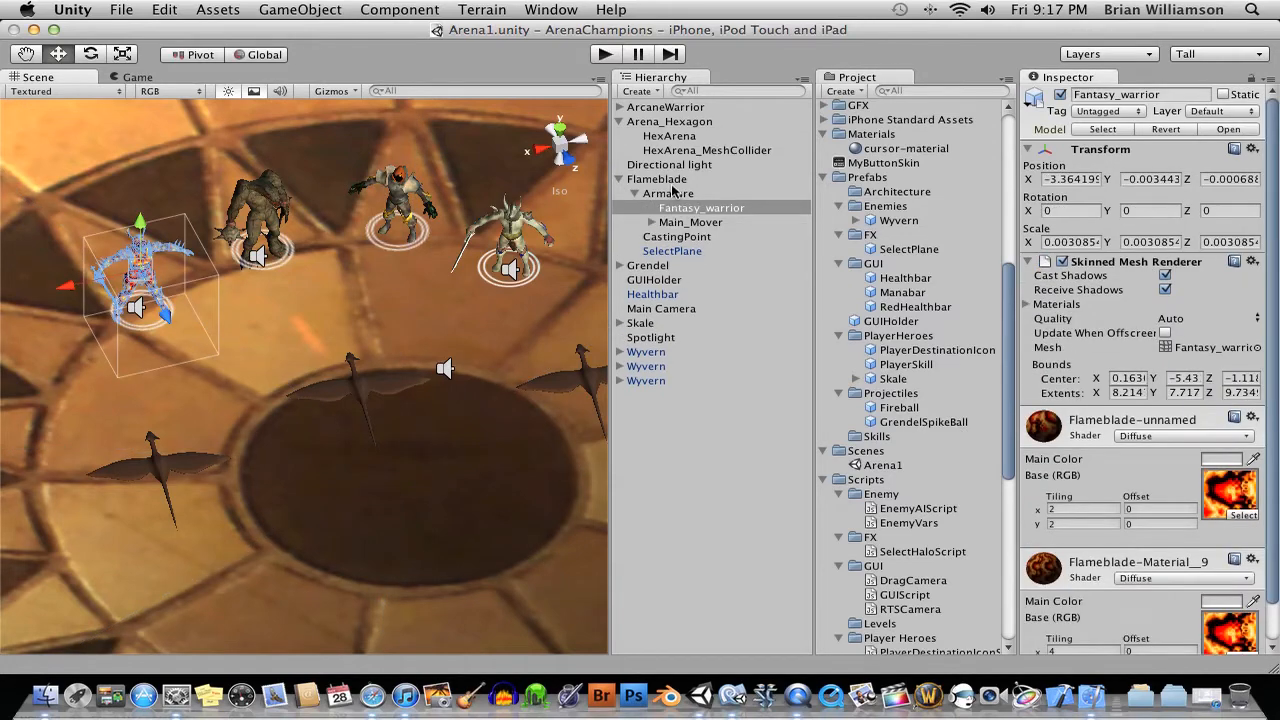
# Step: Browse Flameblade's children (Armature, CastingPoint) and select its SelectPlane ring object
pyautogui.click(656, 179)
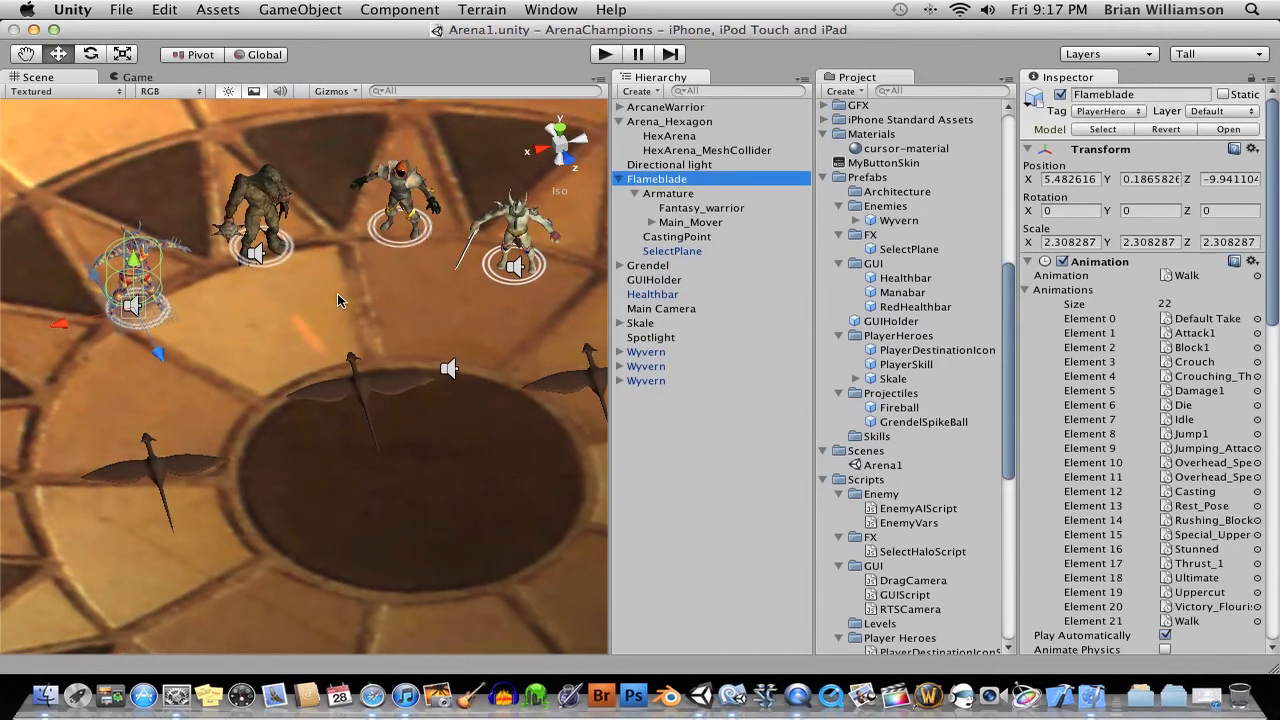
pyautogui.click(623, 178)
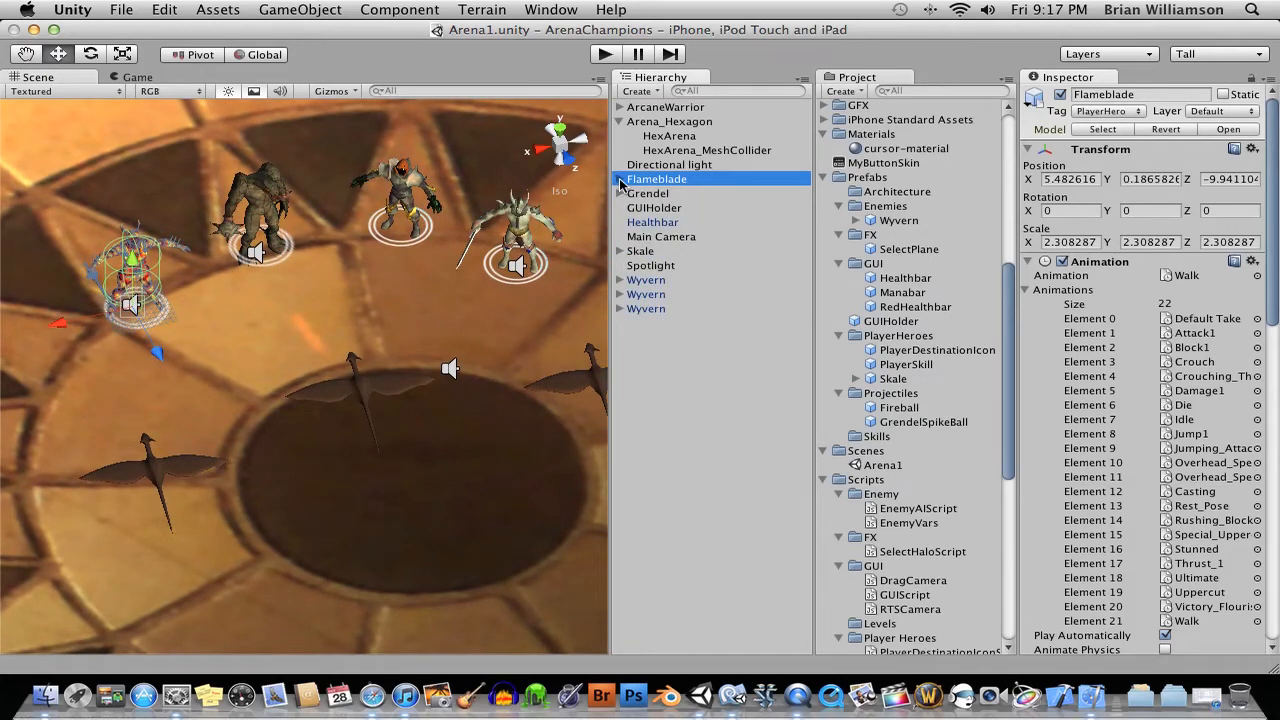
pyautogui.click(622, 178)
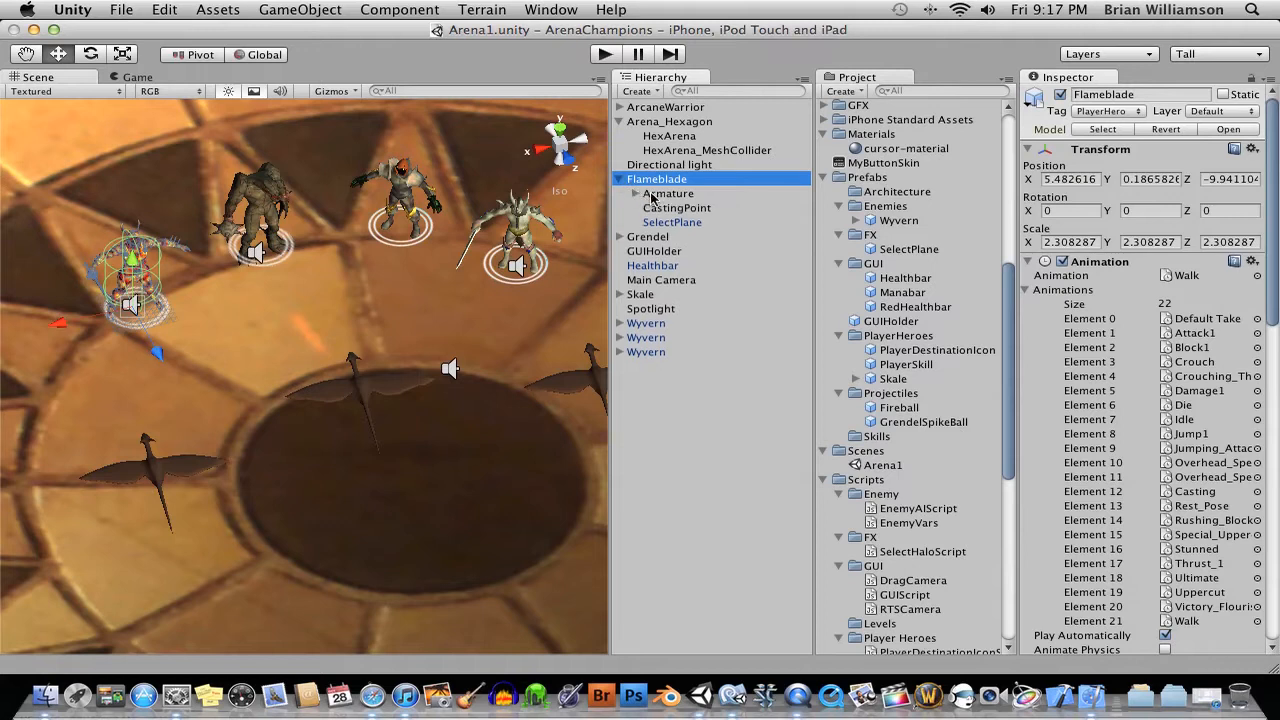
pyautogui.click(668, 193)
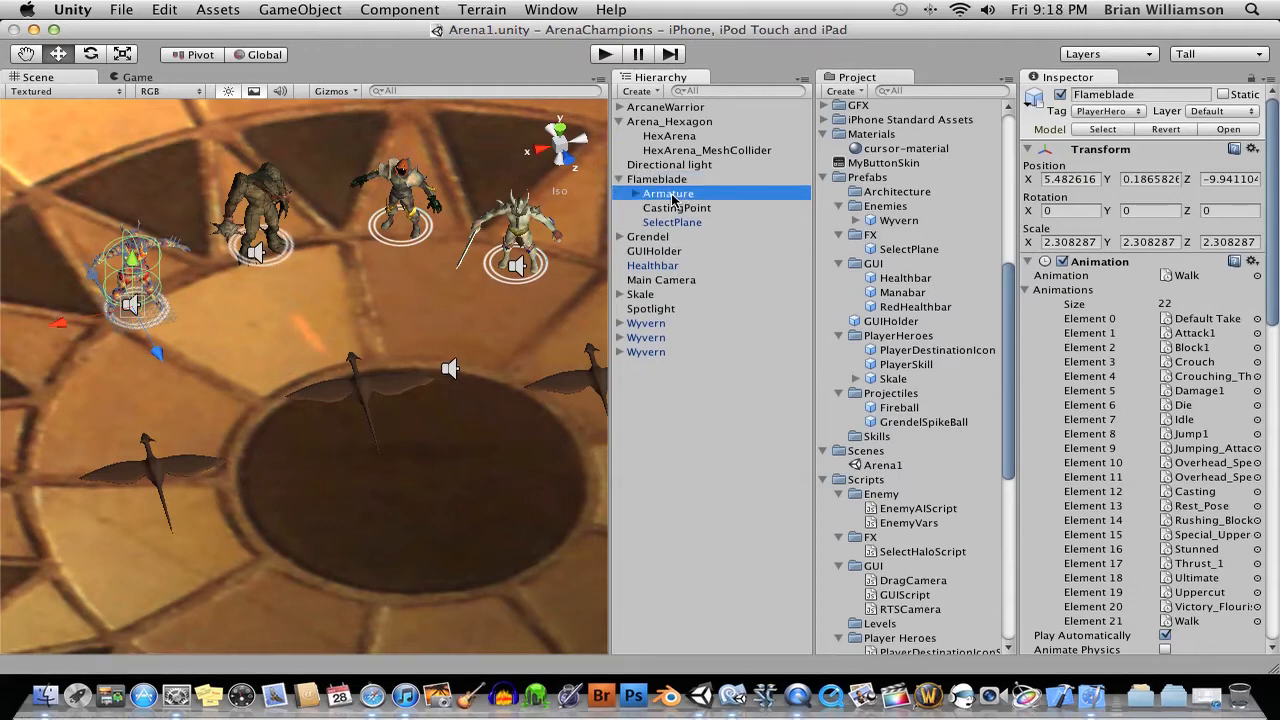
pyautogui.click(669, 193)
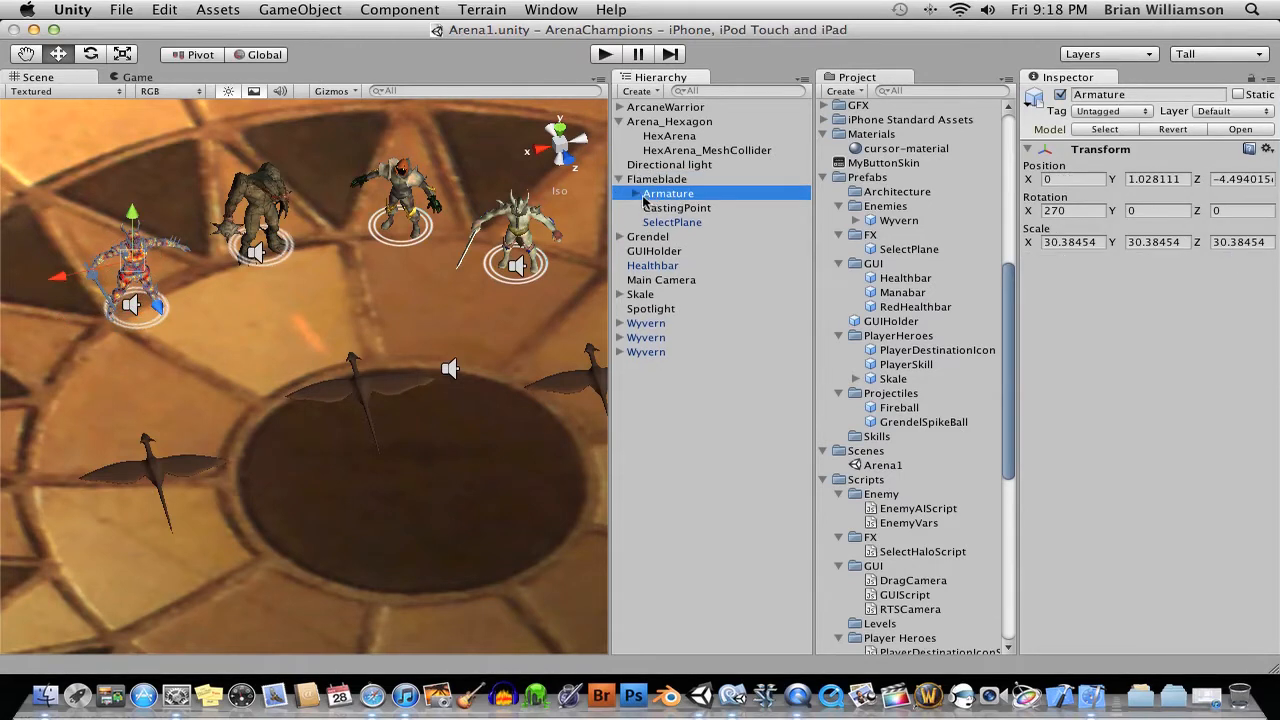
pyautogui.click(635, 193)
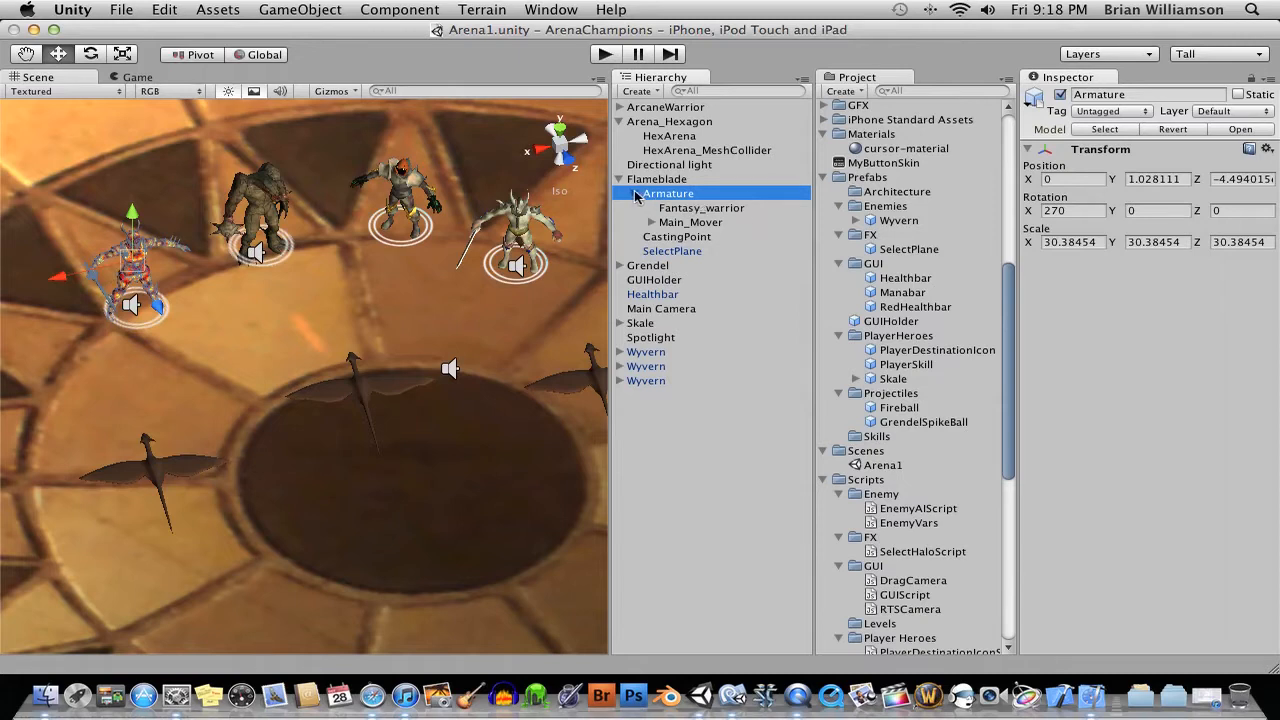
pyautogui.click(636, 193)
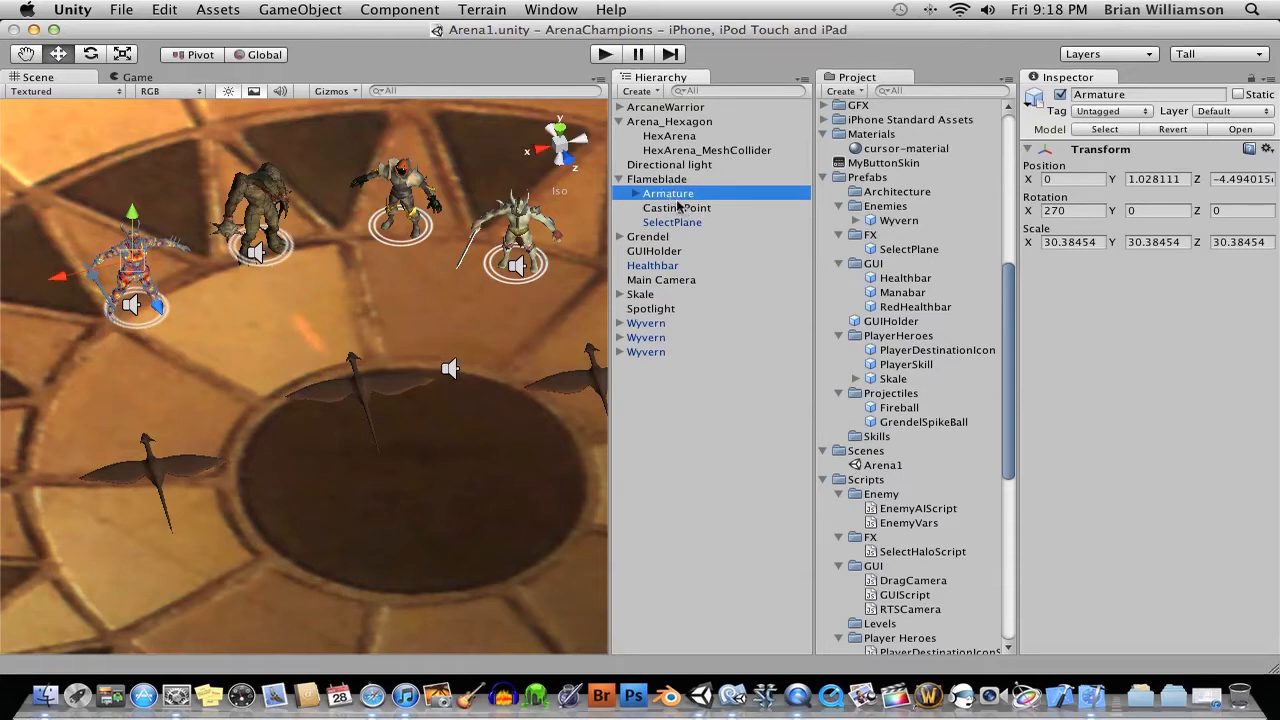
pyautogui.click(676, 207)
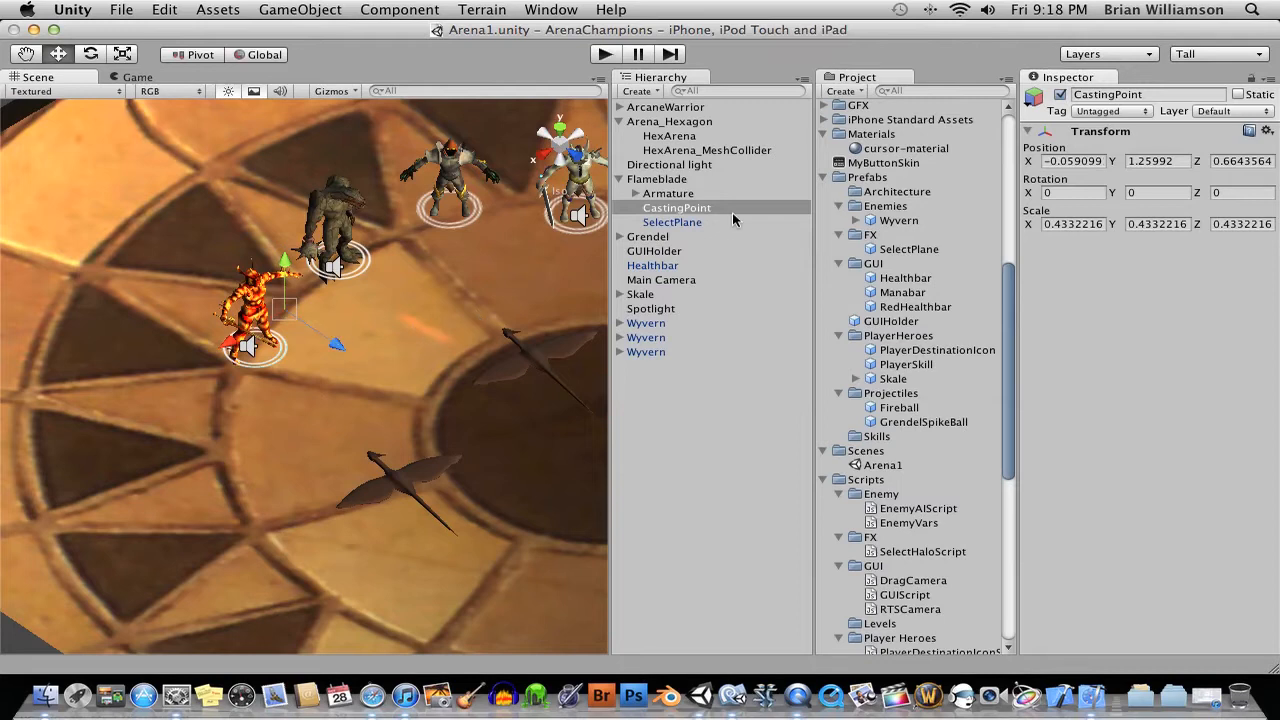
pyautogui.moveTo(678, 184)
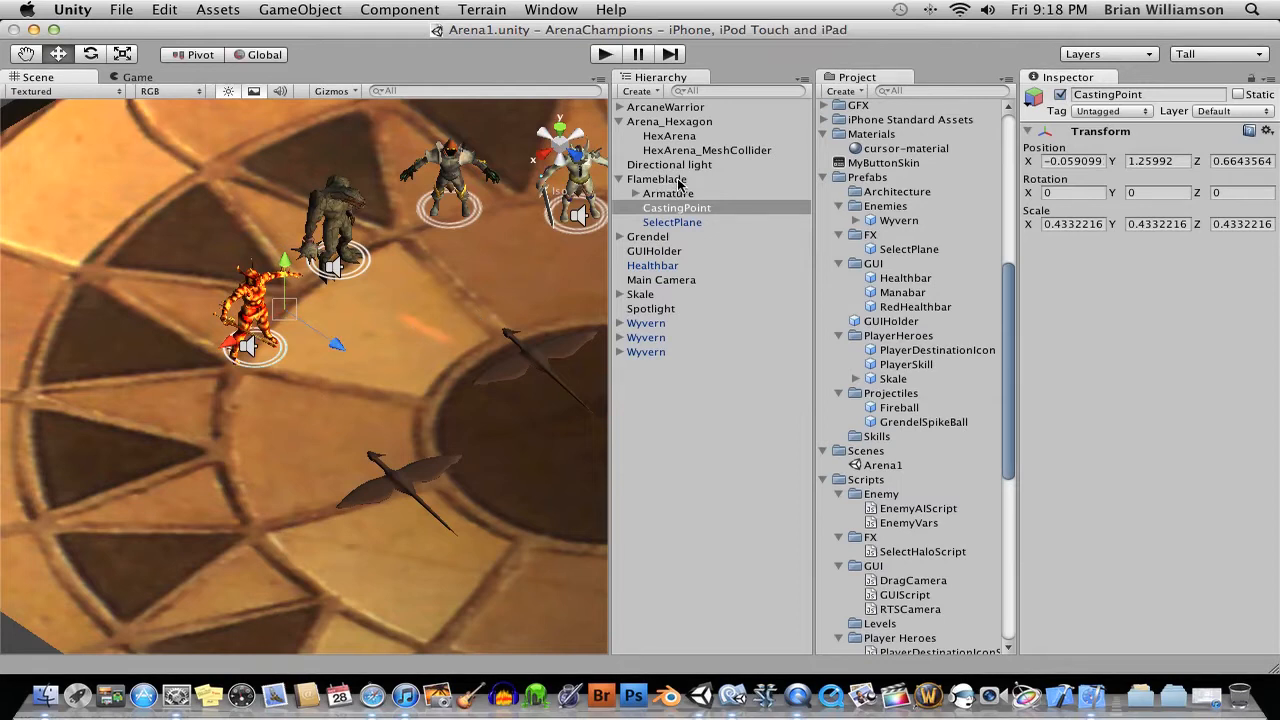
pyautogui.click(671, 221)
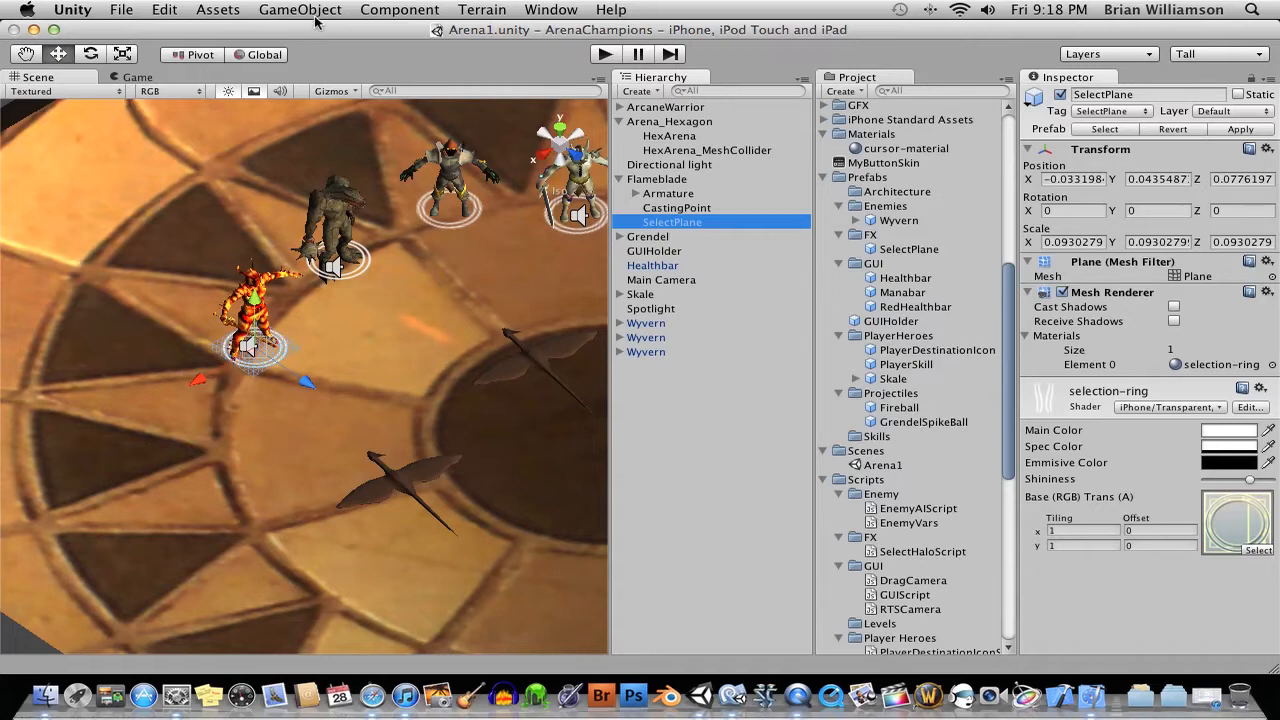
pyautogui.click(298, 9)
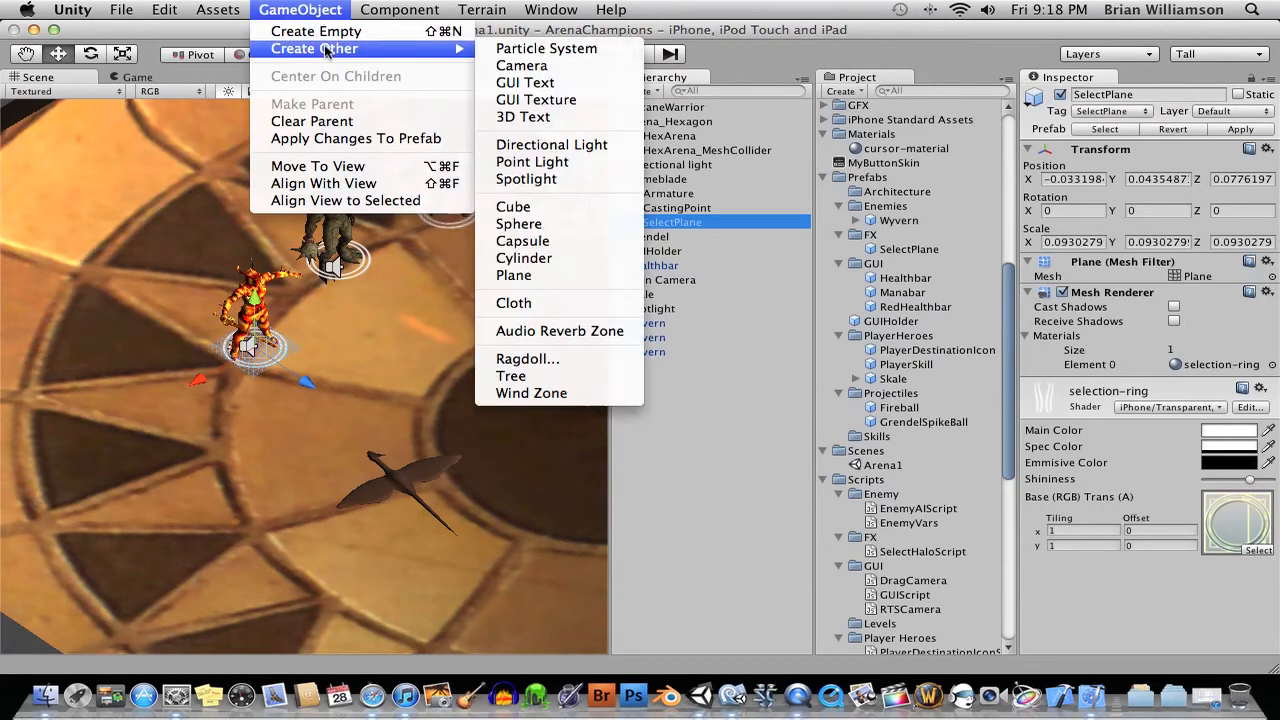
pyautogui.moveTo(513, 275)
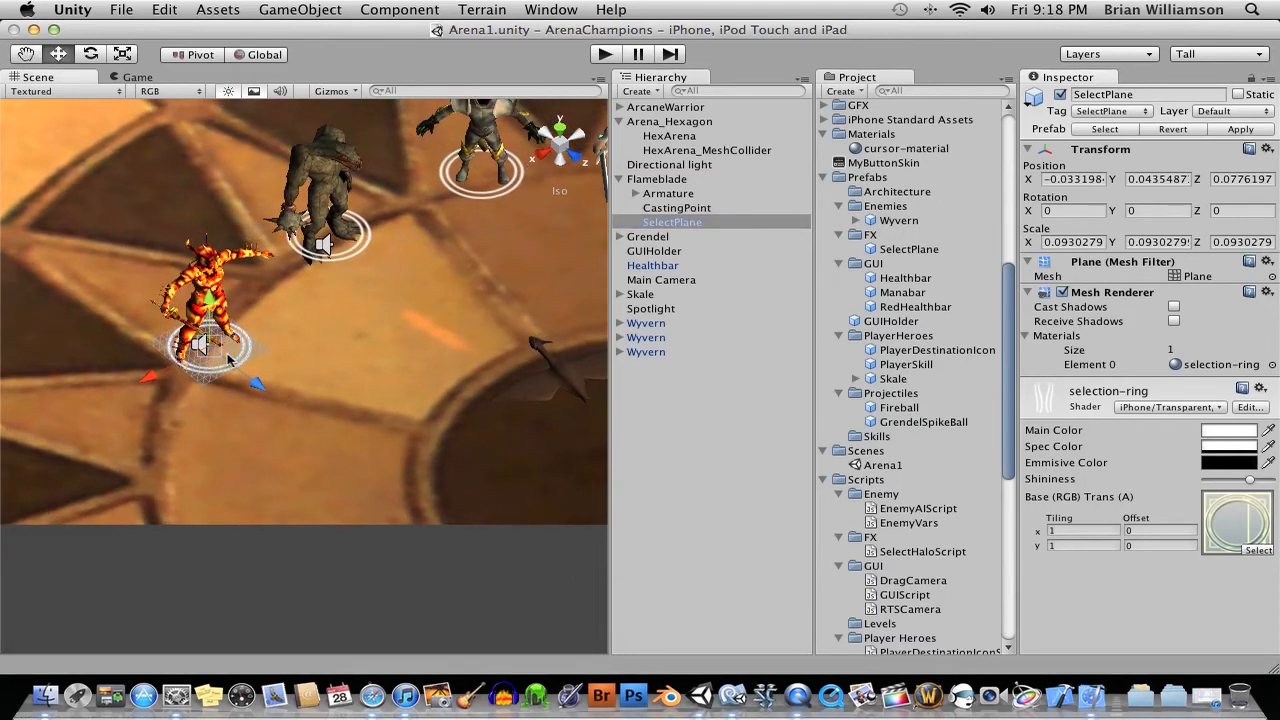
pyautogui.moveTo(228, 367)
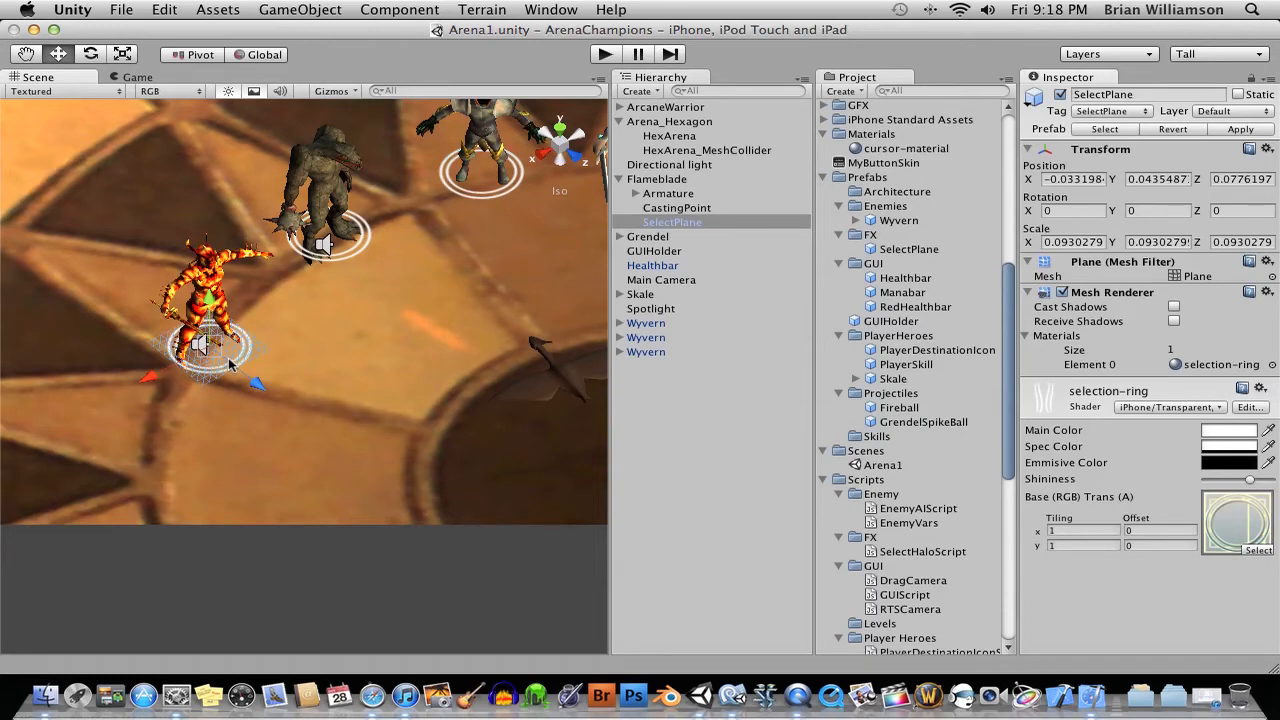
pyautogui.moveTo(1147, 426)
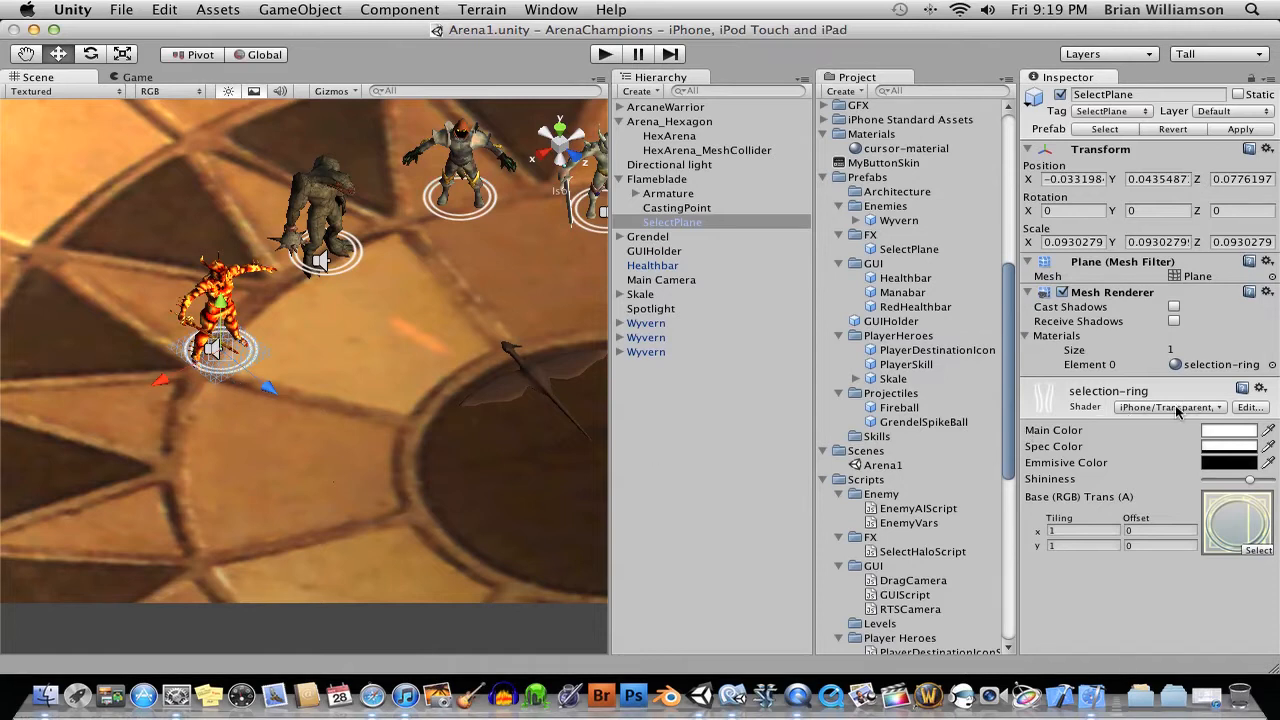
# Step: Check the ring material's shader list without changing it, then inspect the Flameblade hero
pyautogui.click(1174, 406)
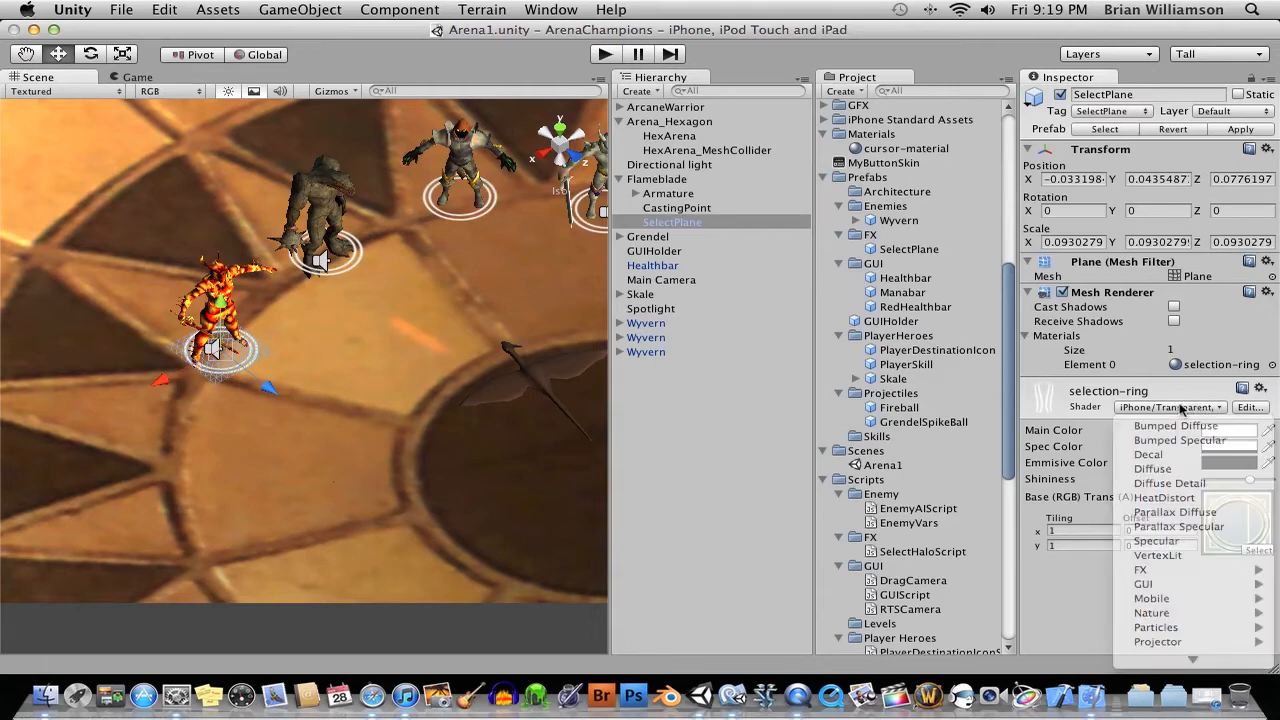
pyautogui.click(1177, 406)
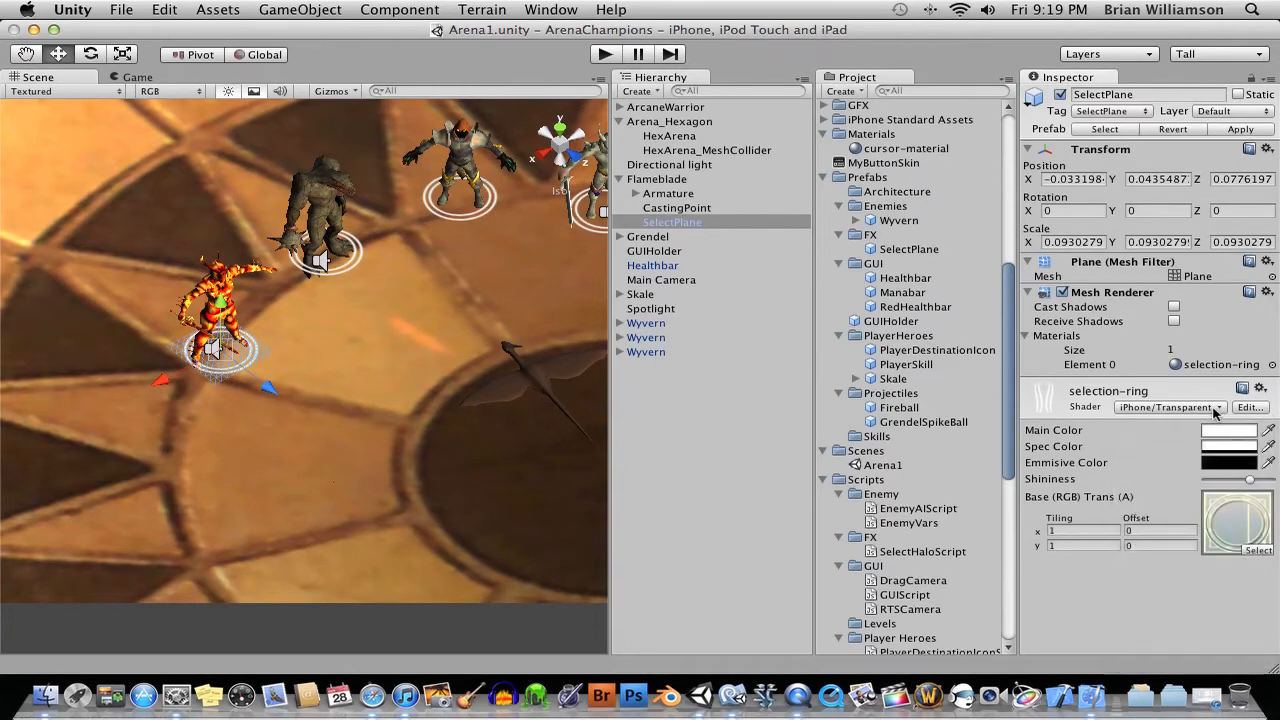
pyautogui.moveTo(137, 380)
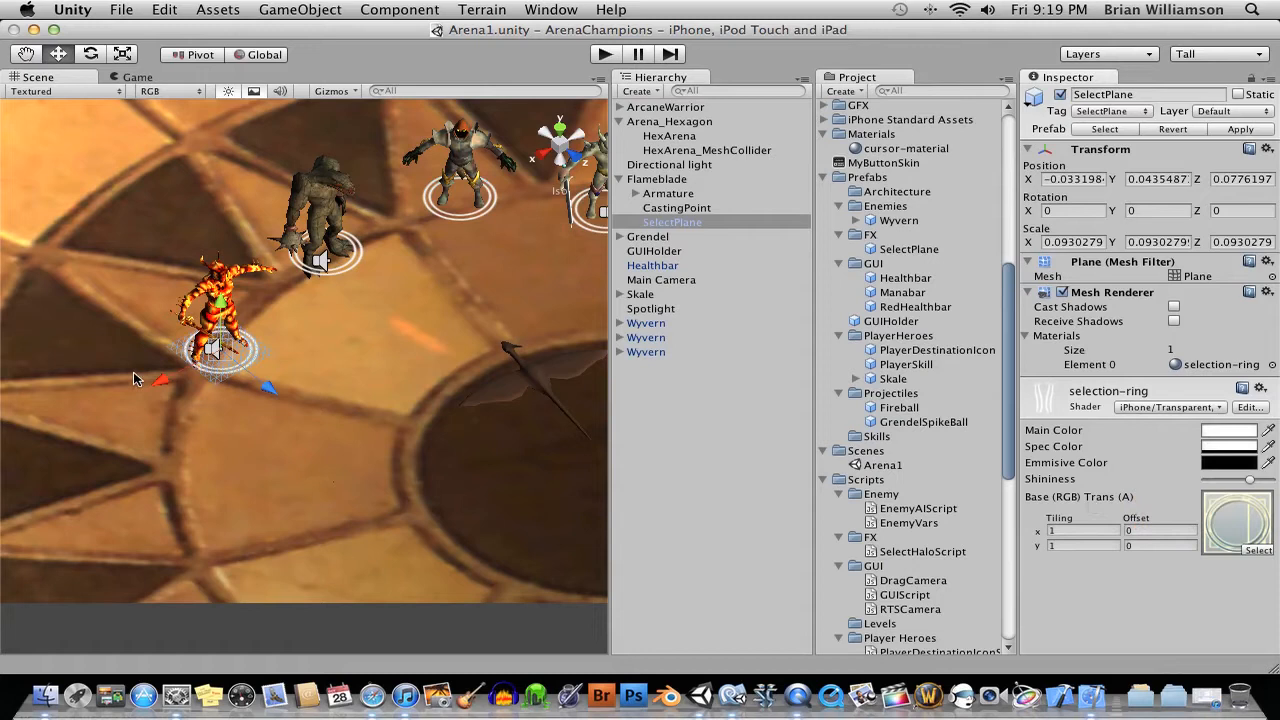
pyautogui.moveTo(258, 375)
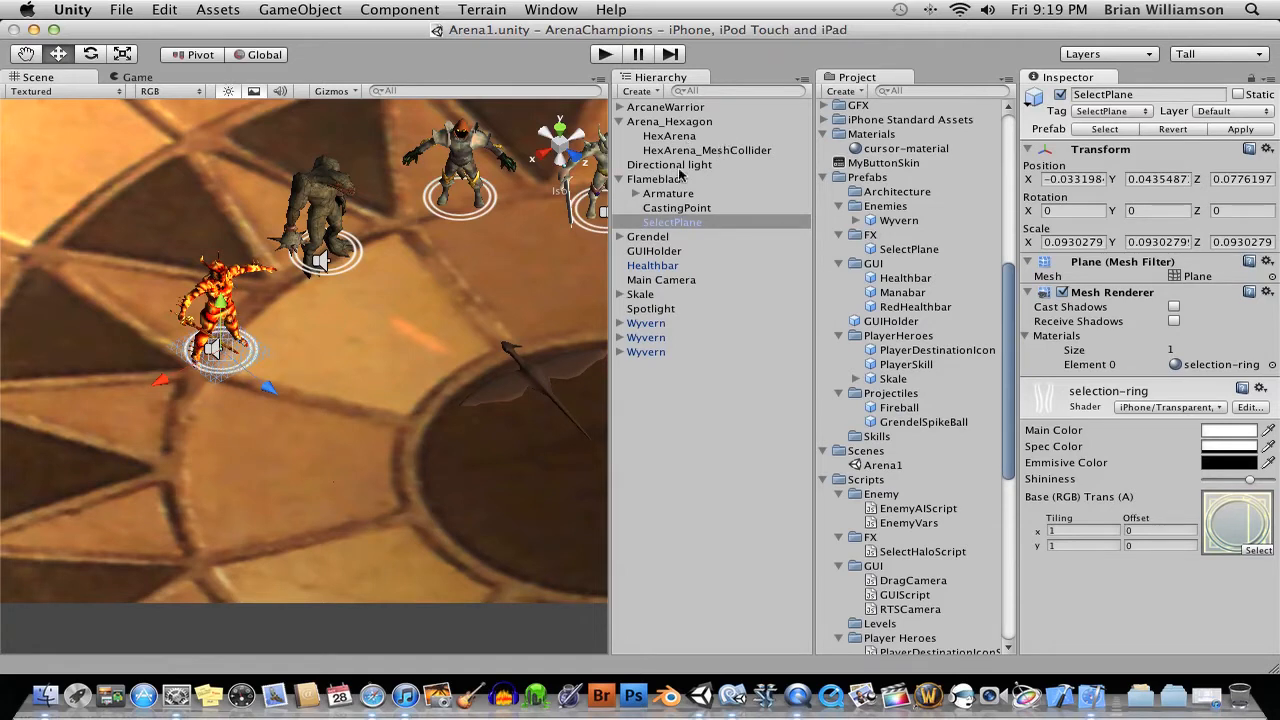
pyautogui.click(655, 178)
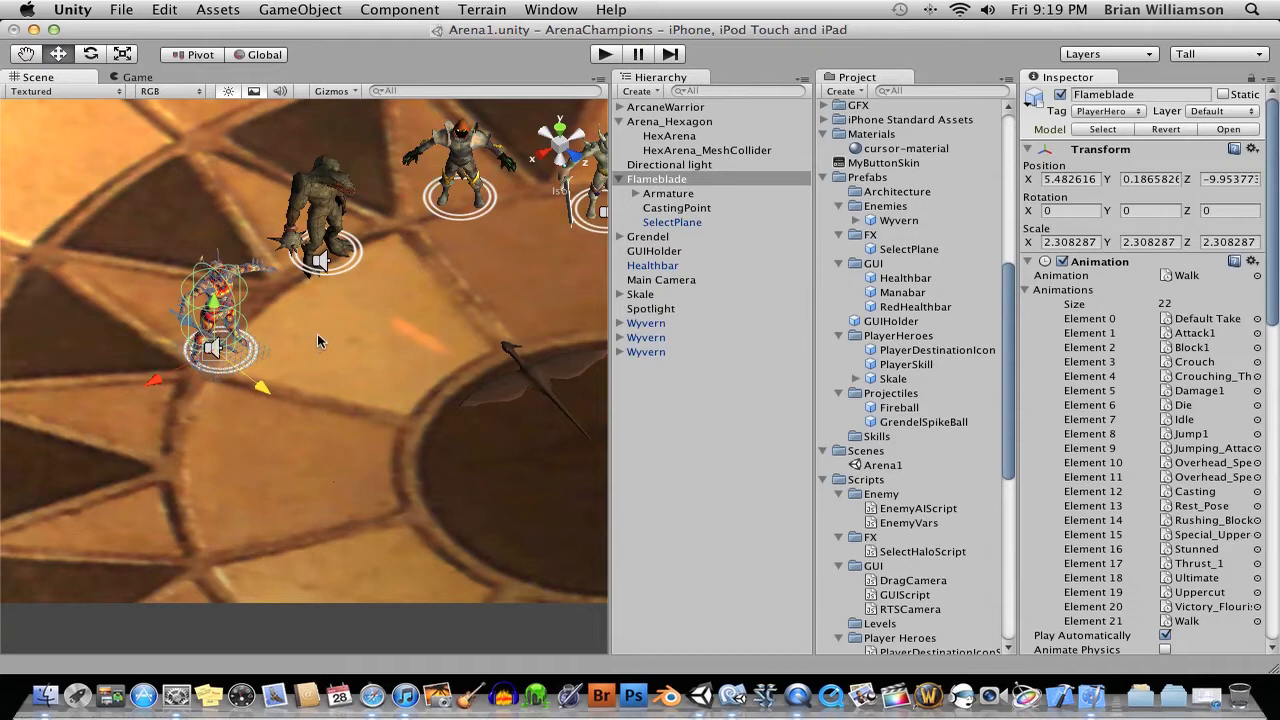
# Step: Inspect SelectPlane, Flameblade, the HexArena floor, then a Wyvern with 150 HP and 40 mana
pyautogui.click(672, 221)
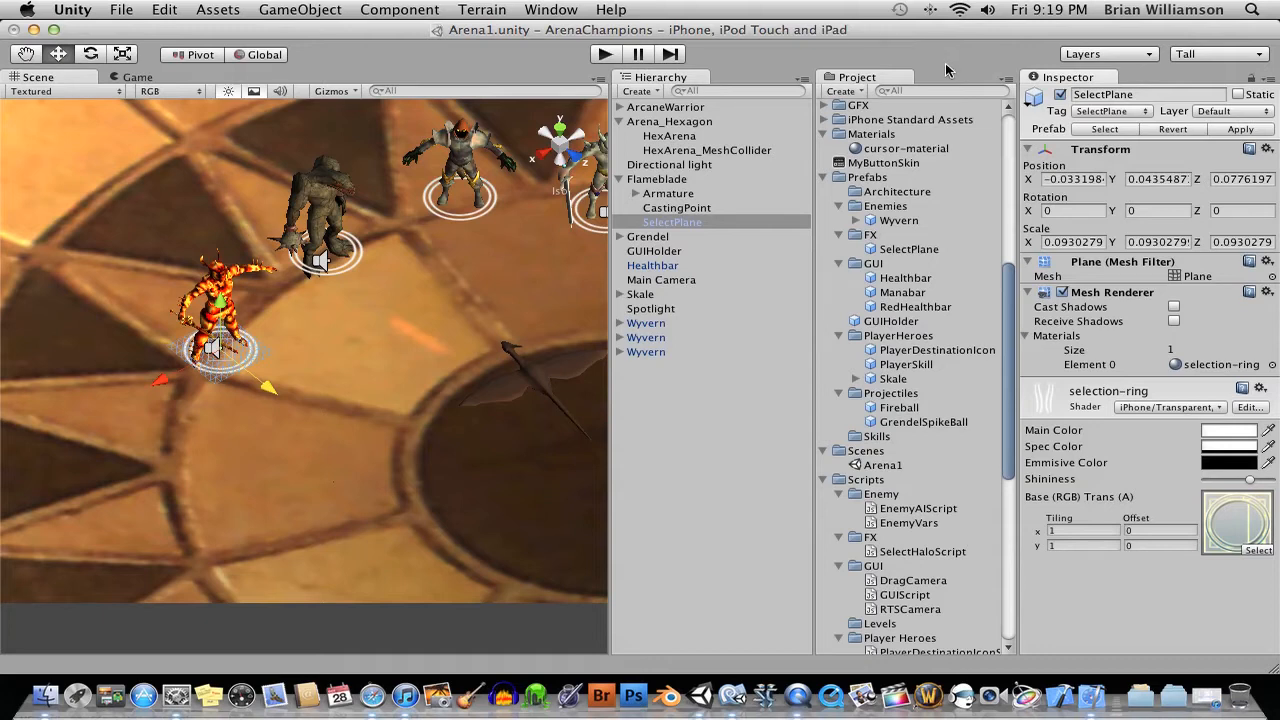
pyautogui.moveTo(288, 307)
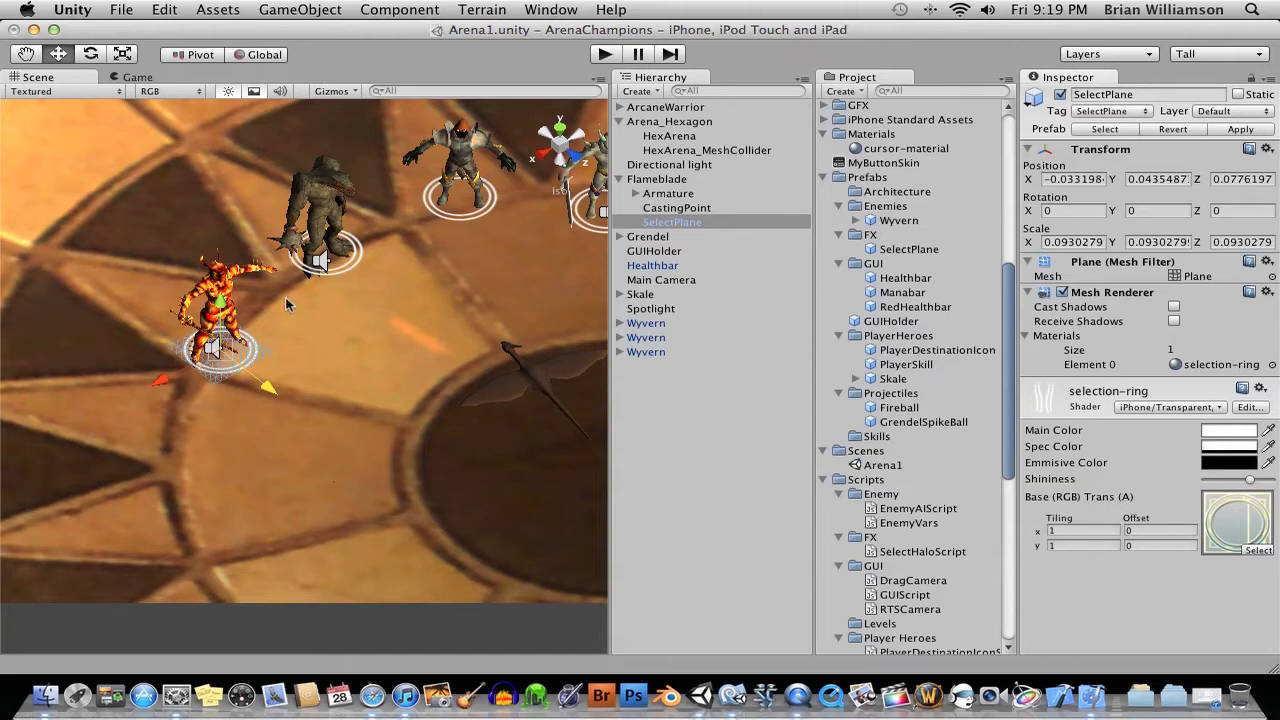
pyautogui.click(657, 178)
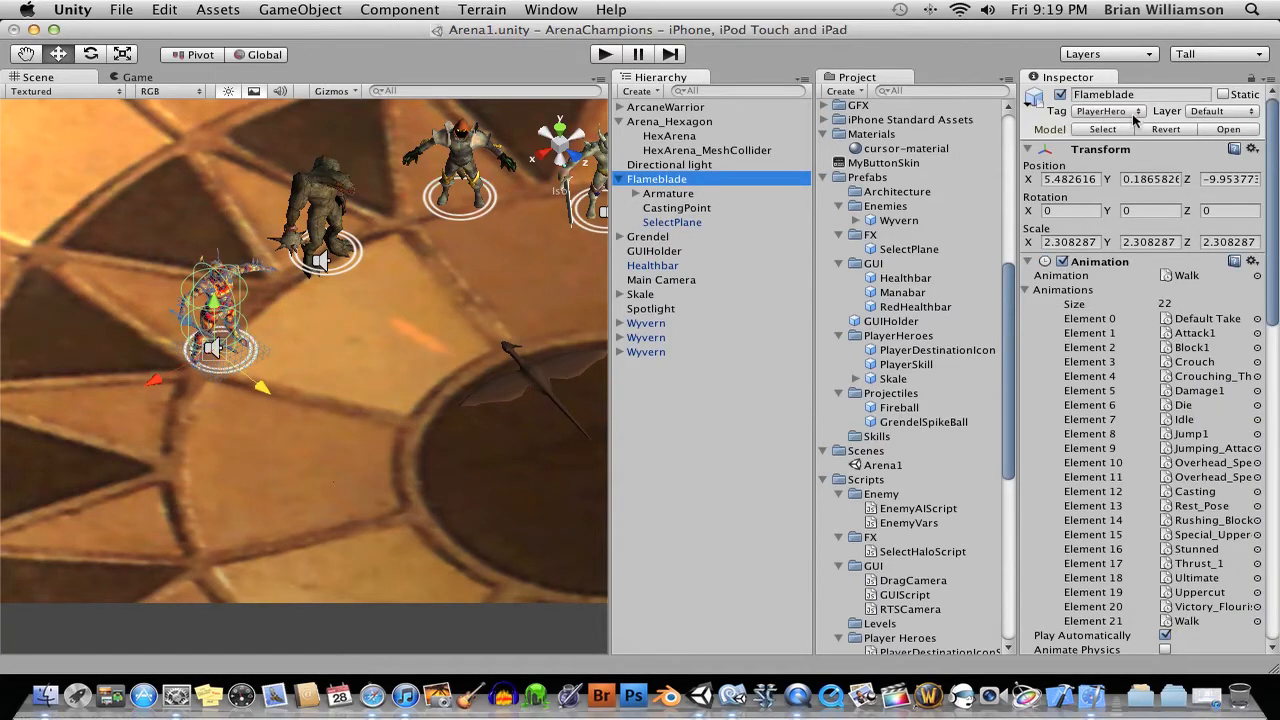
pyautogui.click(667, 135)
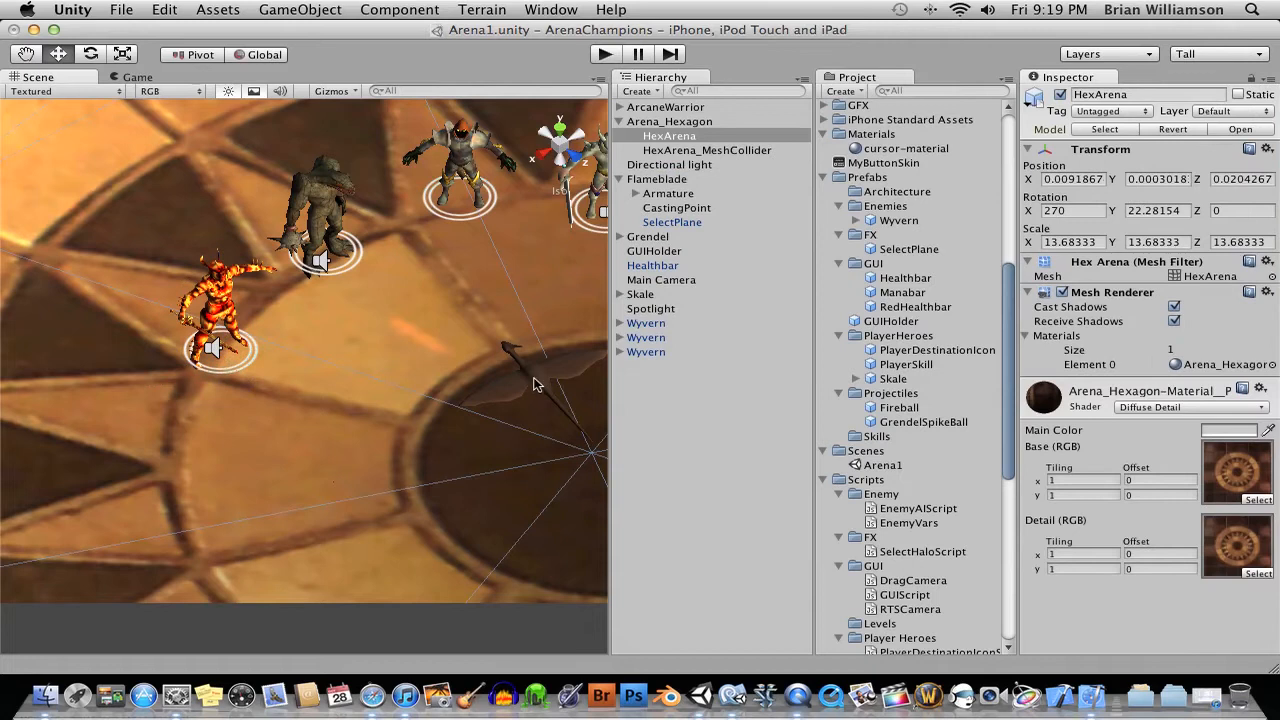
pyautogui.click(646, 352)
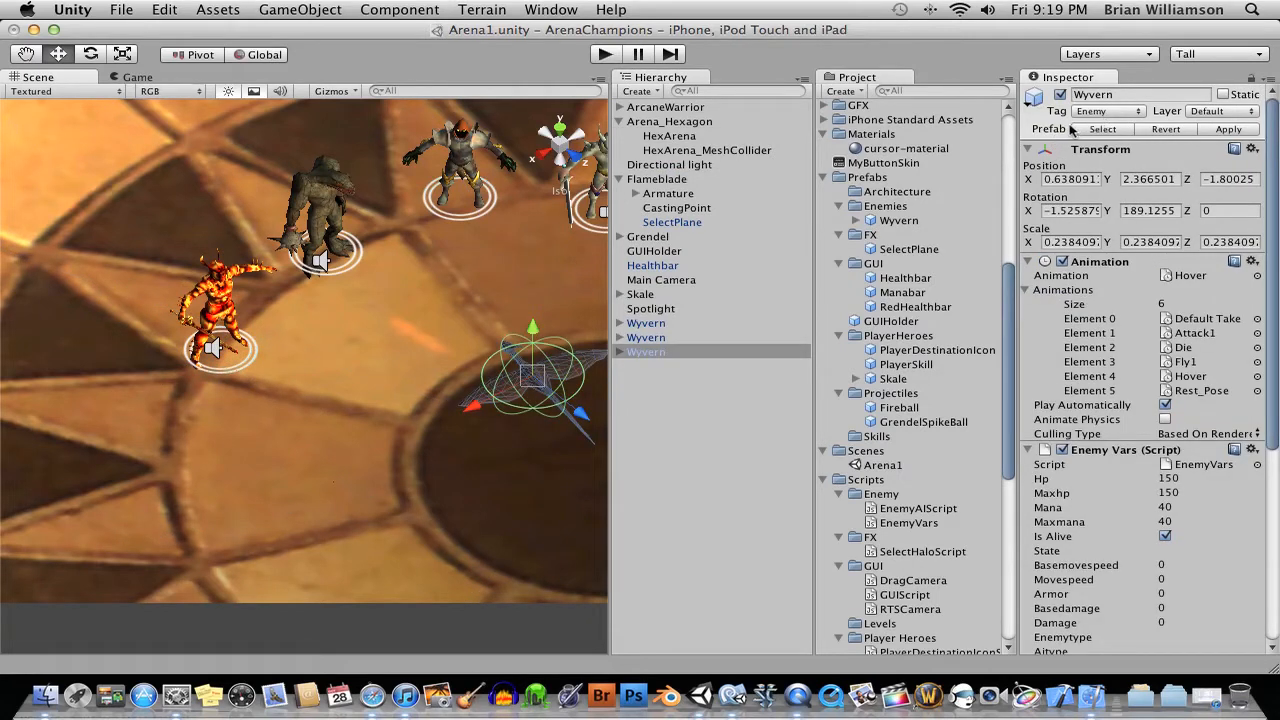
pyautogui.moveTo(443, 322)
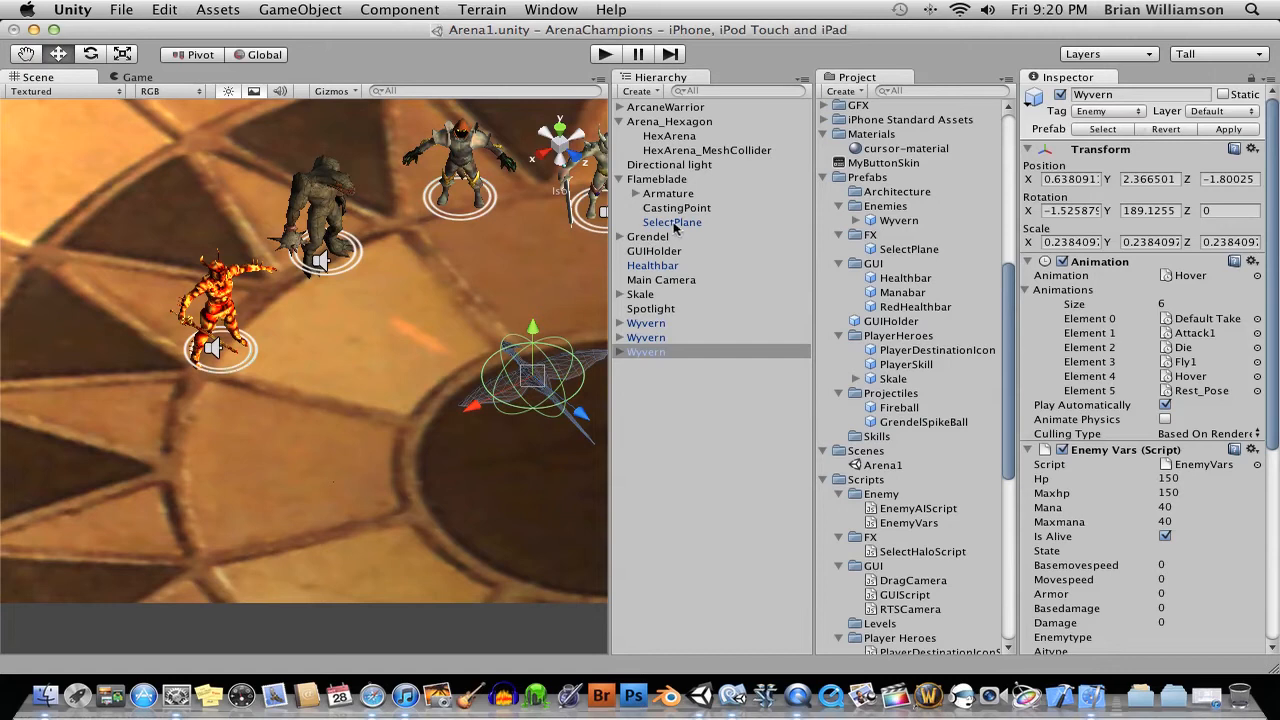
# Step: Select SelectPlane, then bring up TouchManager.js in MonoDevelop
pyautogui.click(672, 222)
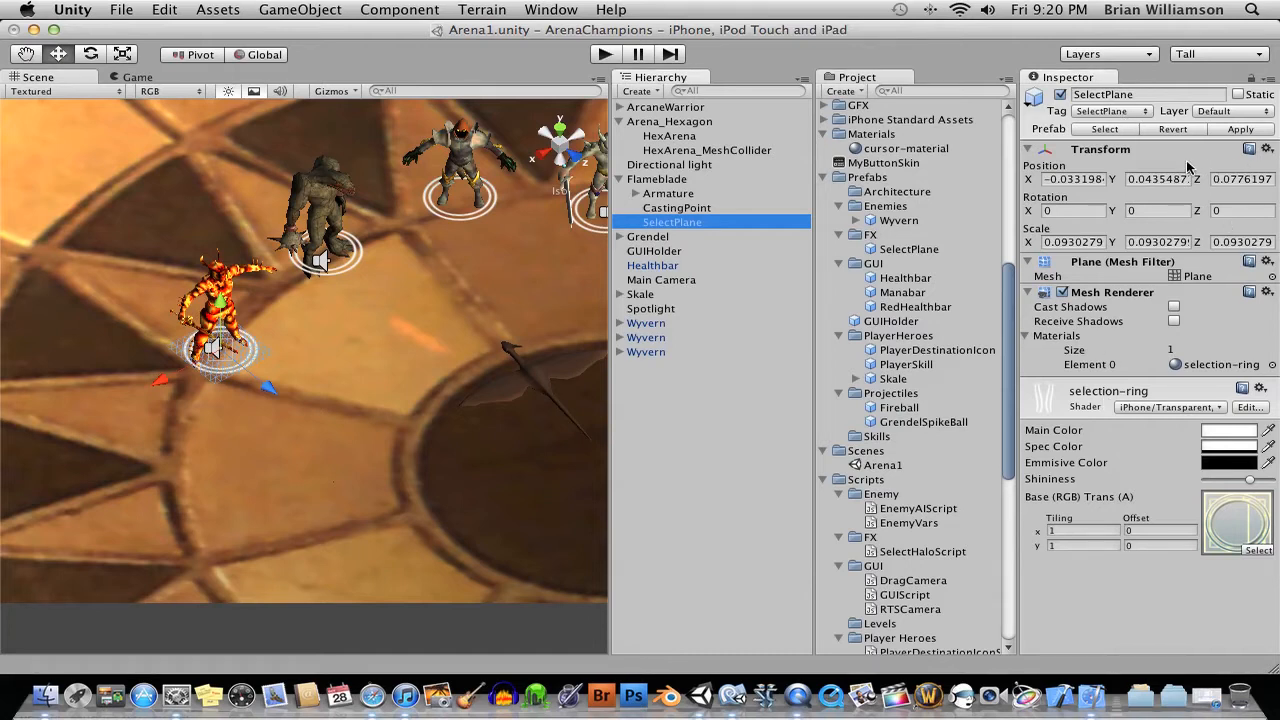
pyautogui.click(759, 691)
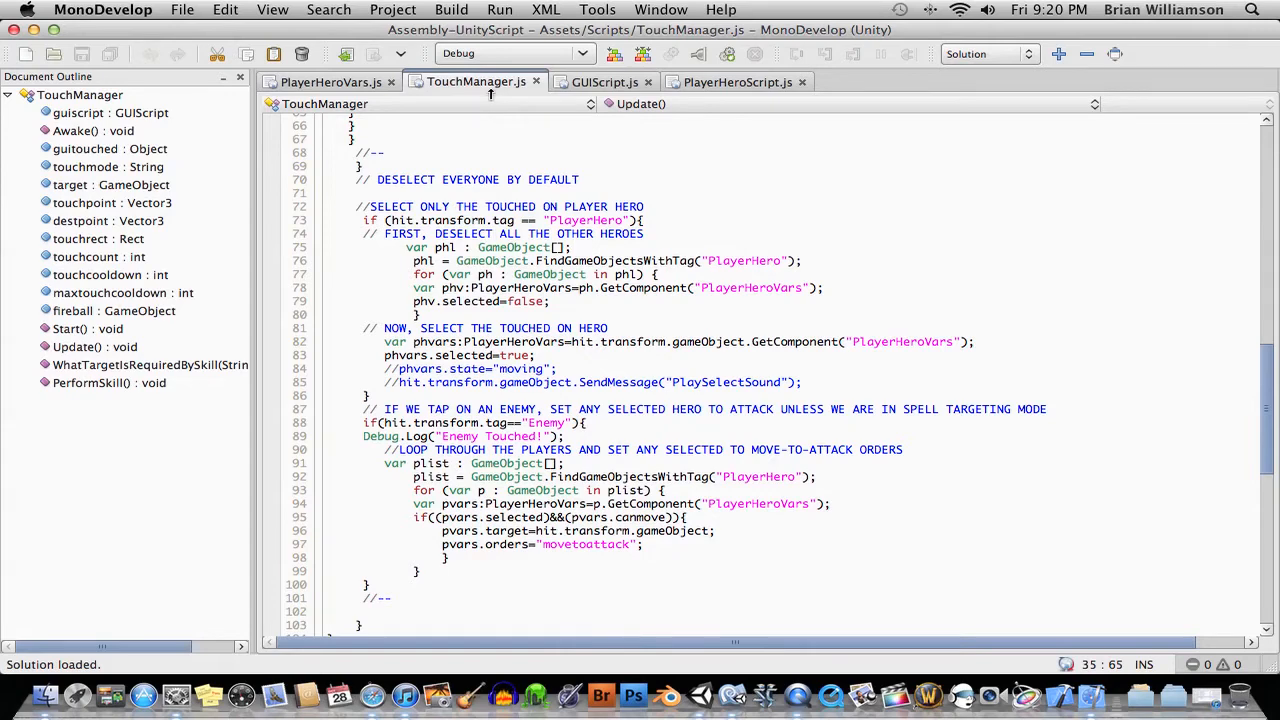
pyautogui.click(632, 233)
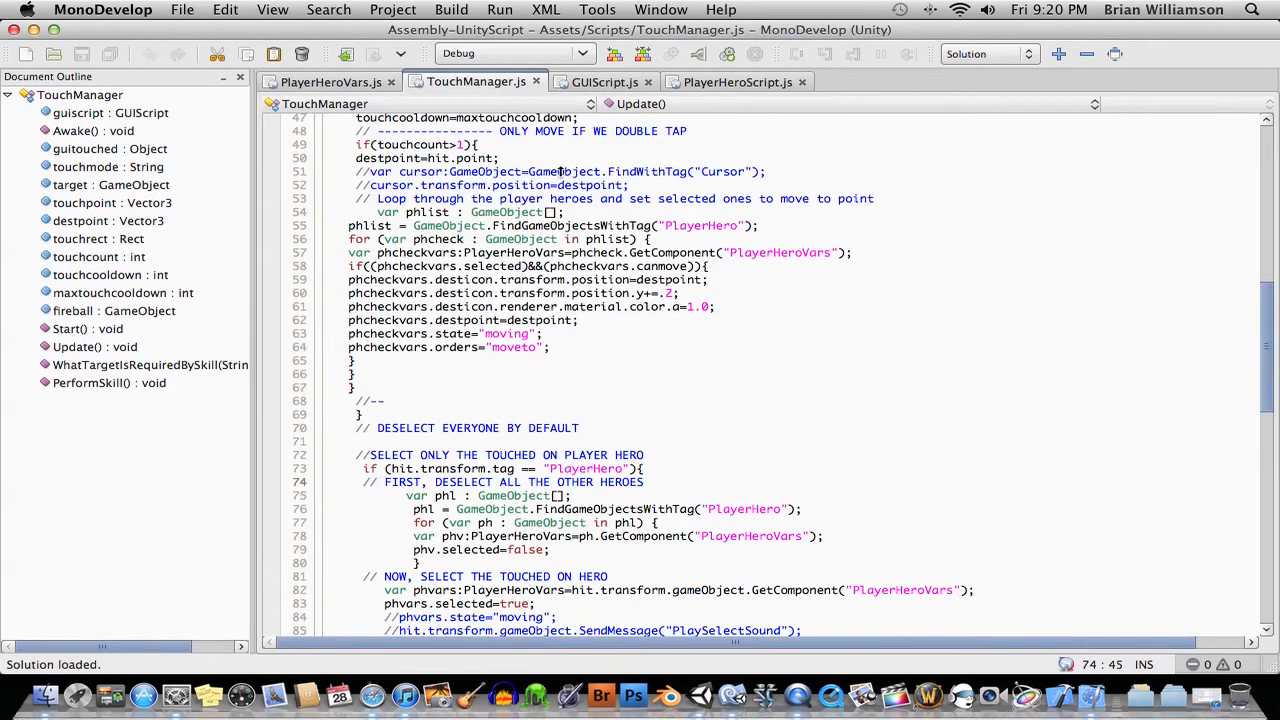
pyautogui.scroll(3)
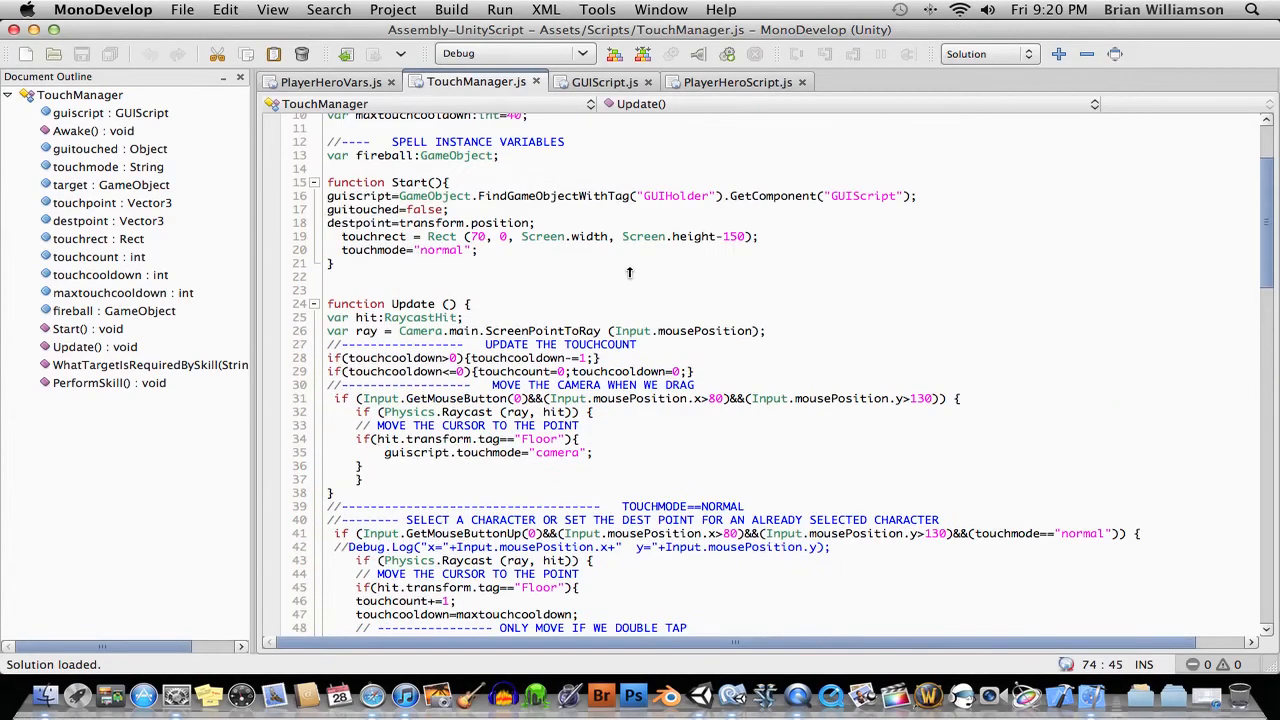
pyautogui.scroll(-3)
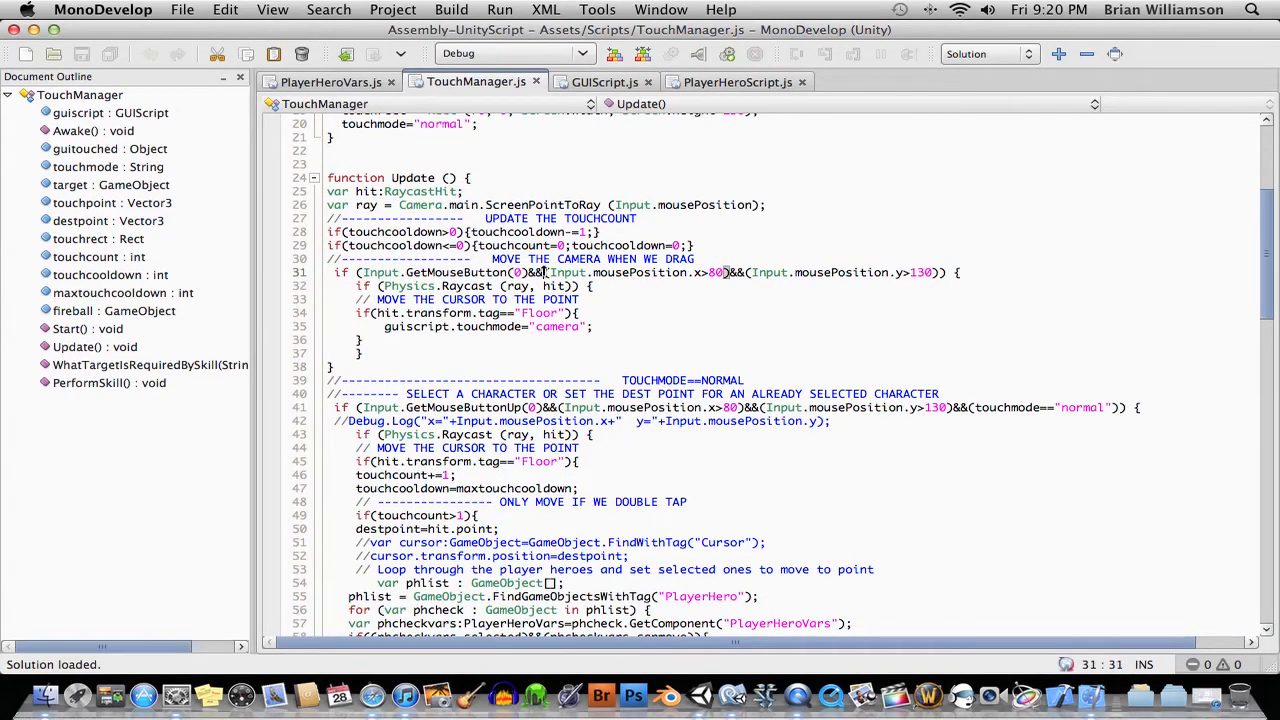
pyautogui.click(700, 272)
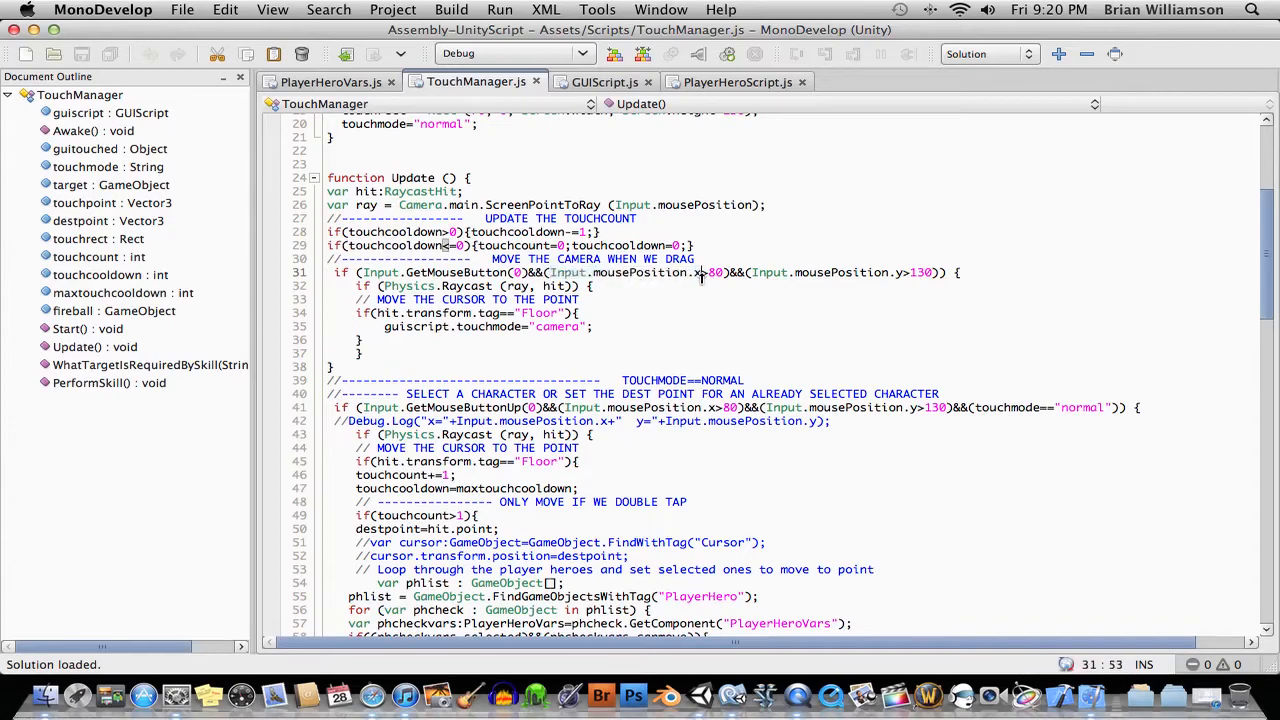
pyautogui.scroll(-3)
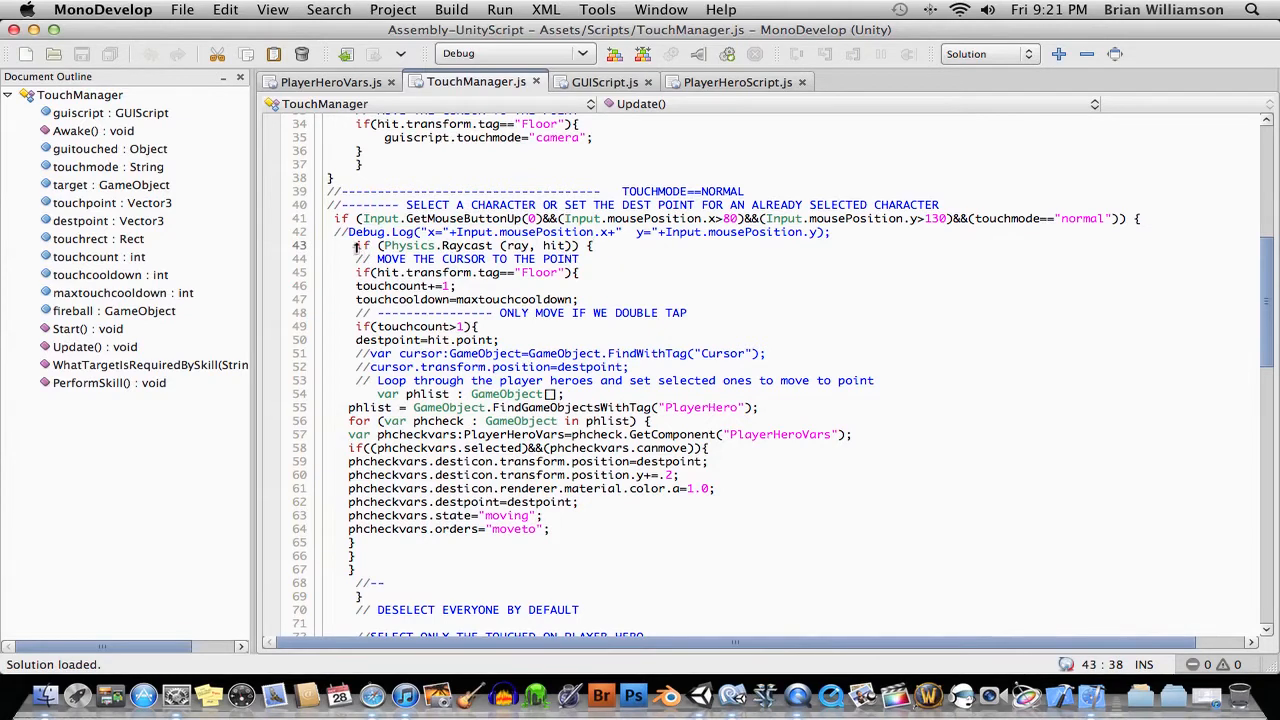
pyautogui.moveTo(356, 245); pyautogui.dragTo(600, 258)
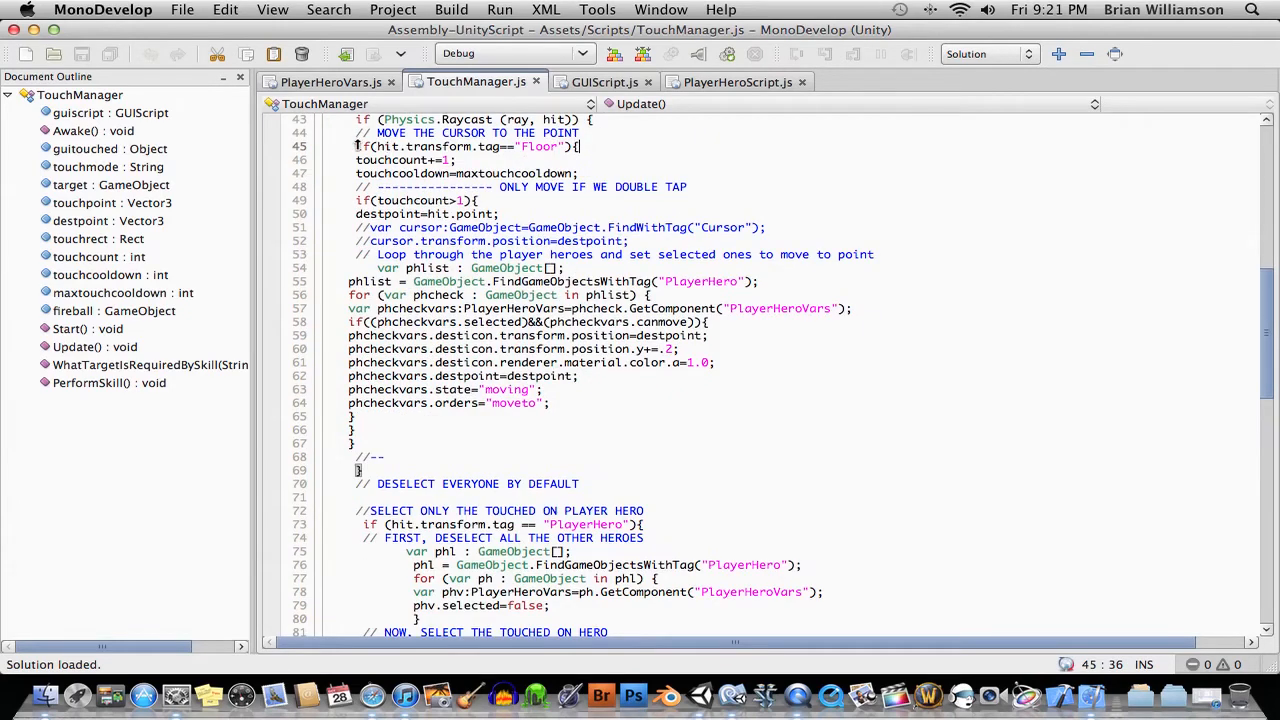
pyautogui.moveTo(373, 146); pyautogui.dragTo(580, 146)
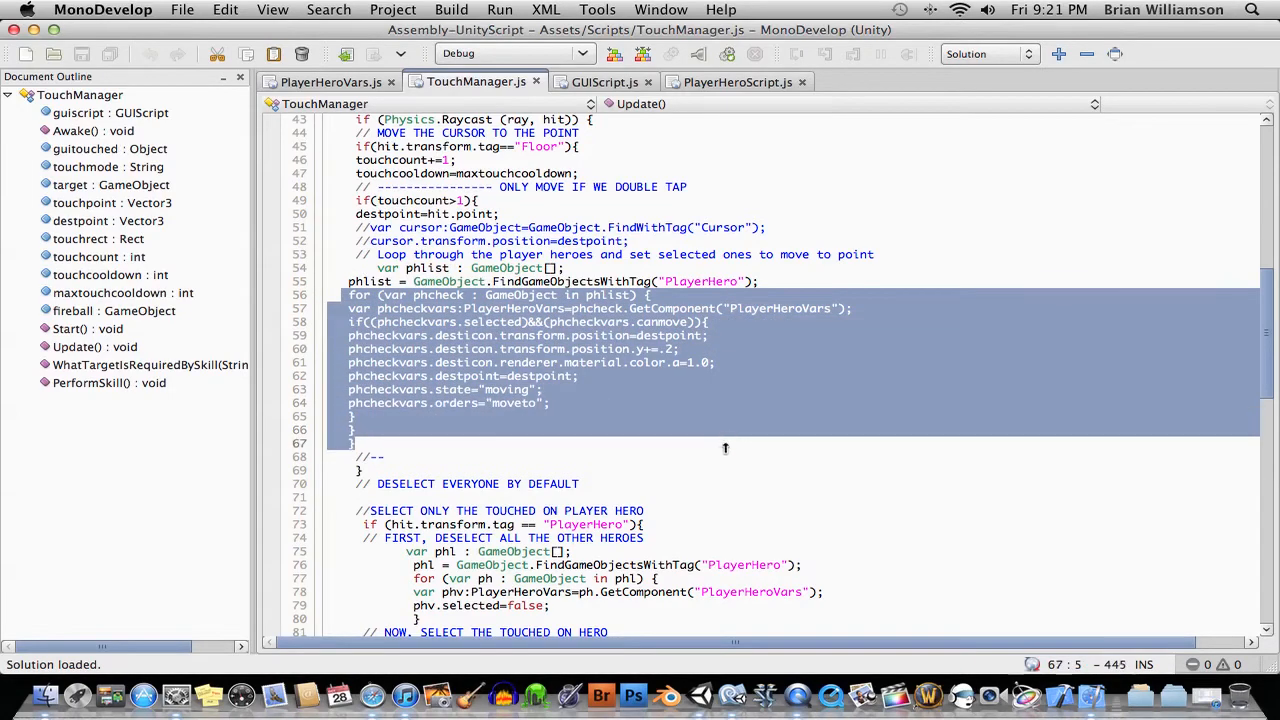
pyautogui.scroll(-3)
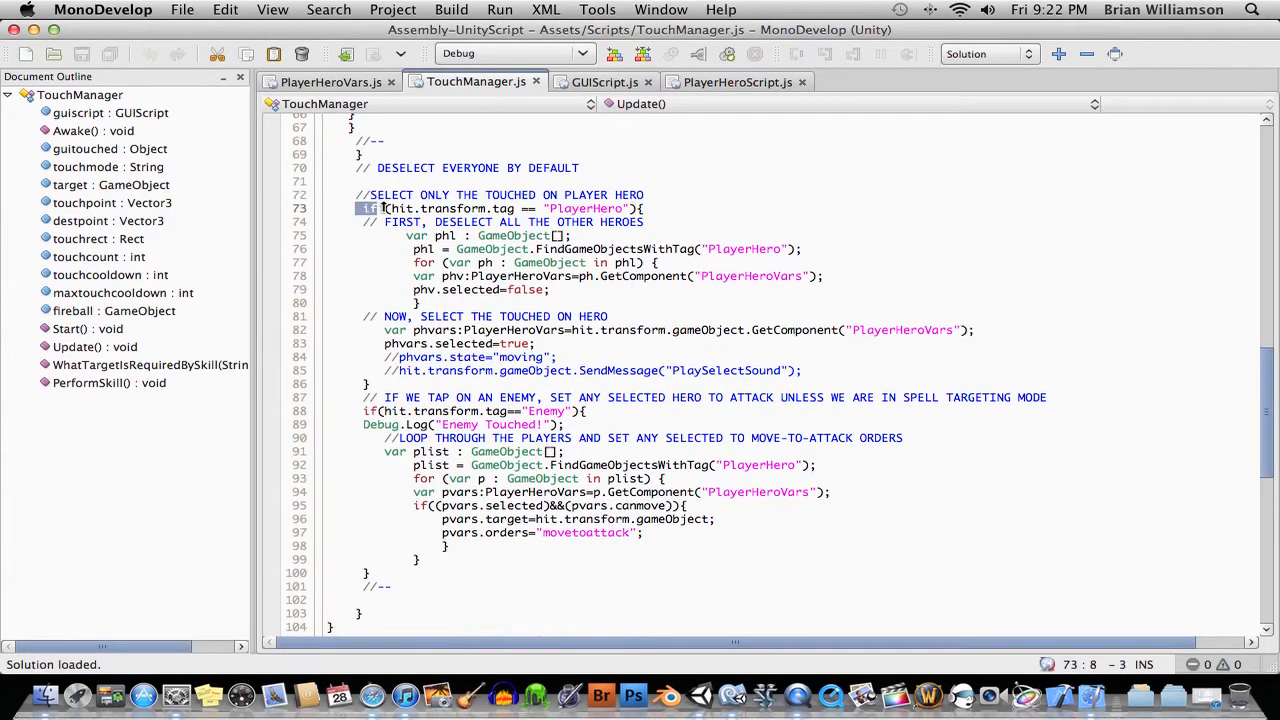
pyautogui.moveTo(363, 208); pyautogui.dragTo(645, 221)
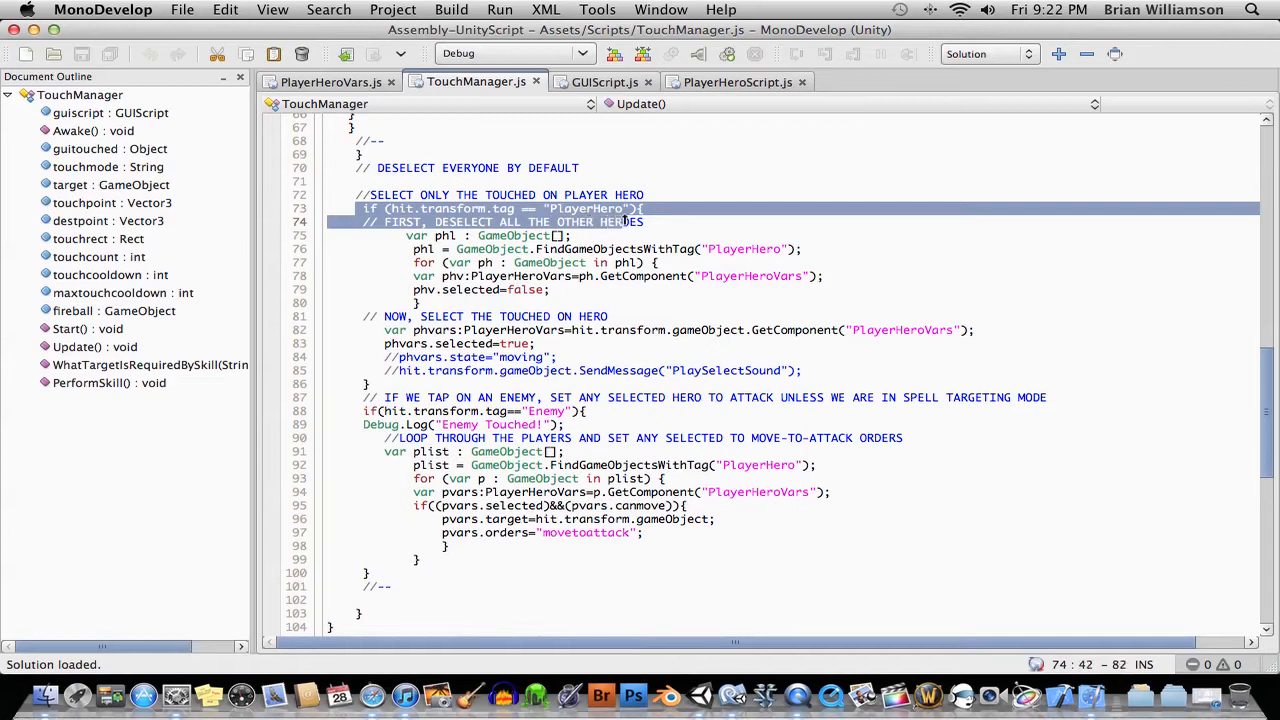
pyautogui.moveTo(644, 221); pyautogui.dragTo(662, 262)
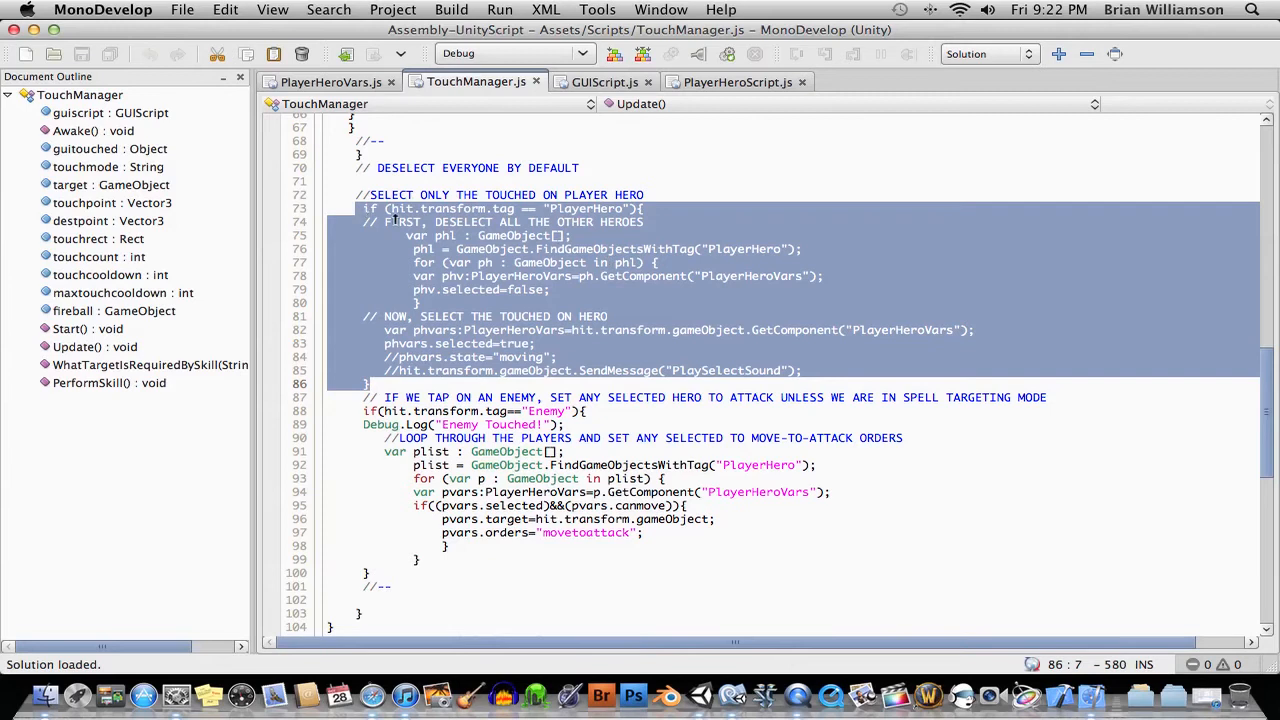
pyautogui.moveTo(466, 215)
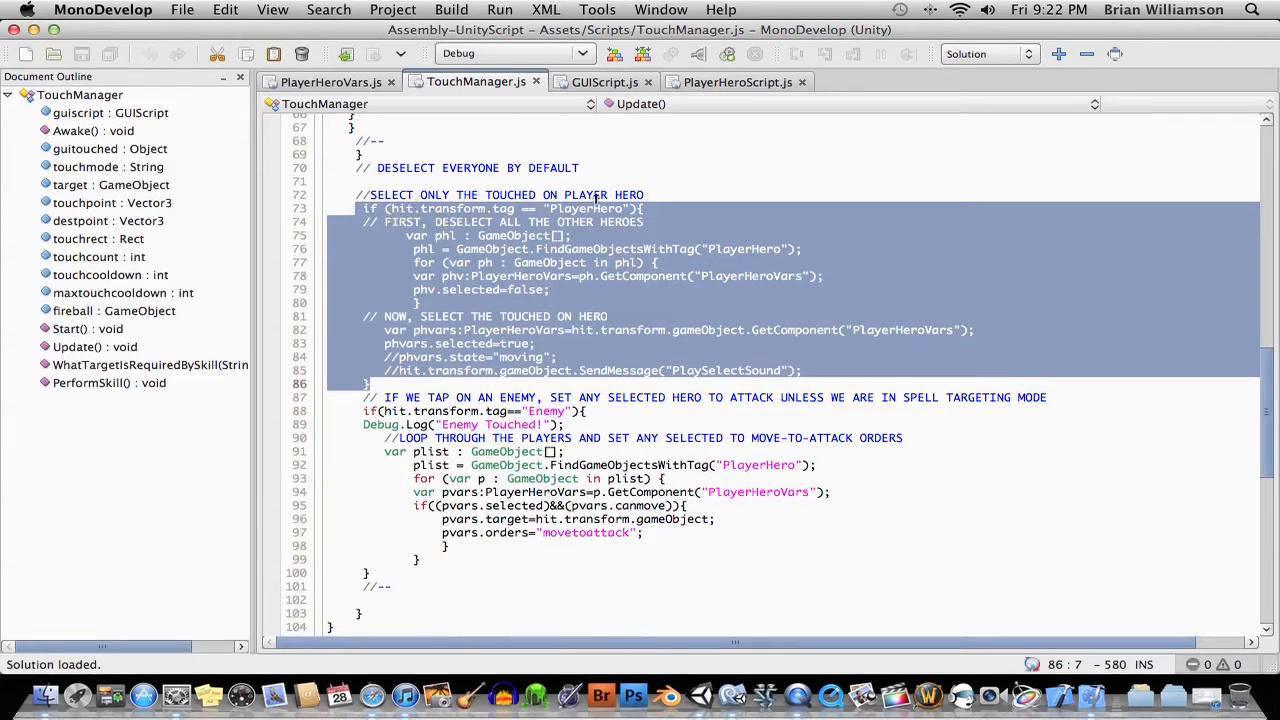
pyautogui.moveTo(400, 221)
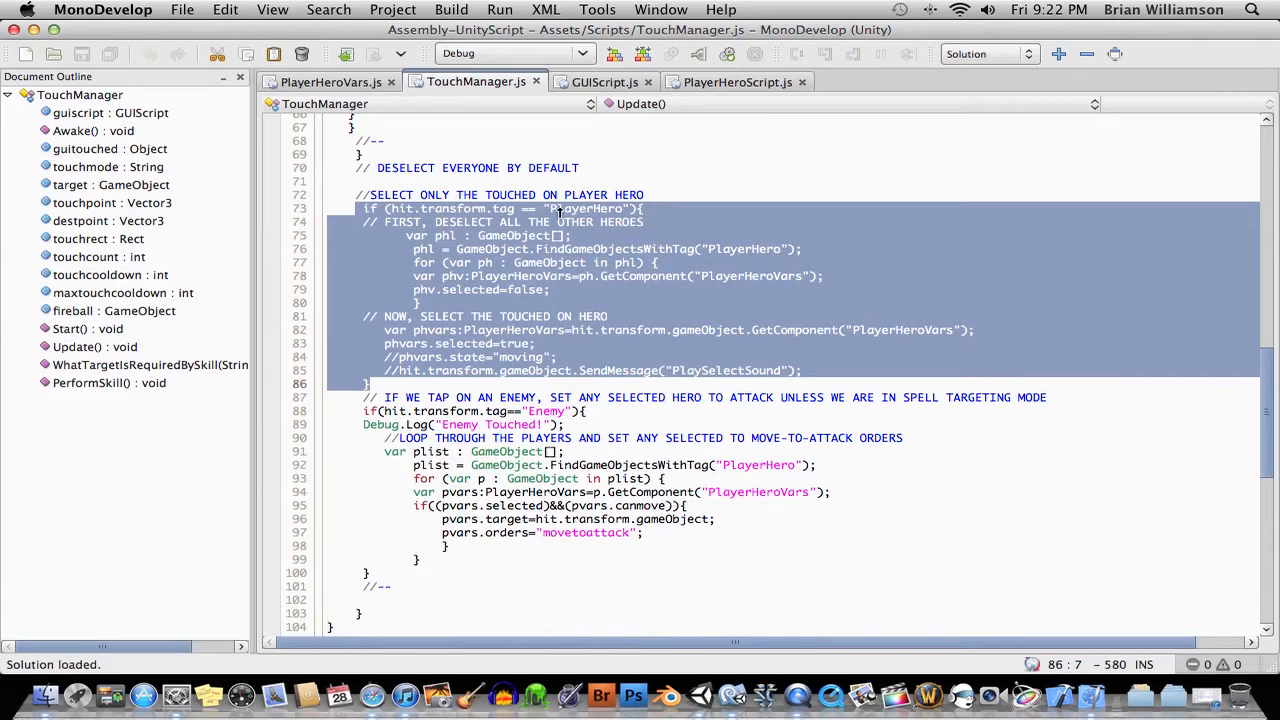
pyautogui.moveTo(602, 208)
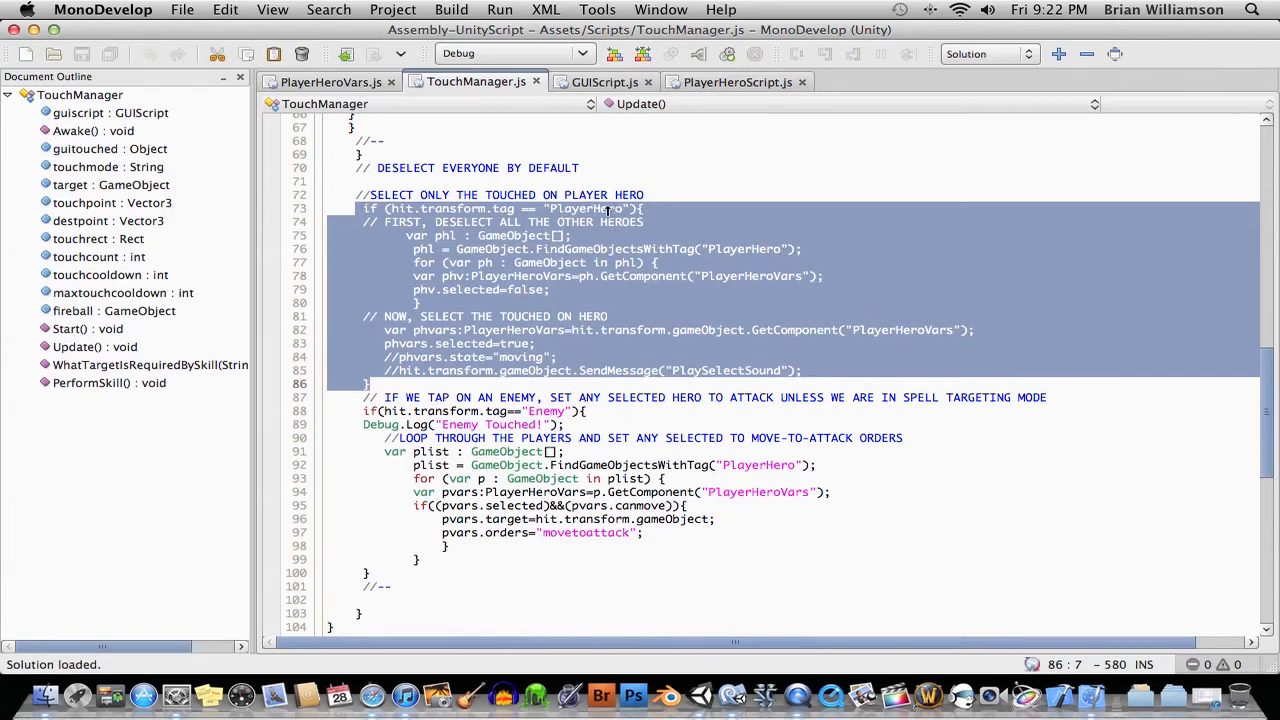
pyautogui.moveTo(508, 235)
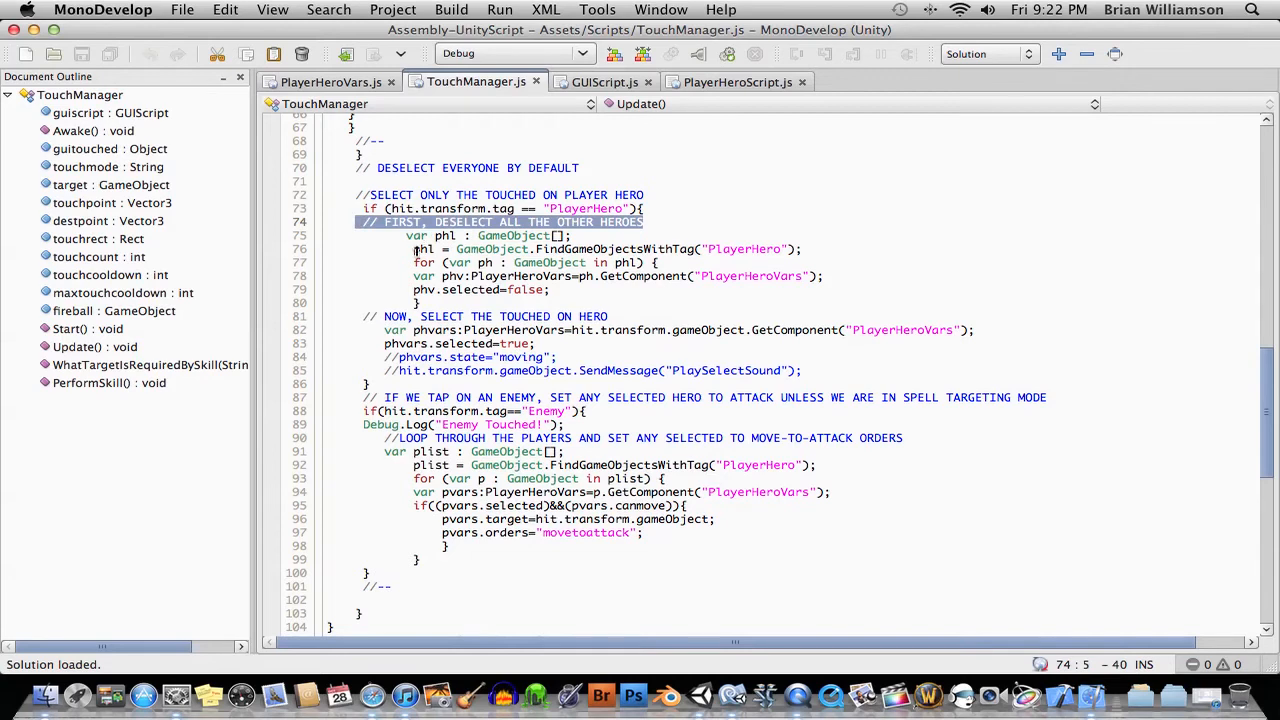
pyautogui.click(568, 289)
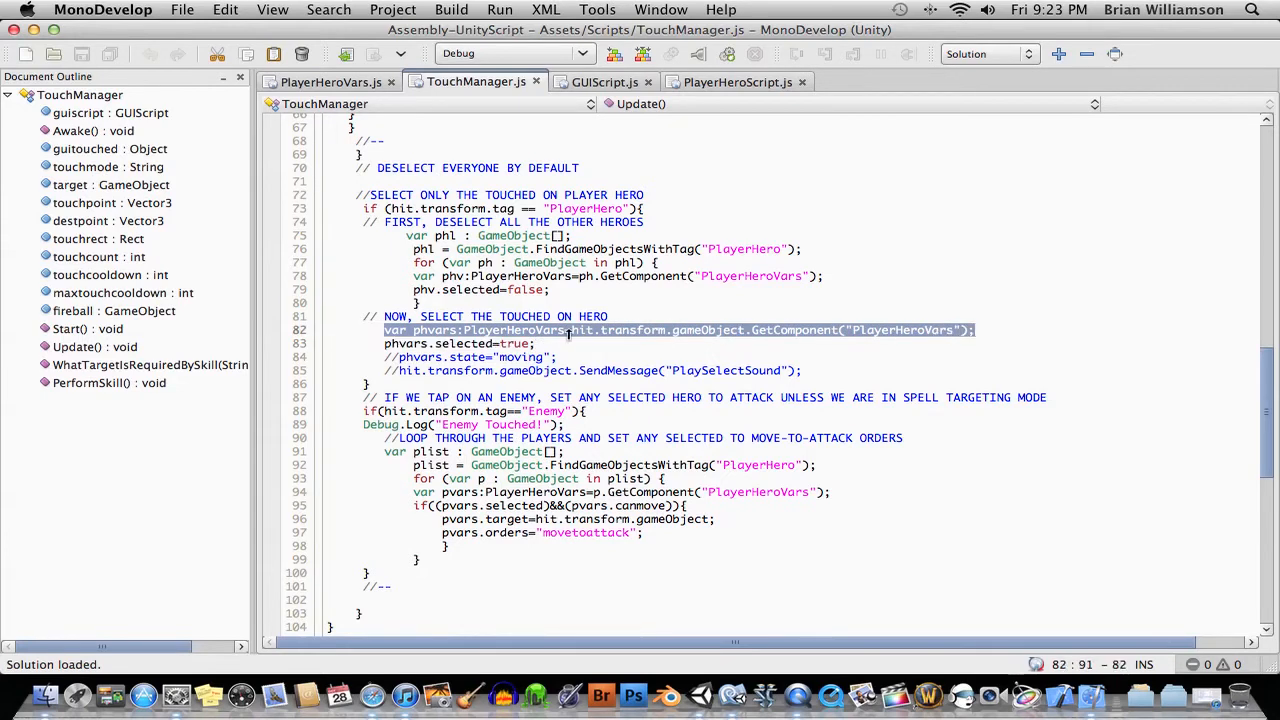
pyautogui.click(703, 330)
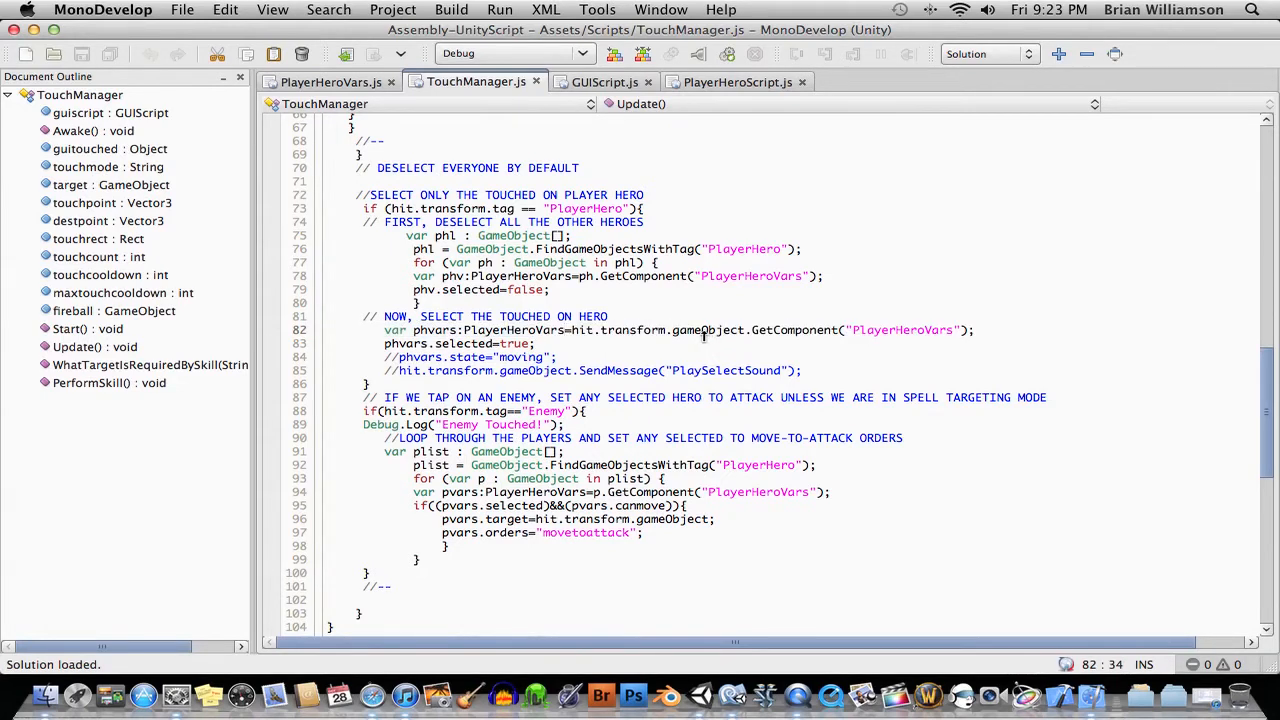
pyautogui.click(428, 344)
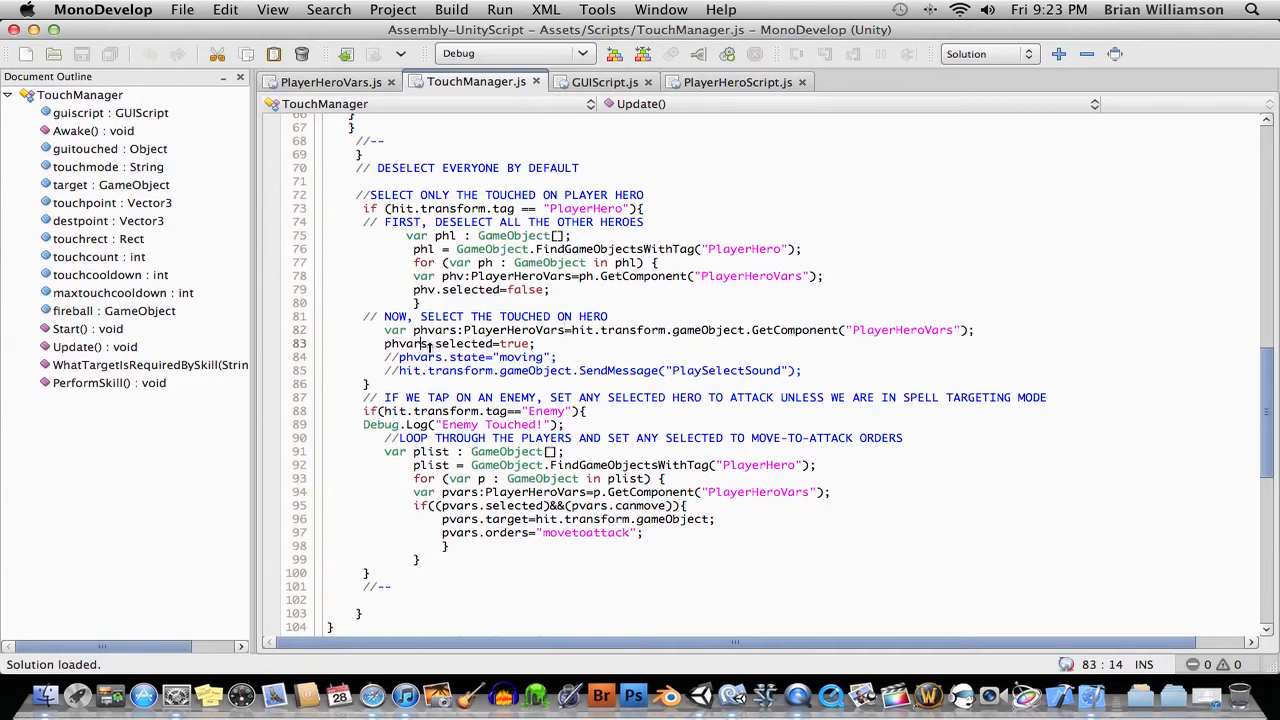
pyautogui.moveTo(384, 343); pyautogui.dragTo(530, 343)
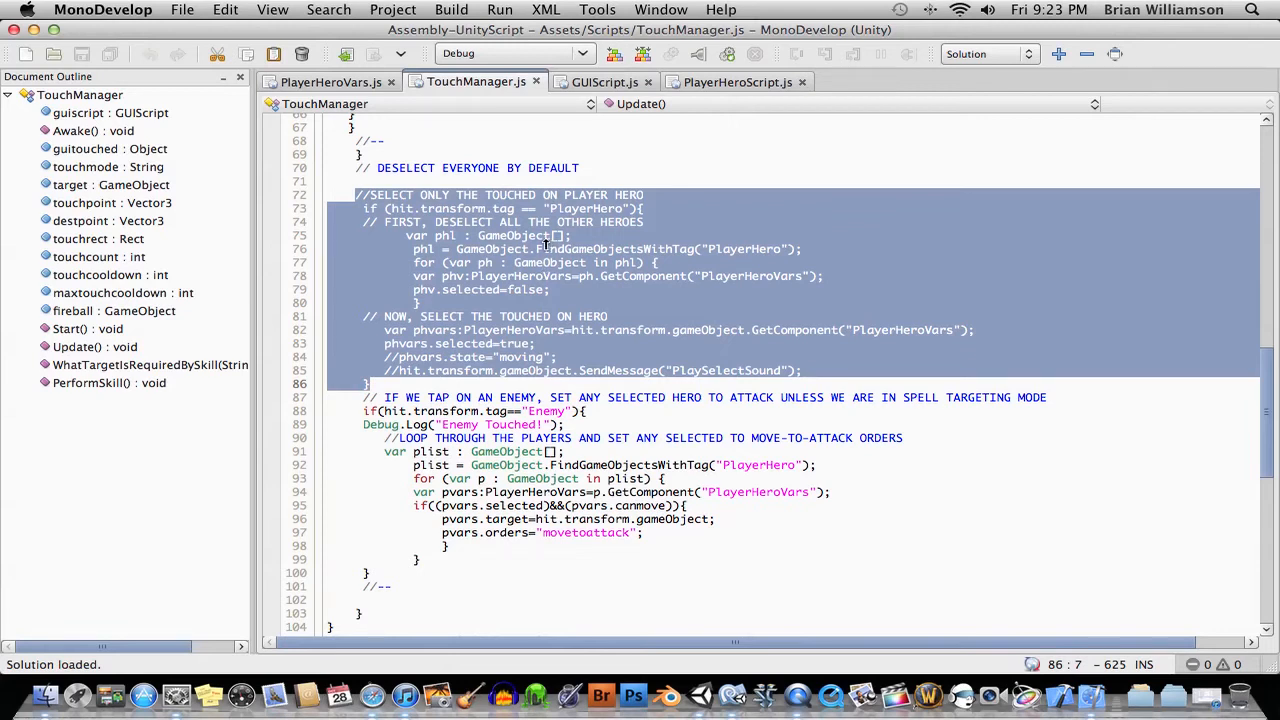
pyautogui.moveTo(613, 249)
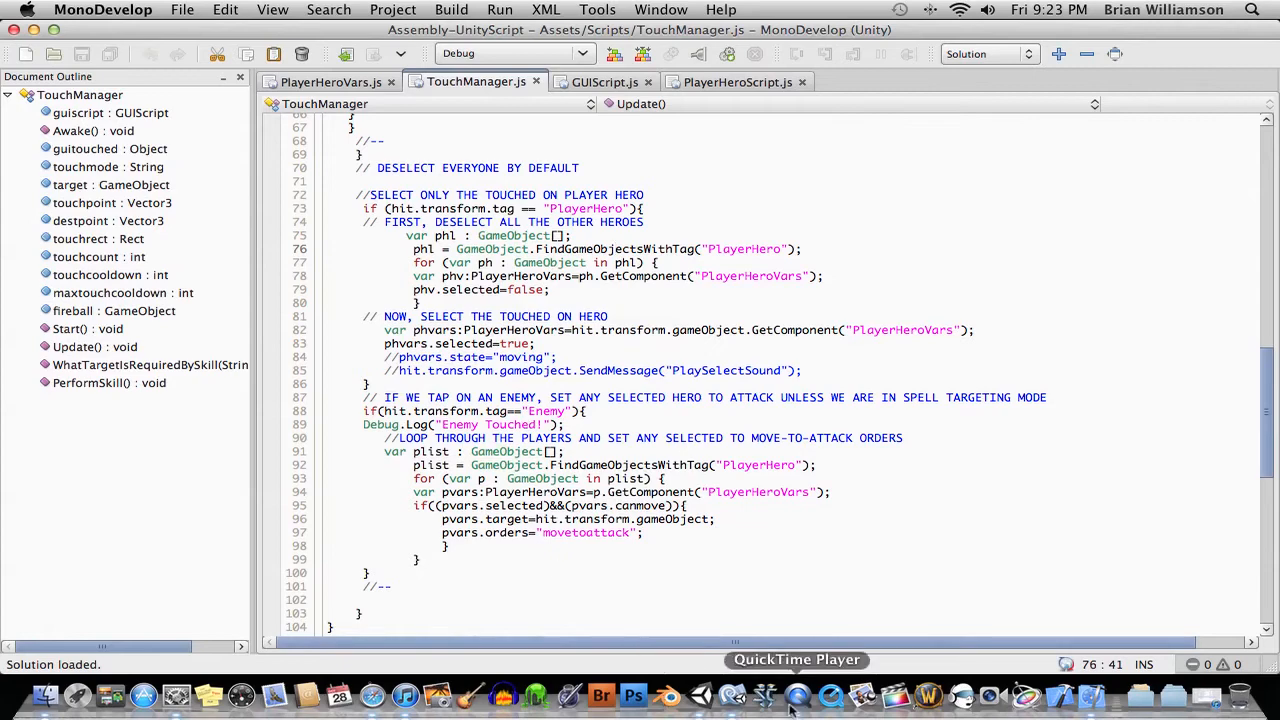
pyautogui.click(782, 696)
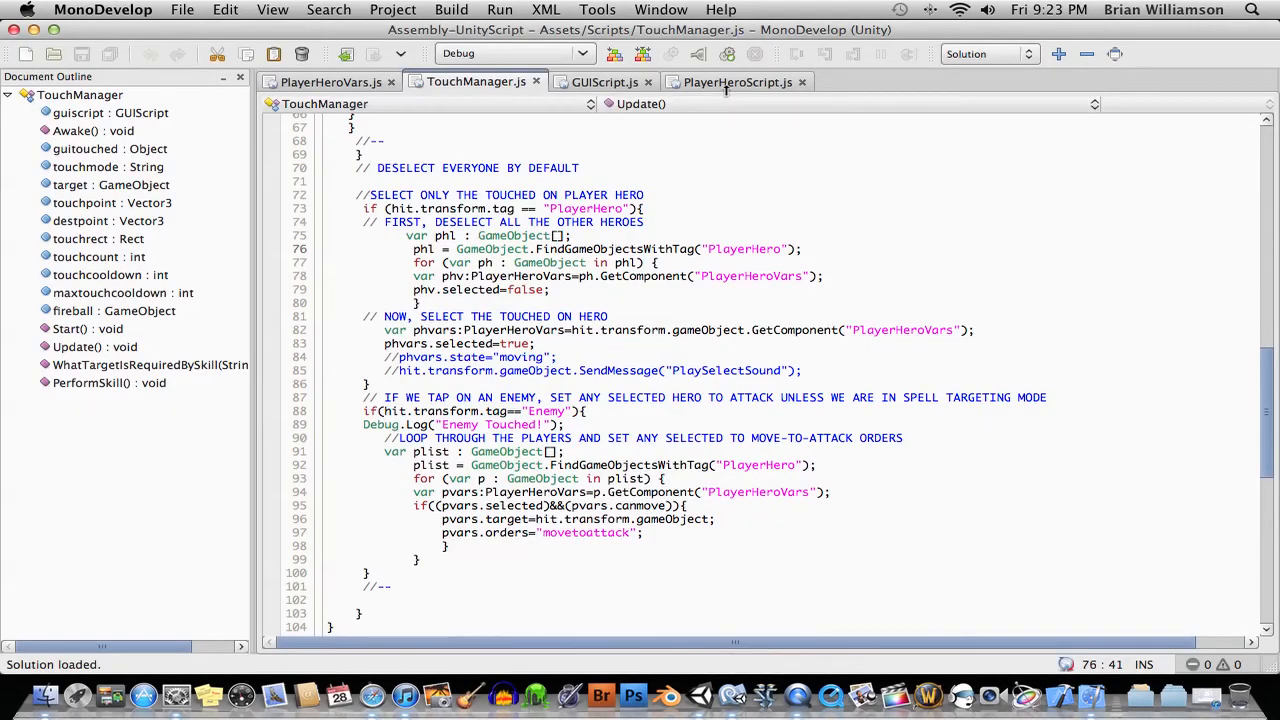
# Step: View PlayerHeroScript.js and highlight the selectplane.renderer.enabled toggle lines 34–35
pyautogui.click(741, 82)
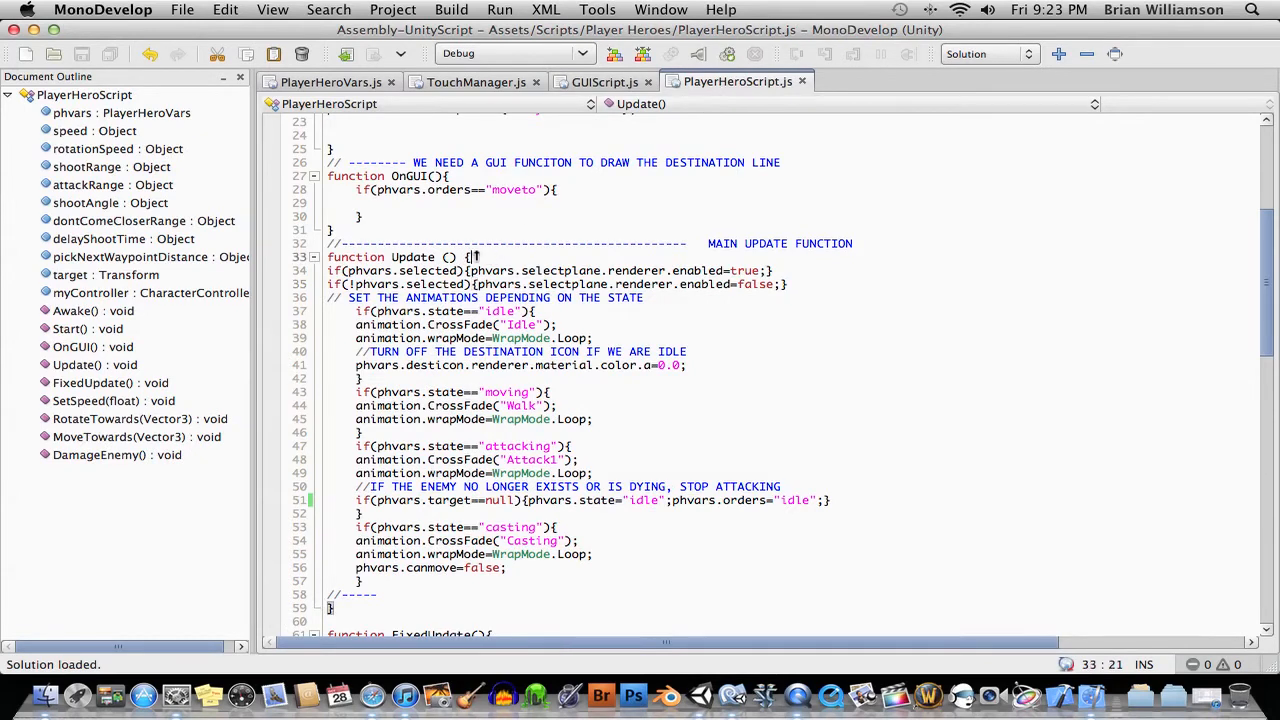
pyautogui.doubleClick(413, 257)
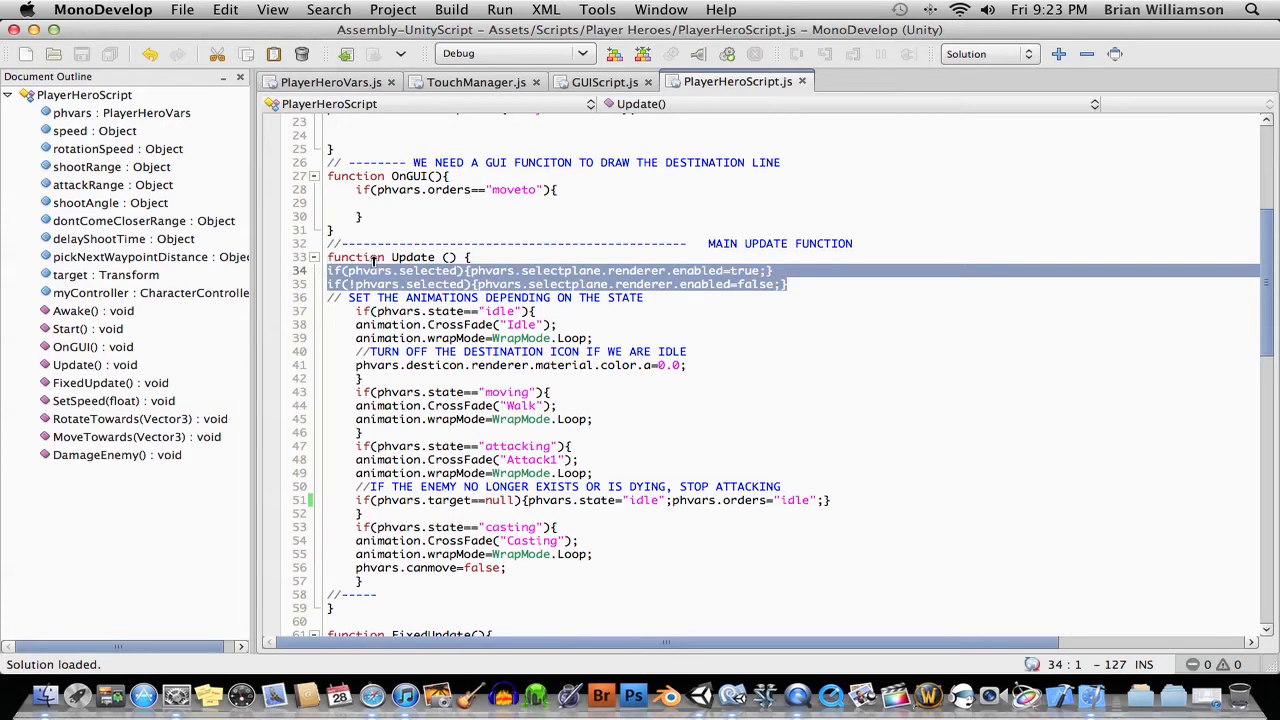
pyautogui.click(489, 257)
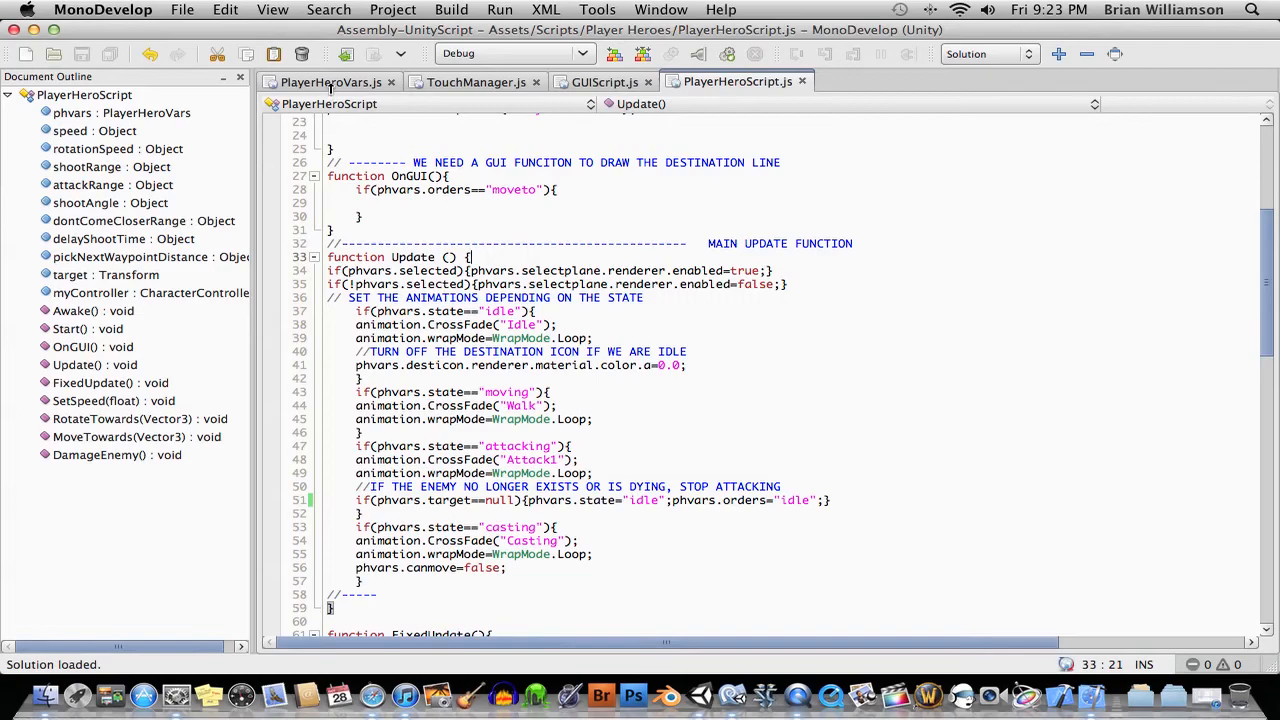
pyautogui.click(331, 82)
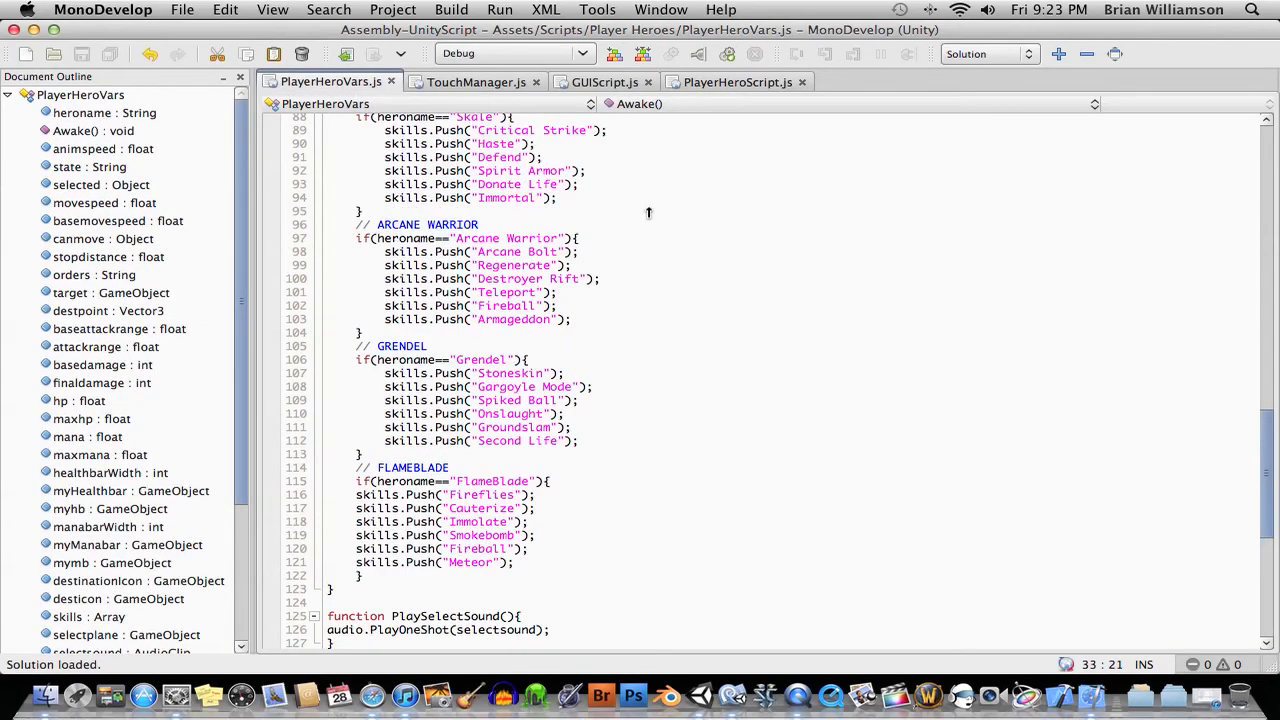
pyautogui.scroll(3)
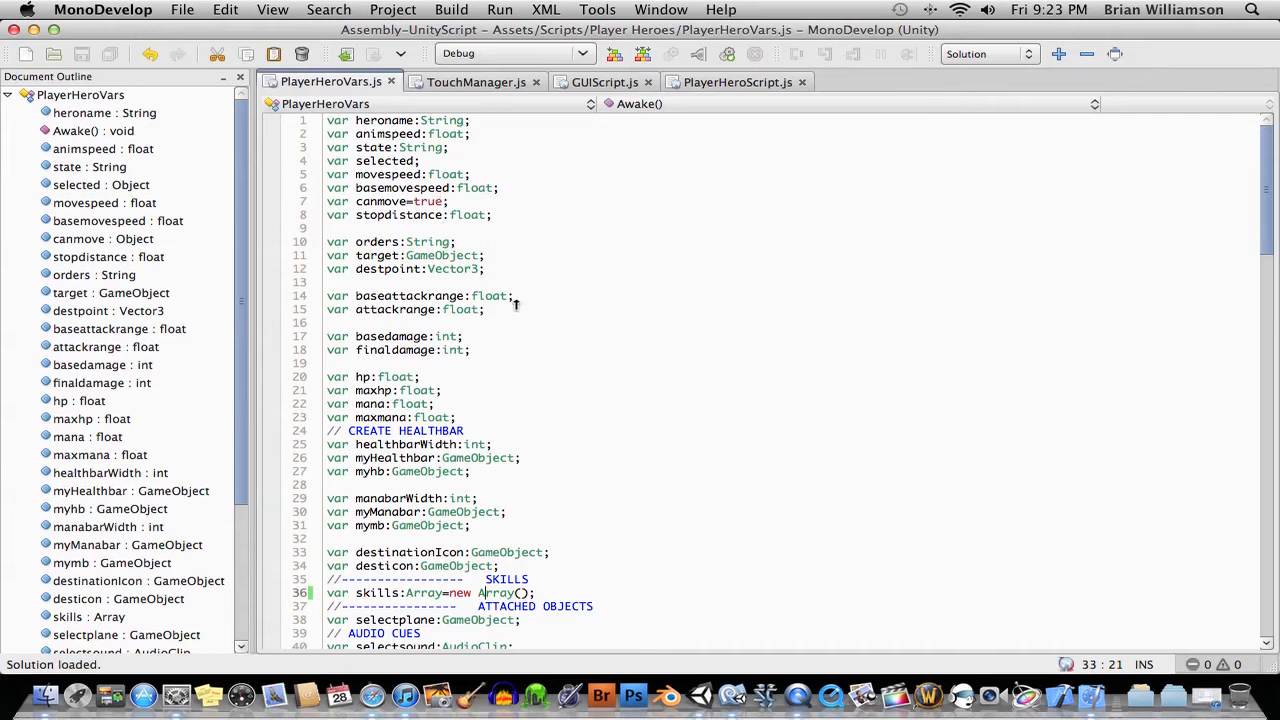
pyautogui.scroll(-3)
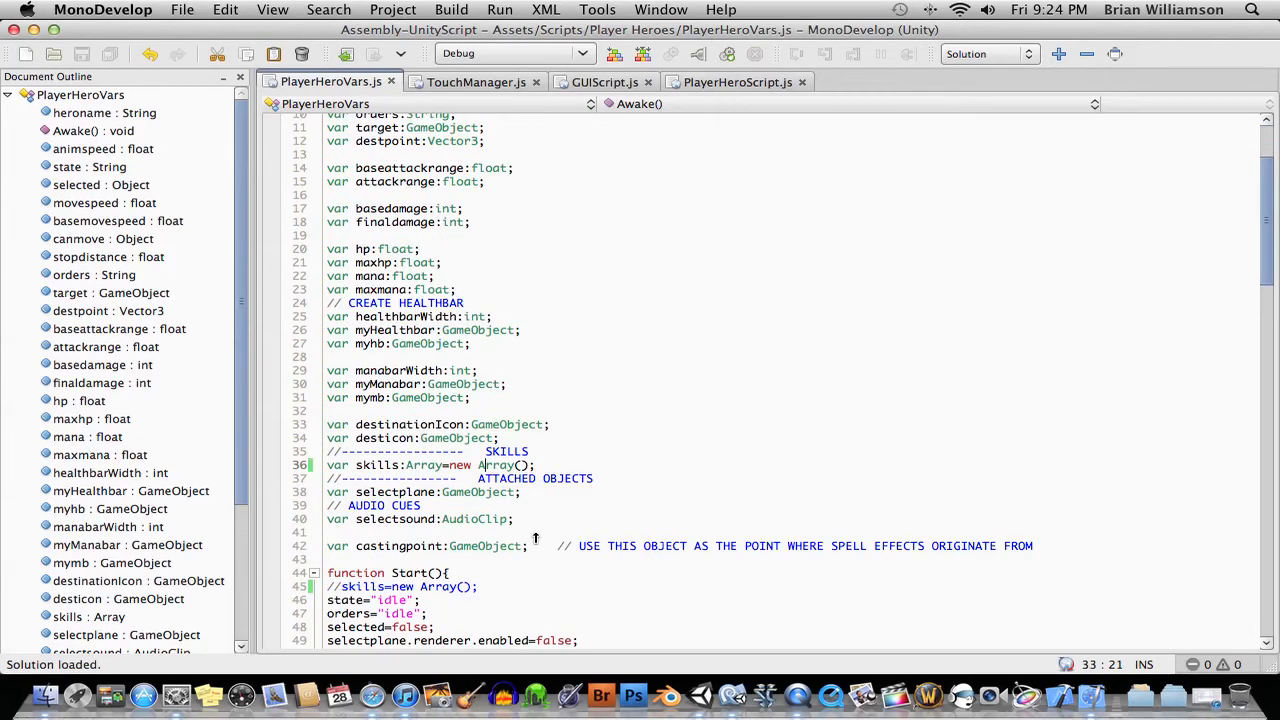
pyautogui.doubleClick(492, 492)
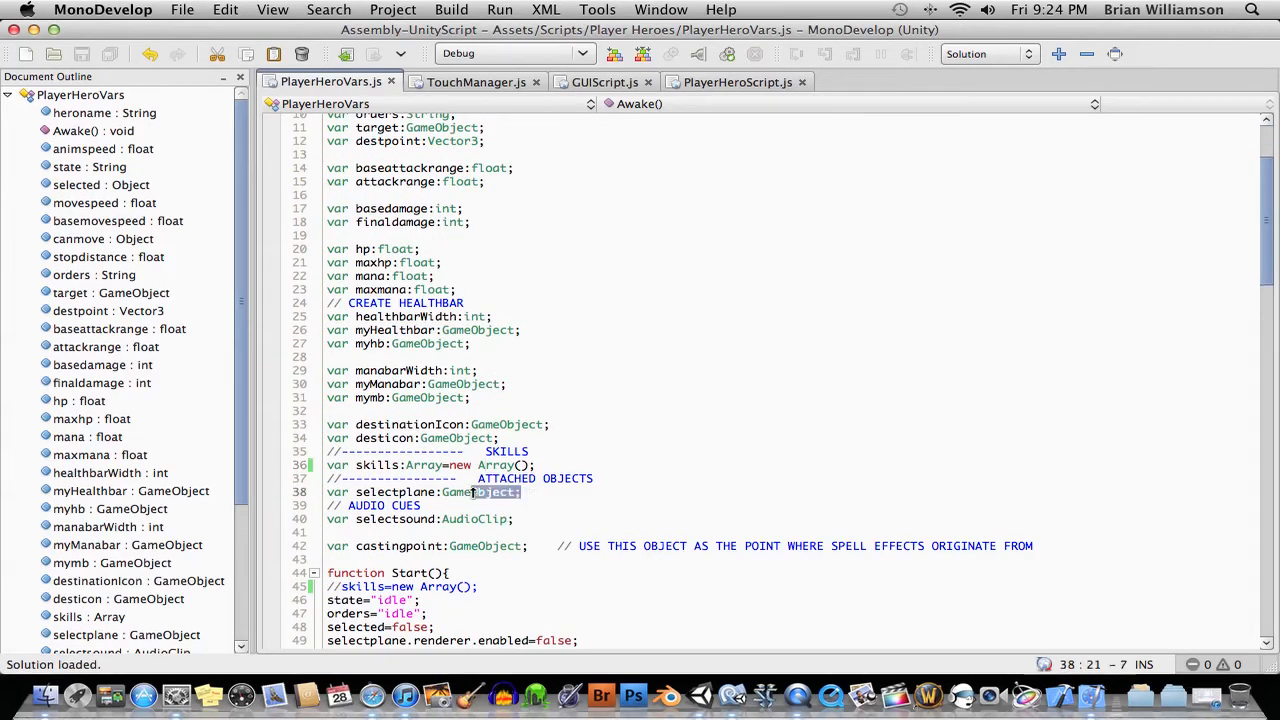
pyautogui.tripleClick(420, 492)
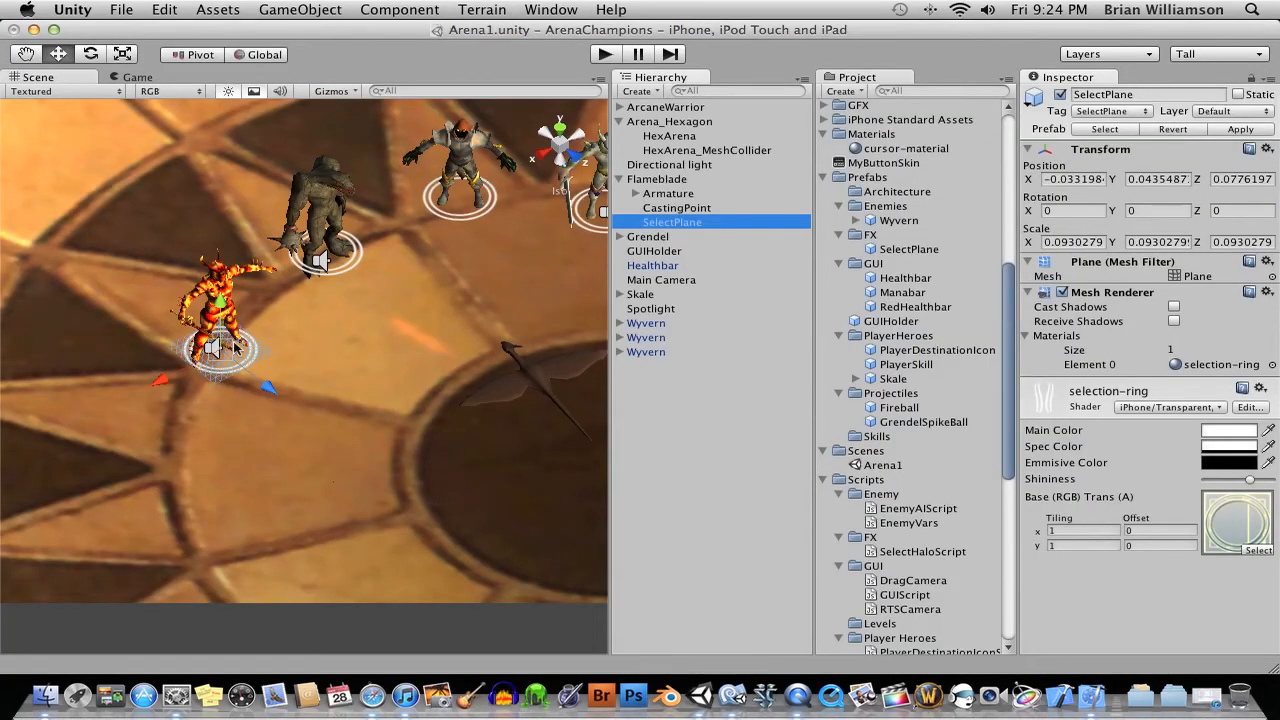
pyautogui.moveTo(797, 703)
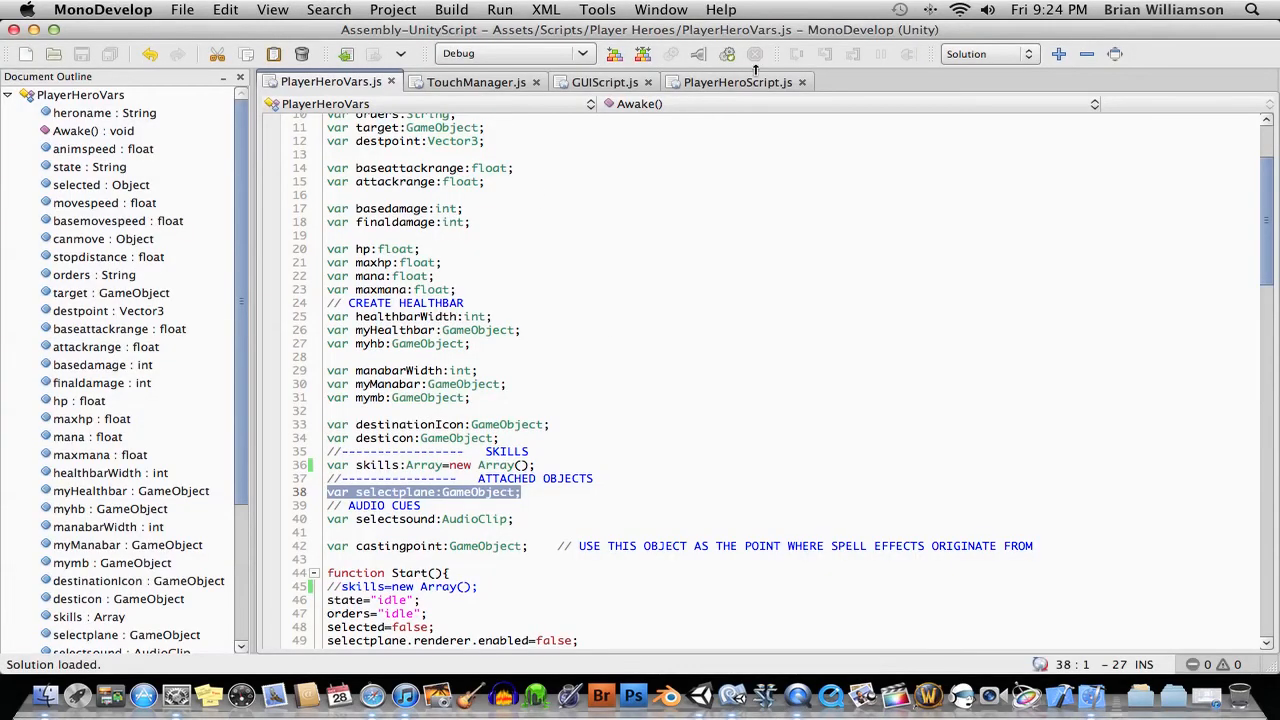
pyautogui.click(735, 81)
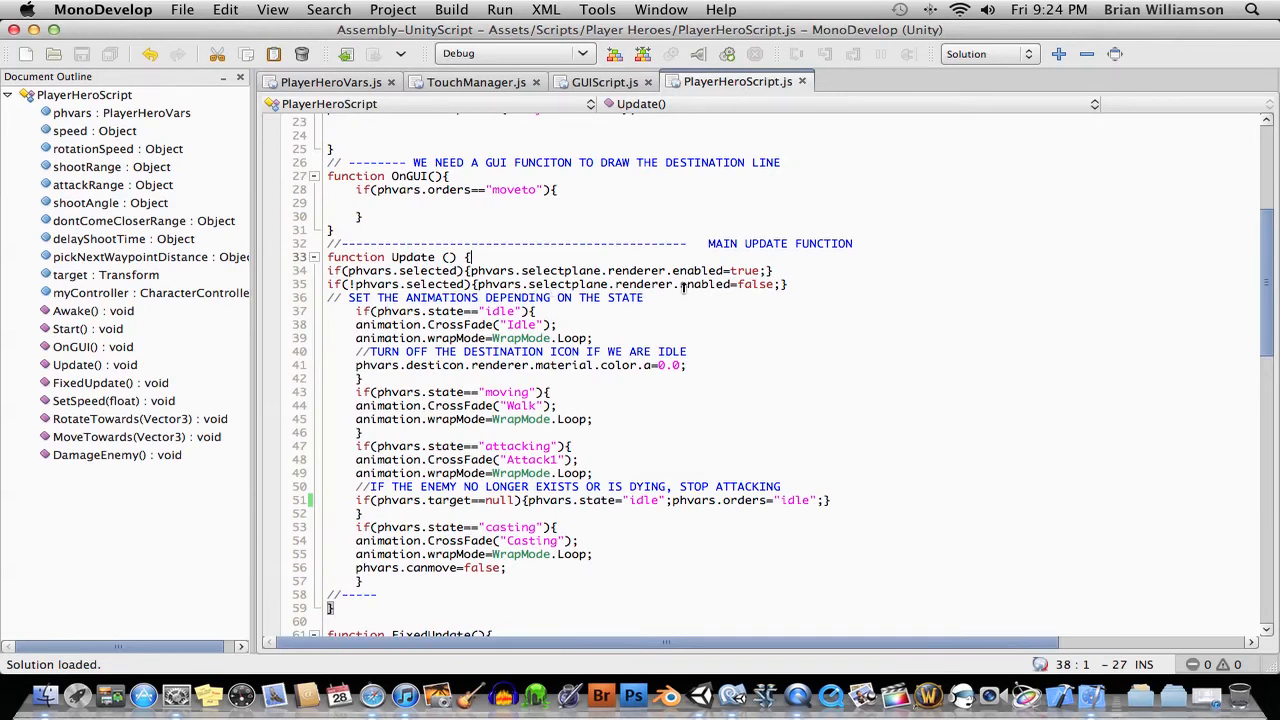
pyautogui.moveTo(355, 284); pyautogui.dragTo(785, 284)
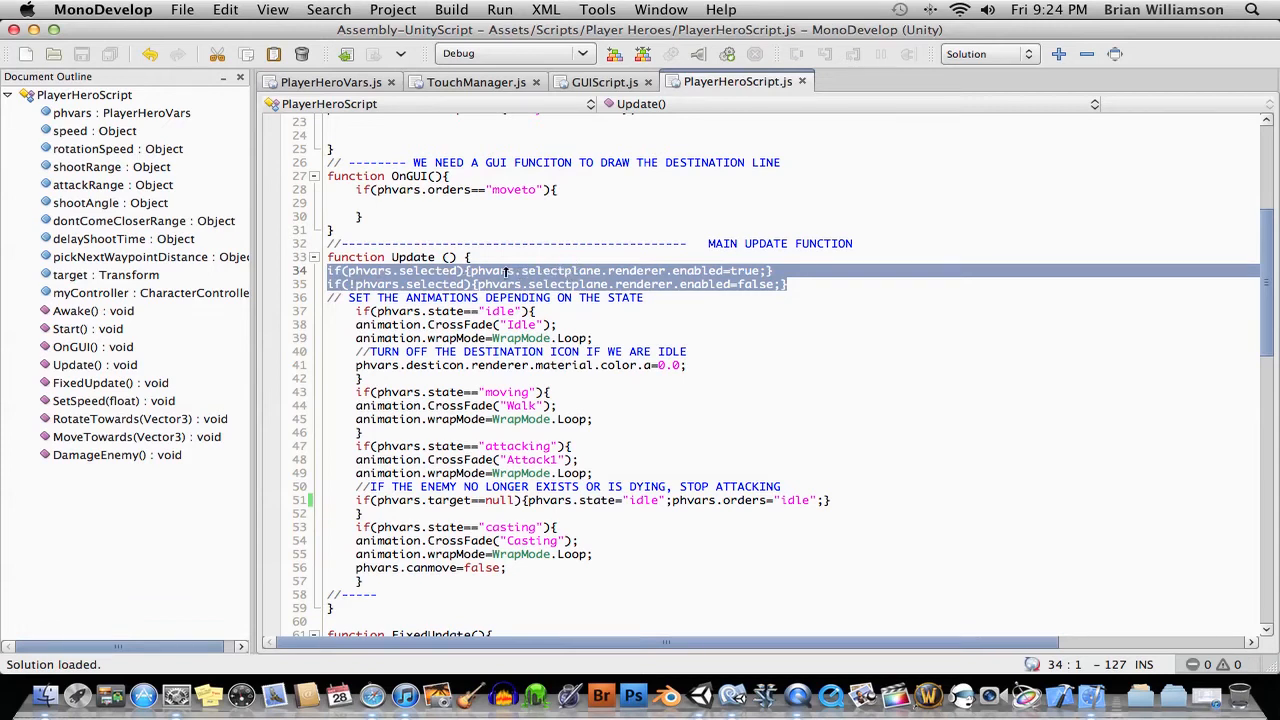
pyautogui.click(523, 270)
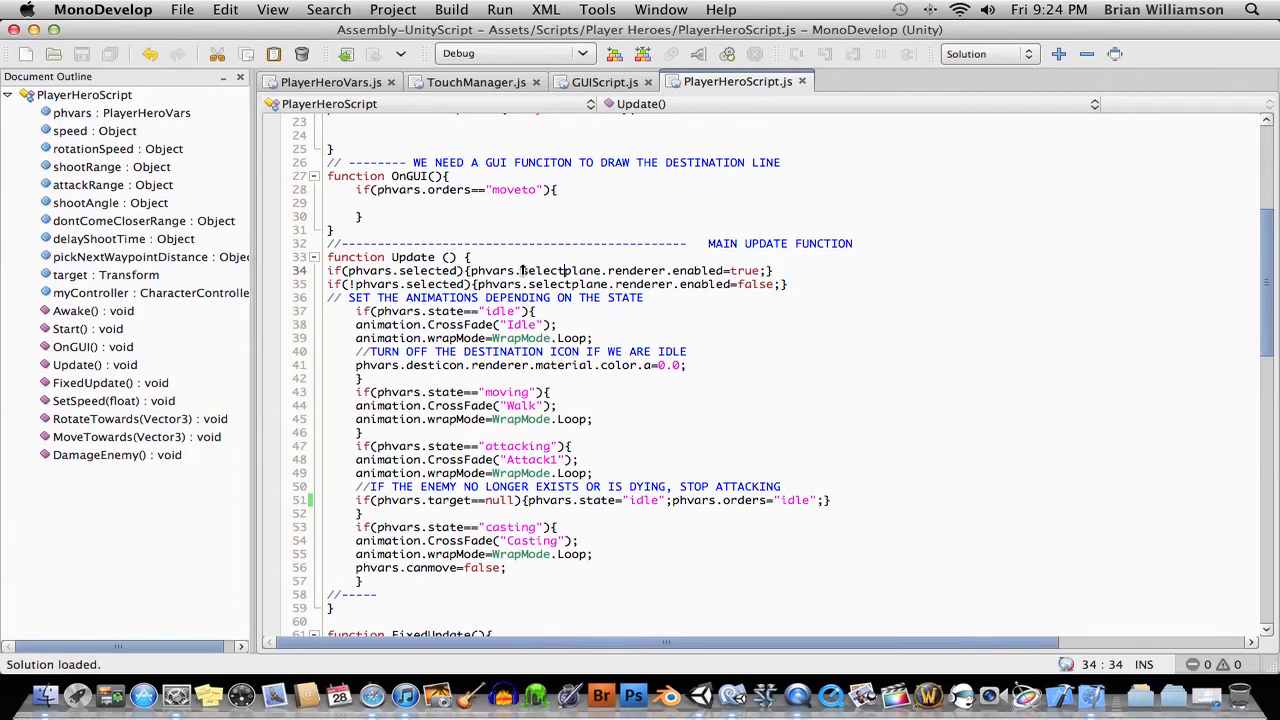
pyautogui.doubleClick(561, 270)
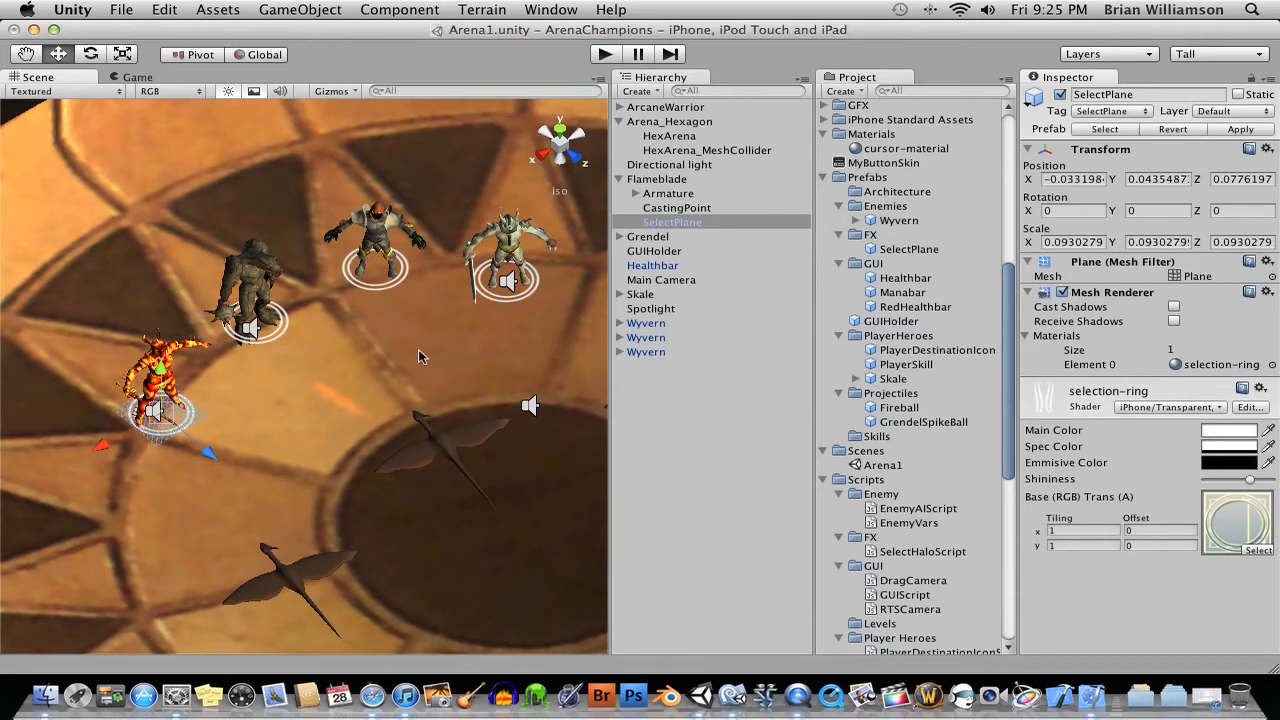
pyautogui.moveTo(99, 183)
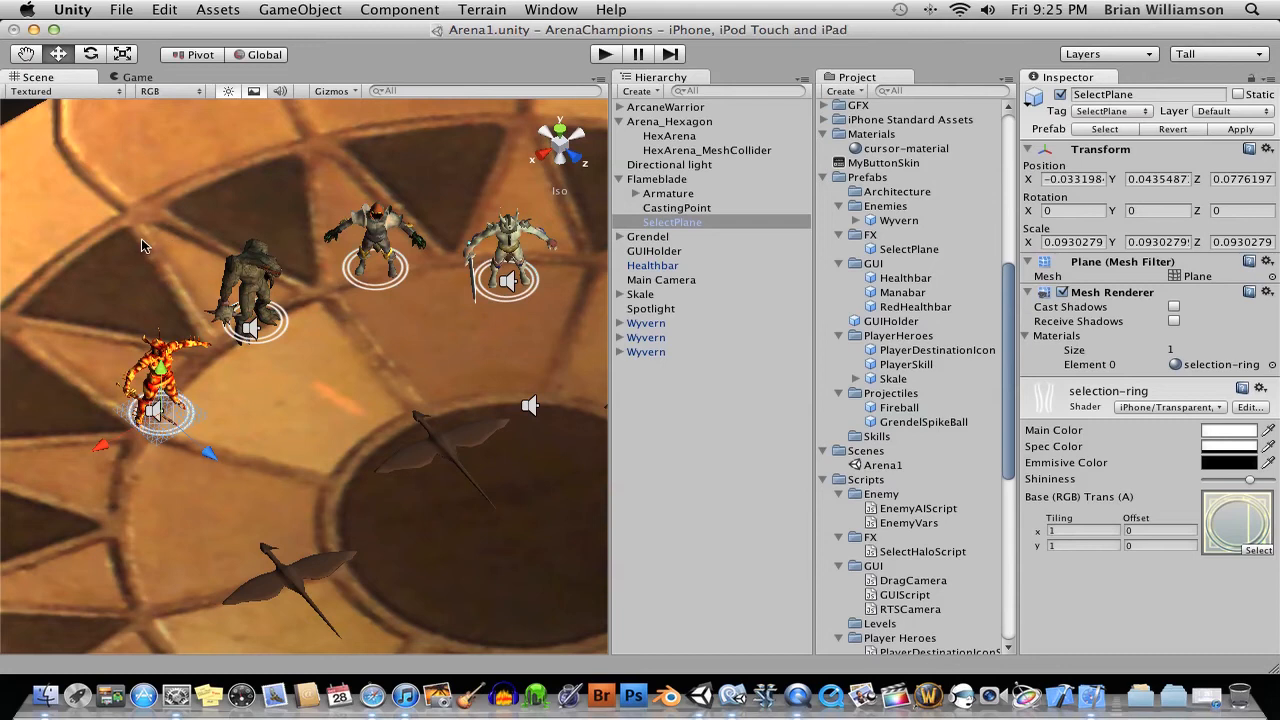
pyautogui.moveTo(80, 247)
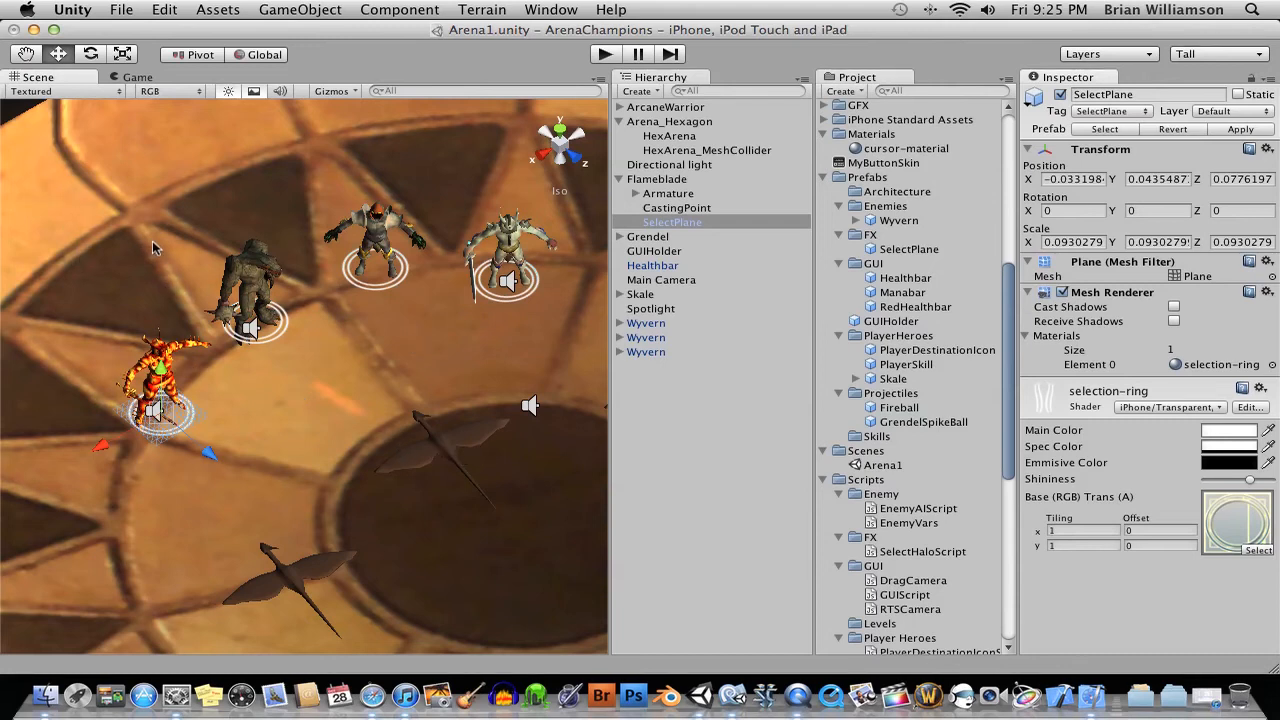
pyautogui.moveTo(80, 225)
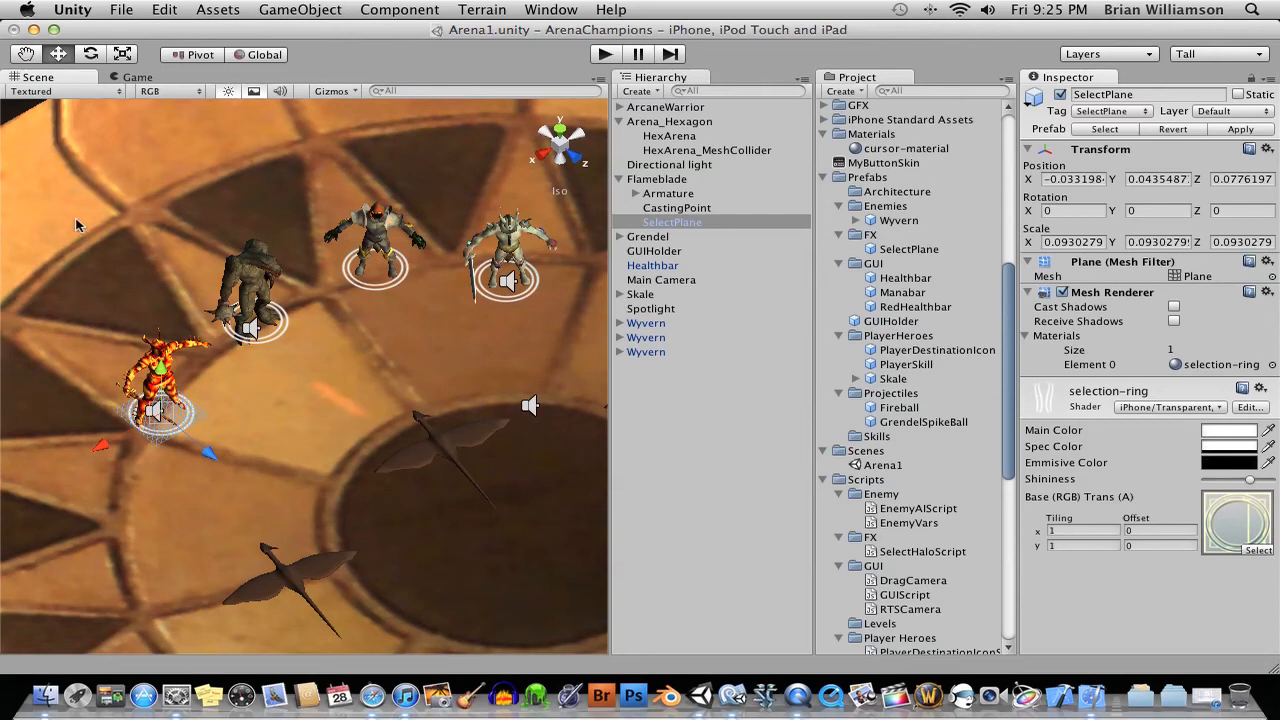
pyautogui.moveTo(50, 235)
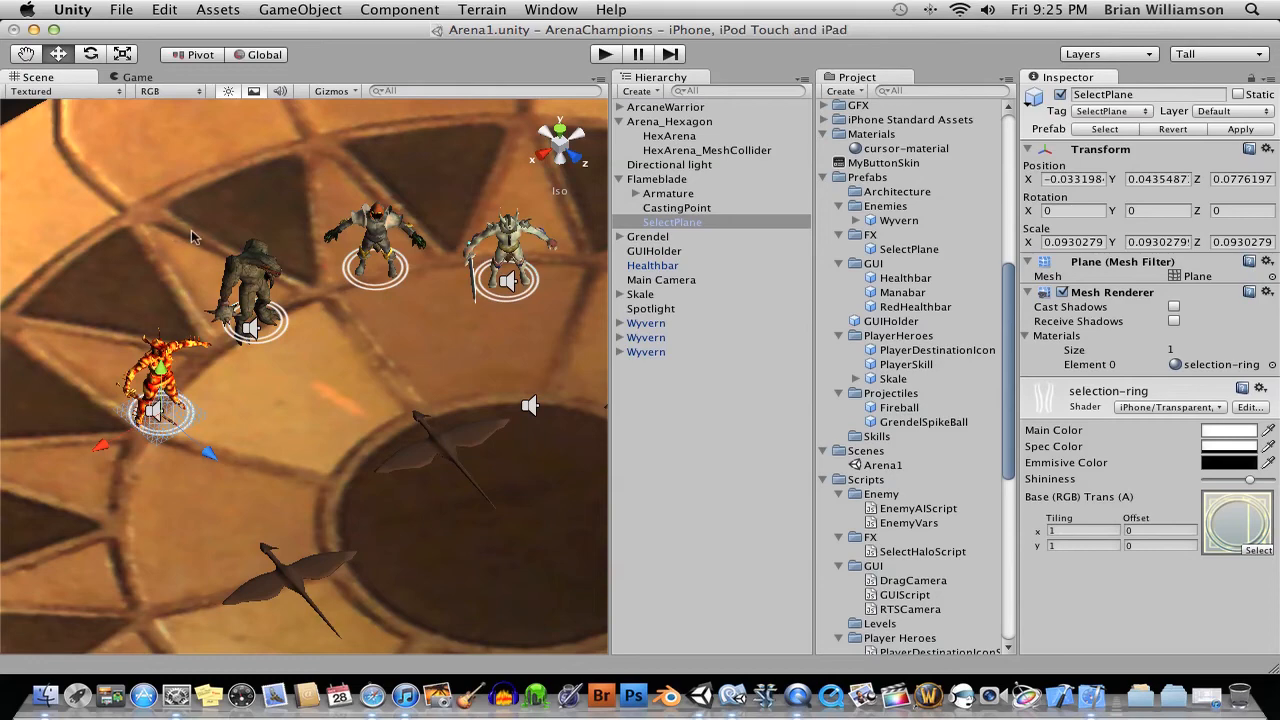
pyautogui.moveTo(598, 695)
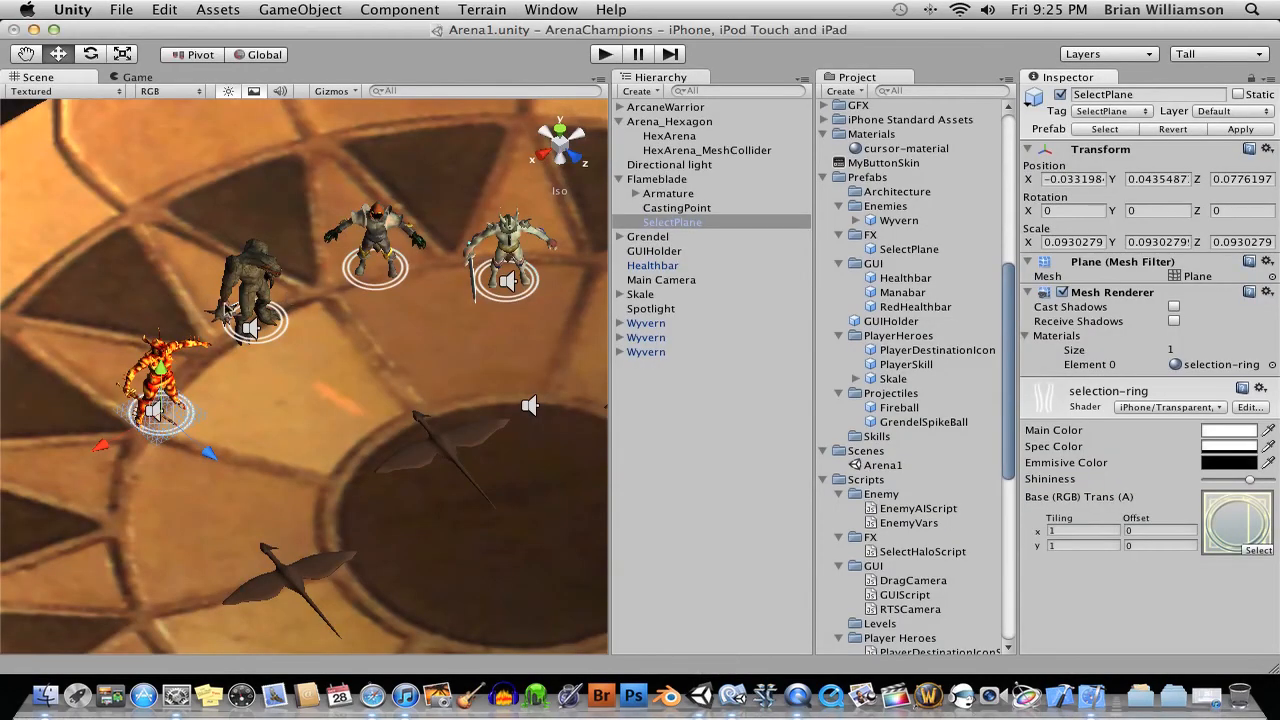
pyautogui.moveTo(335, 255)
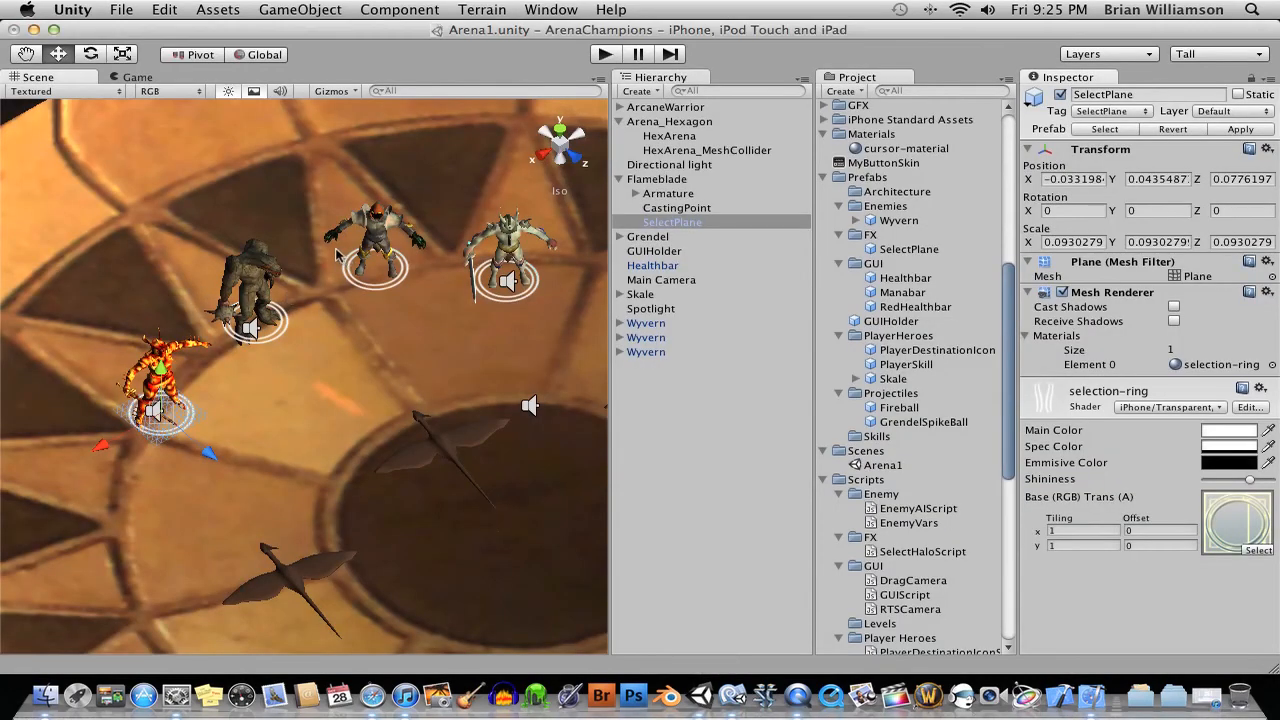
pyautogui.moveTo(345, 390)
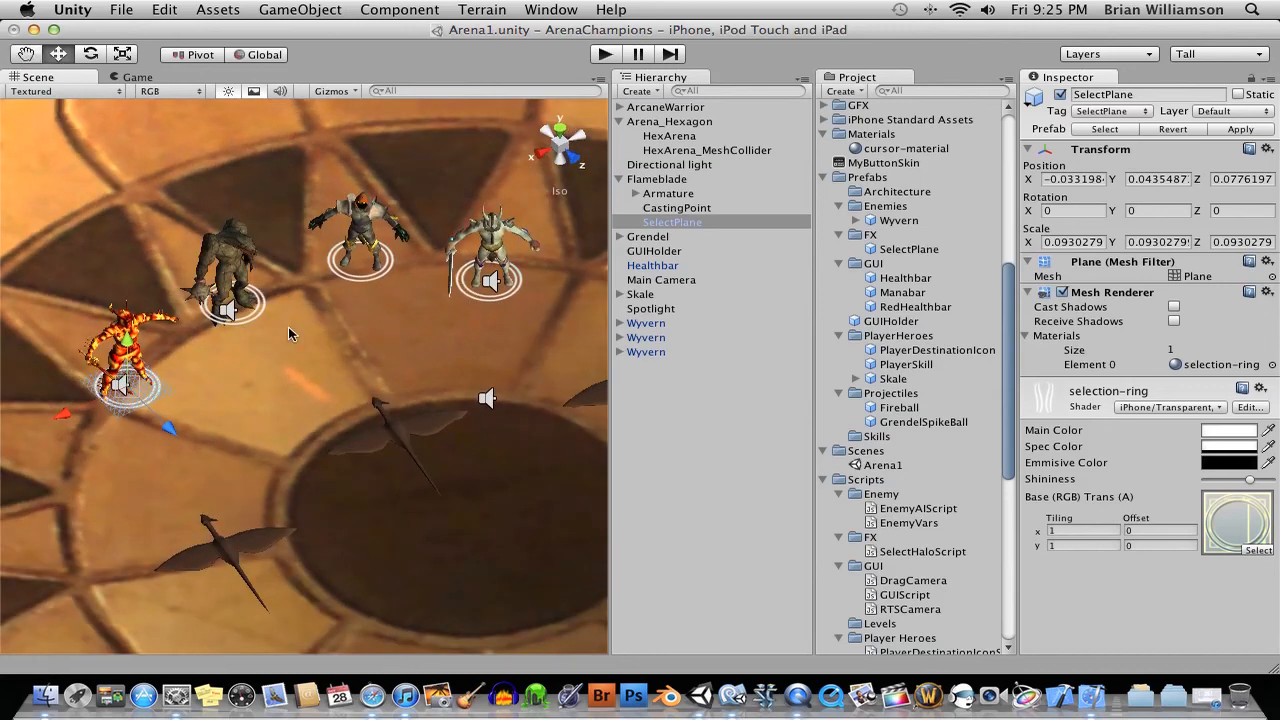
pyautogui.moveTo(792, 694)
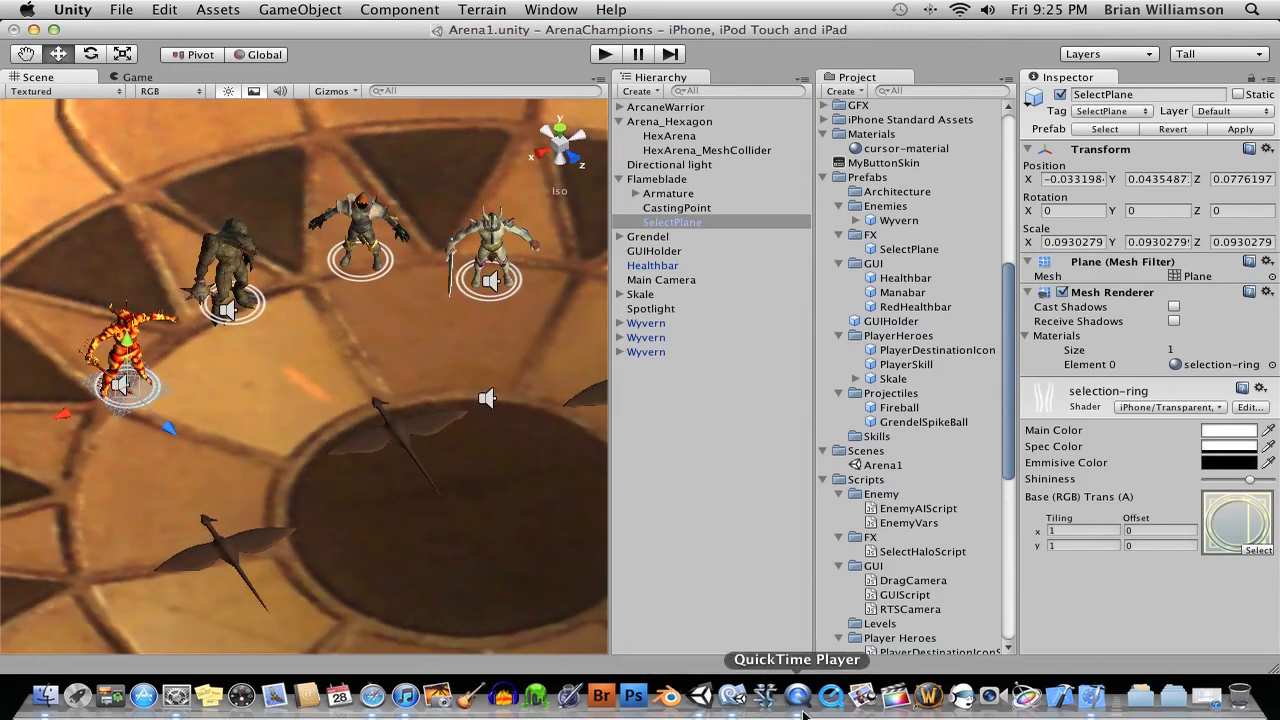
# Step: Return to Unity's Arena1 scene to view the heroes' white selection rings
pyautogui.click(795, 694)
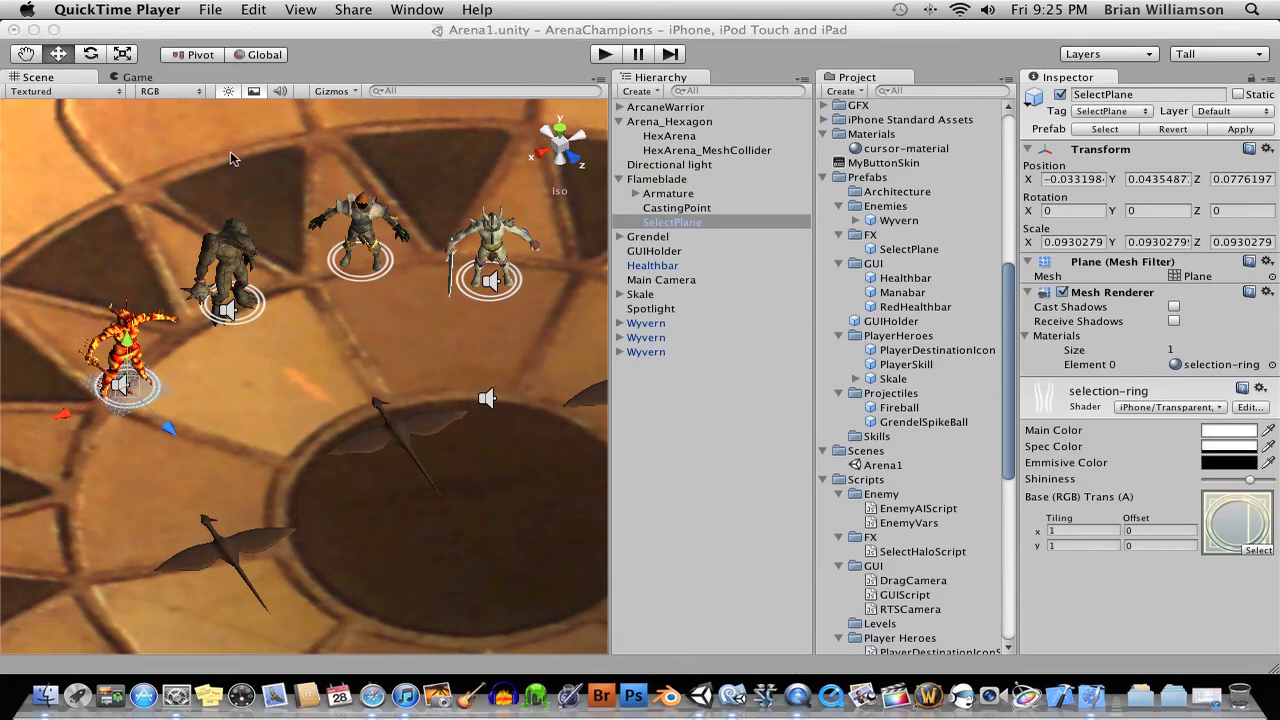